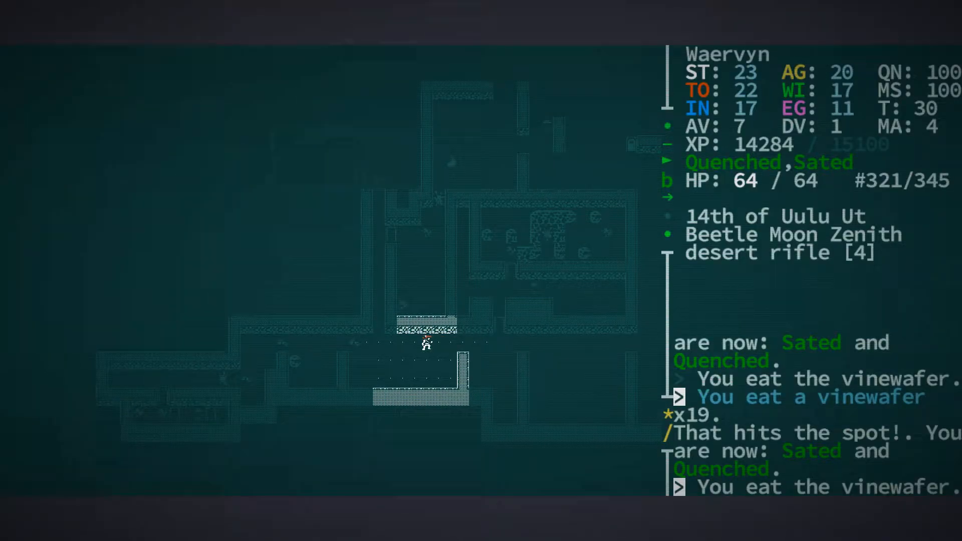
Walk over the ruin's loot until overburdened at 353 of 345 pounds
key(Up)
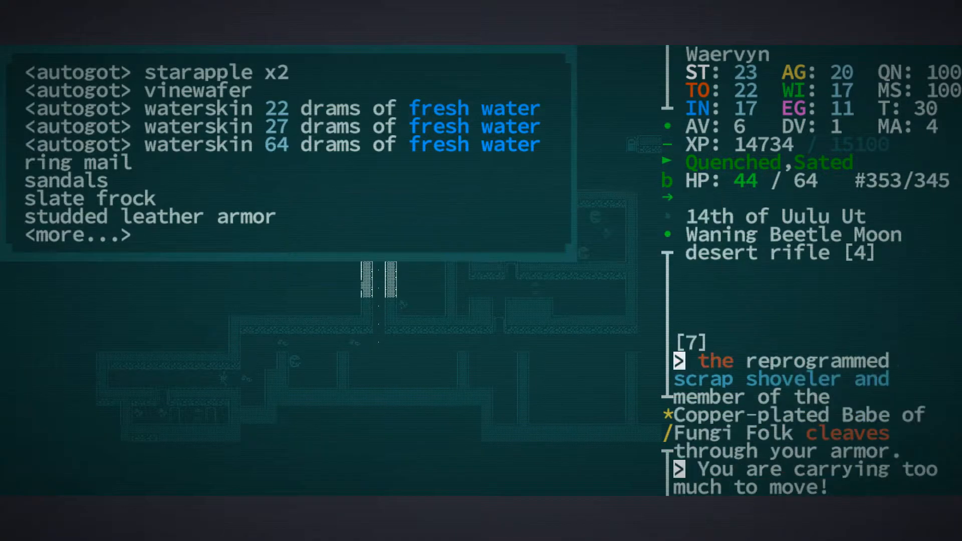
key(i)
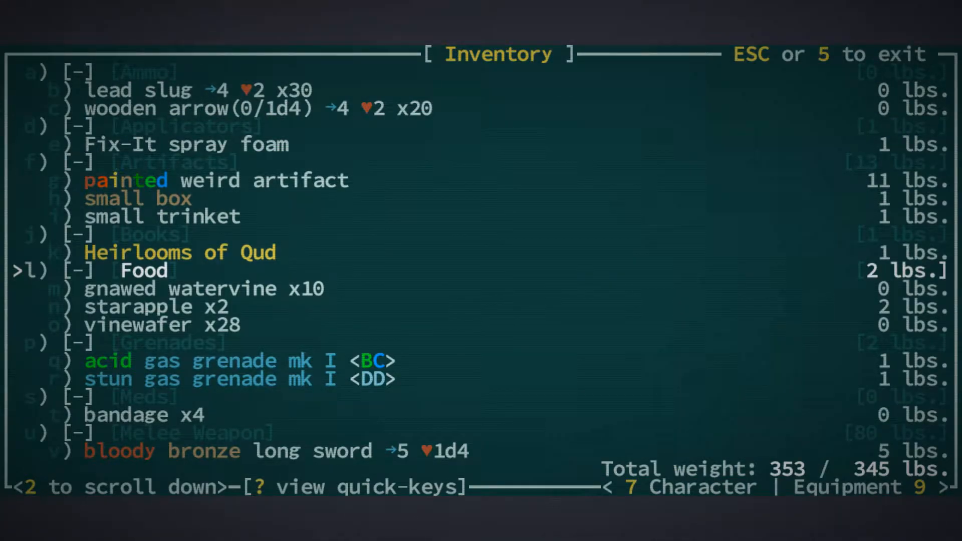
Browse the inventory and eat both starapples, dropping the load to 342 of 345 pounds
key(Down)
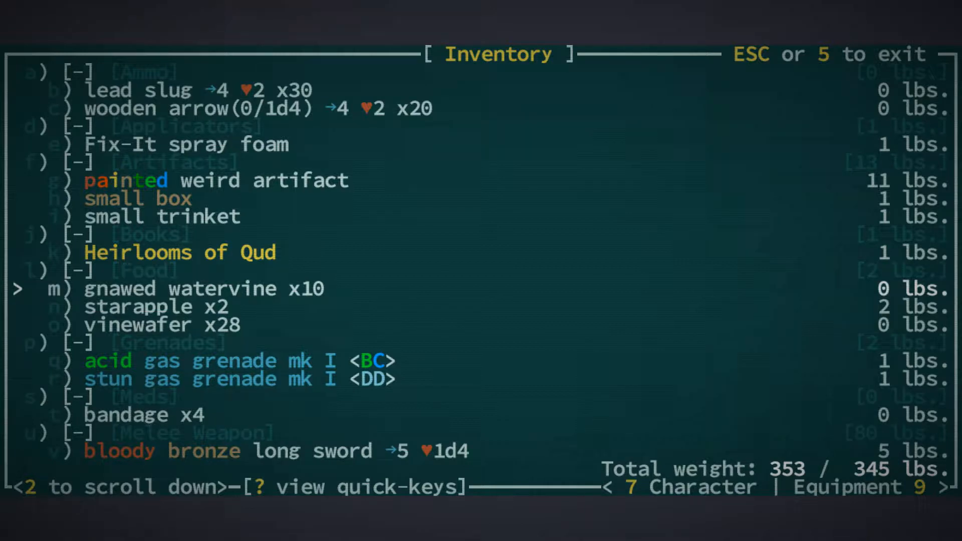
scroll(down, 3)
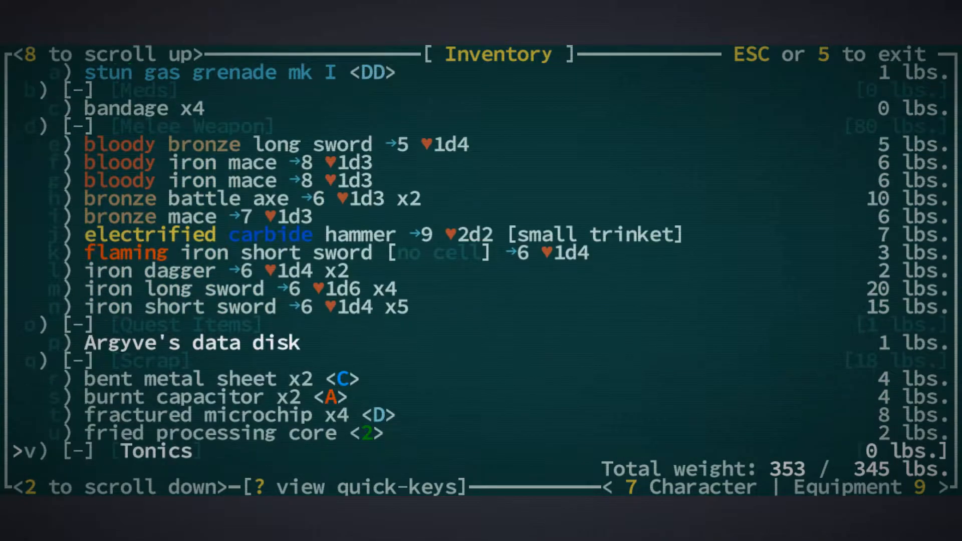
scroll(down, 3)
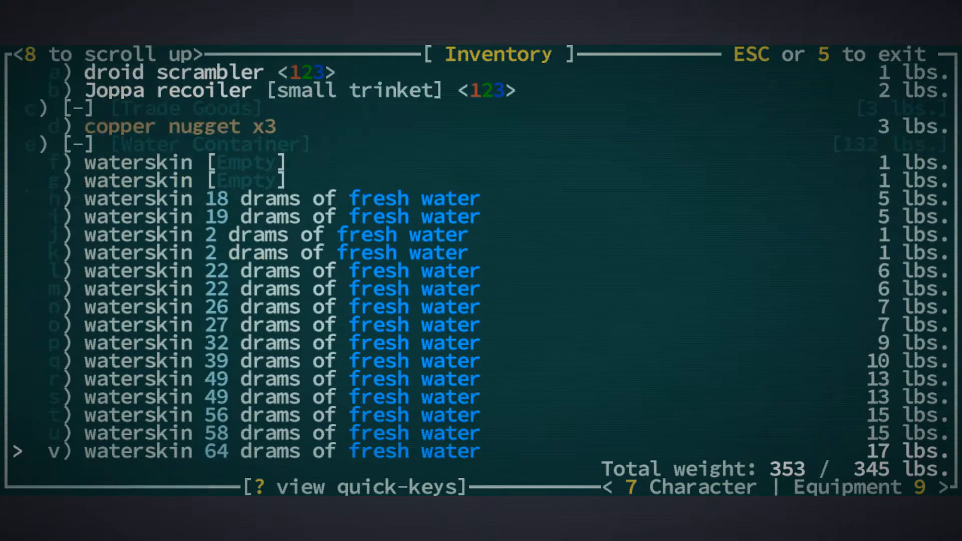
scroll(up, 3)
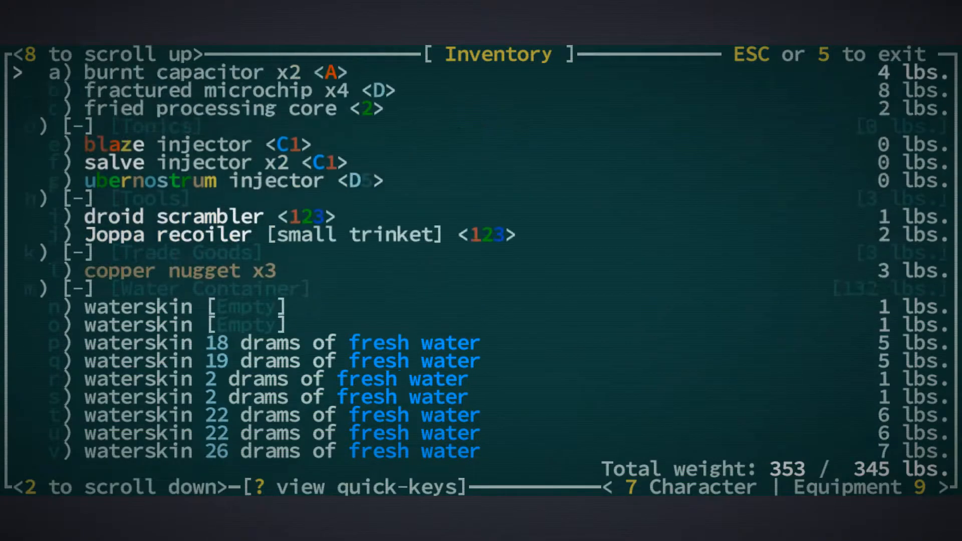
scroll(up, 3)
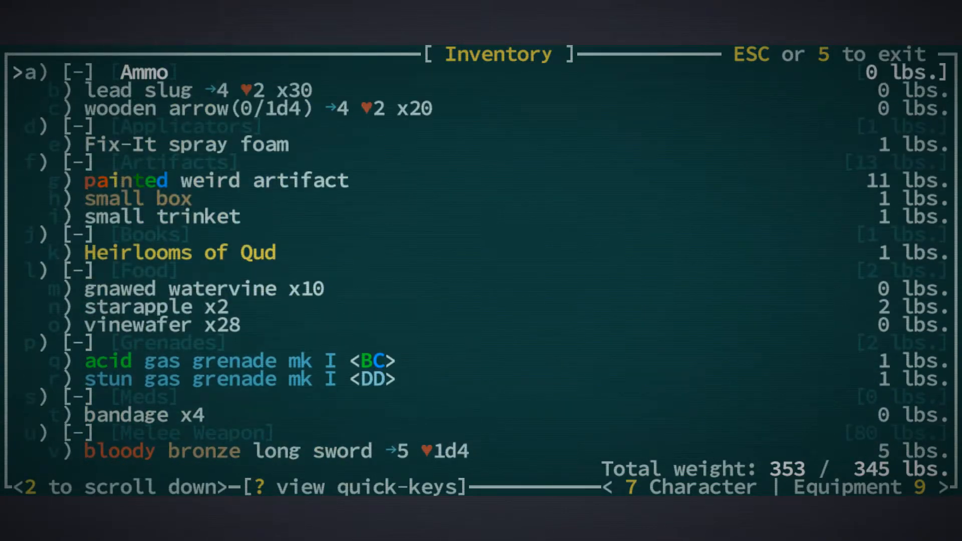
scroll(down, 3)
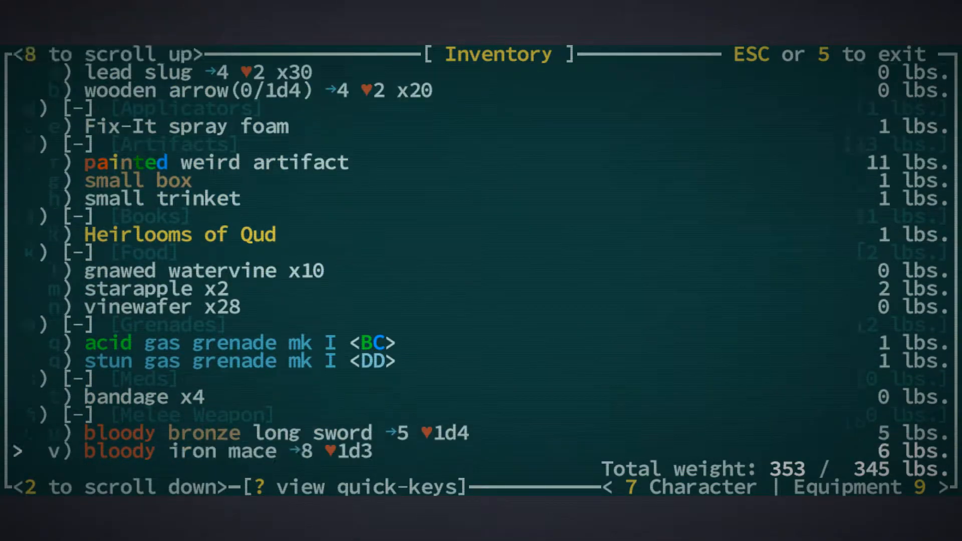
scroll(down, 3)
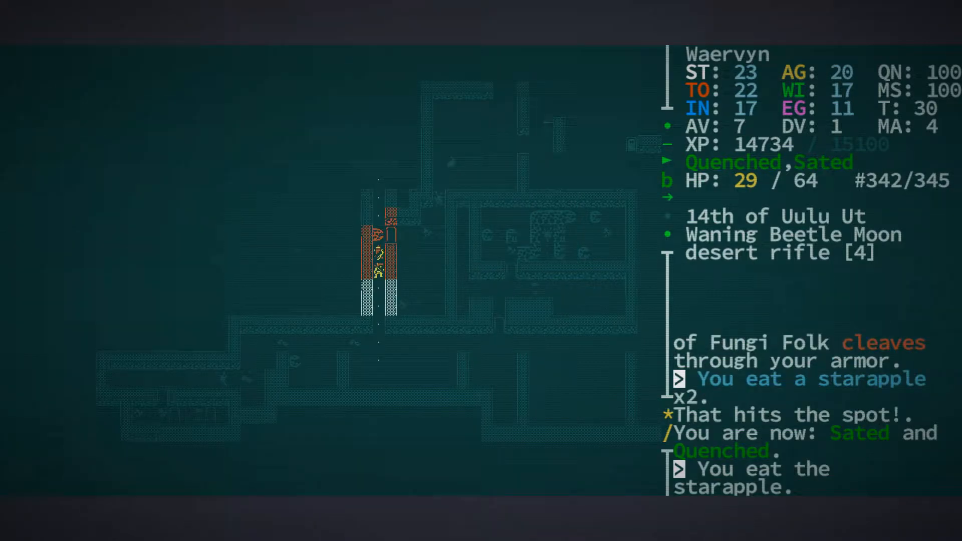
Fight up to level 10 and take three waterskins of fresh water, reaching 378 pounds
key(Down)
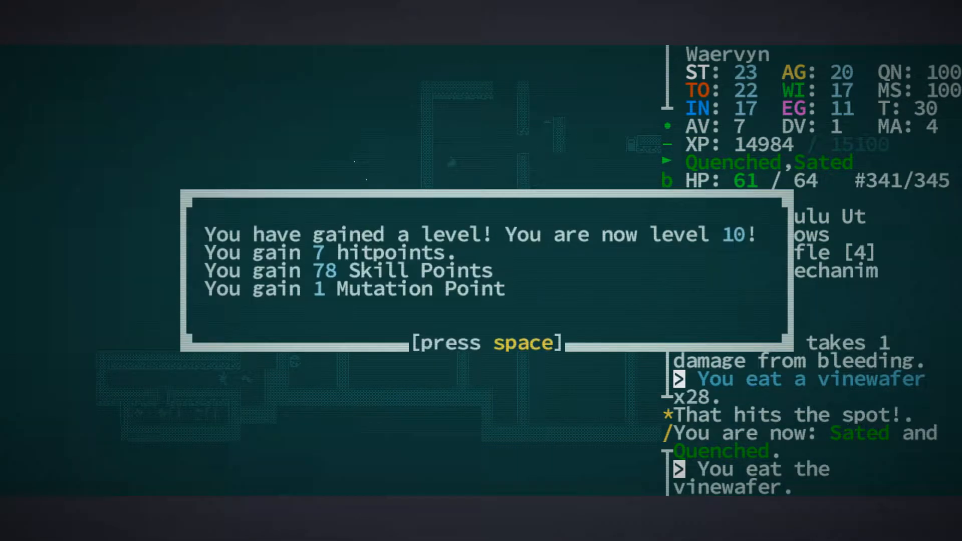
key(space)
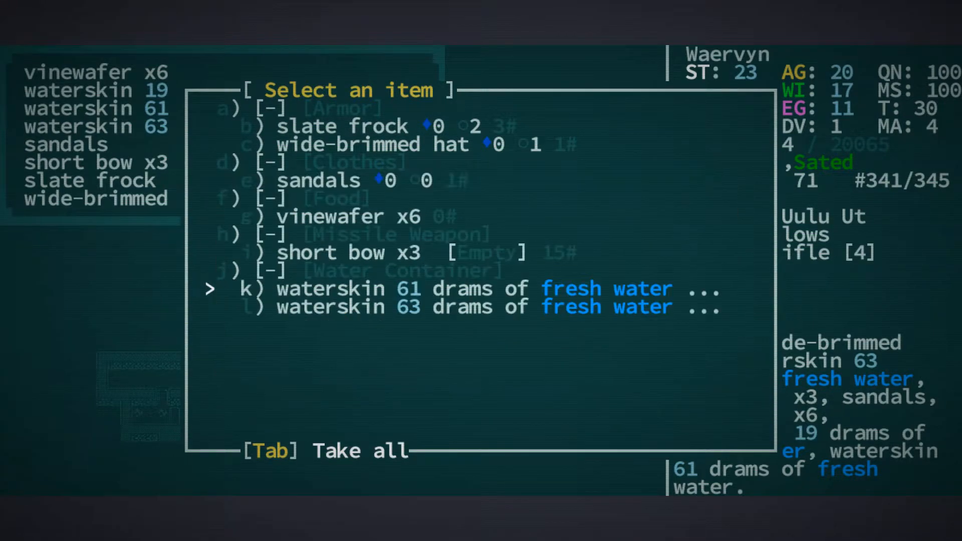
key(Tab)
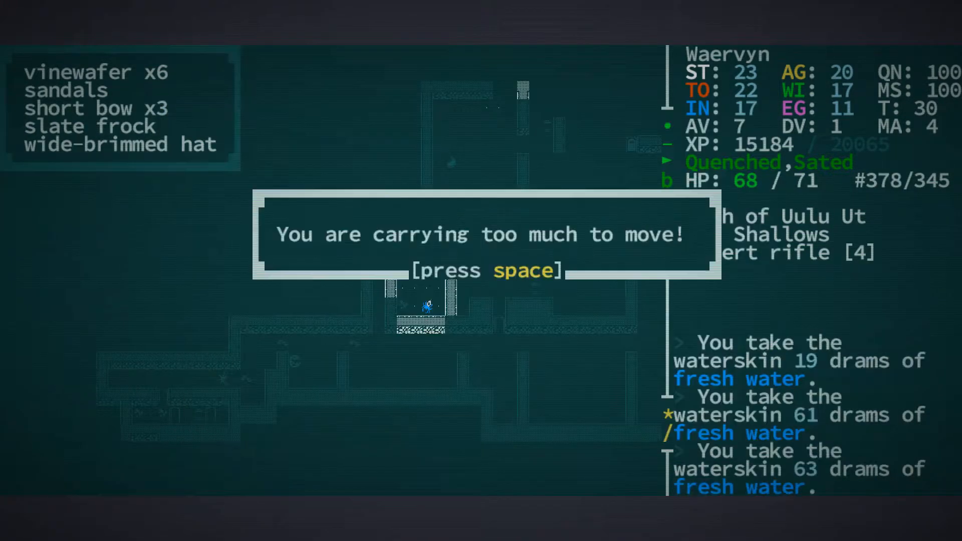
key(space)
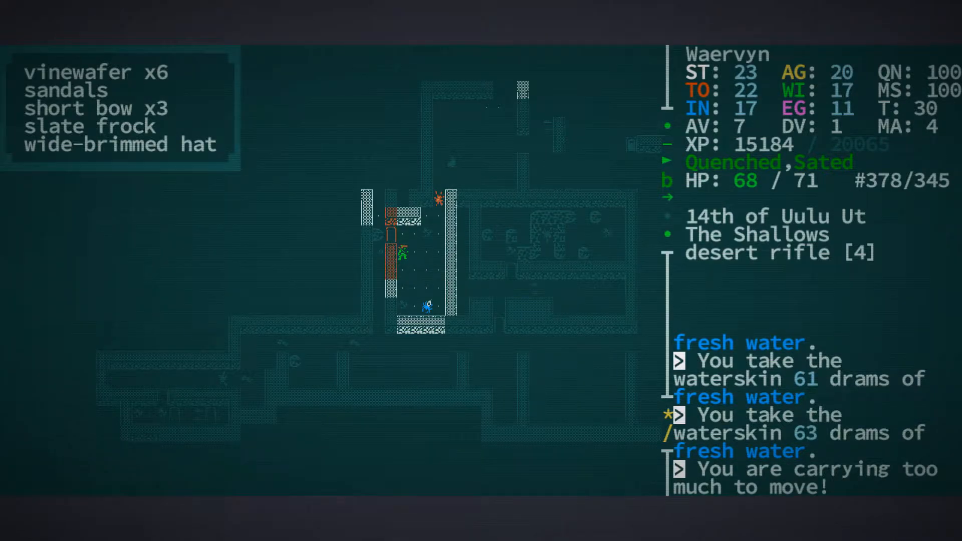
Drop the bronze mace and four iron long swords, bringing the load to 347 of 345 pounds
key(i)
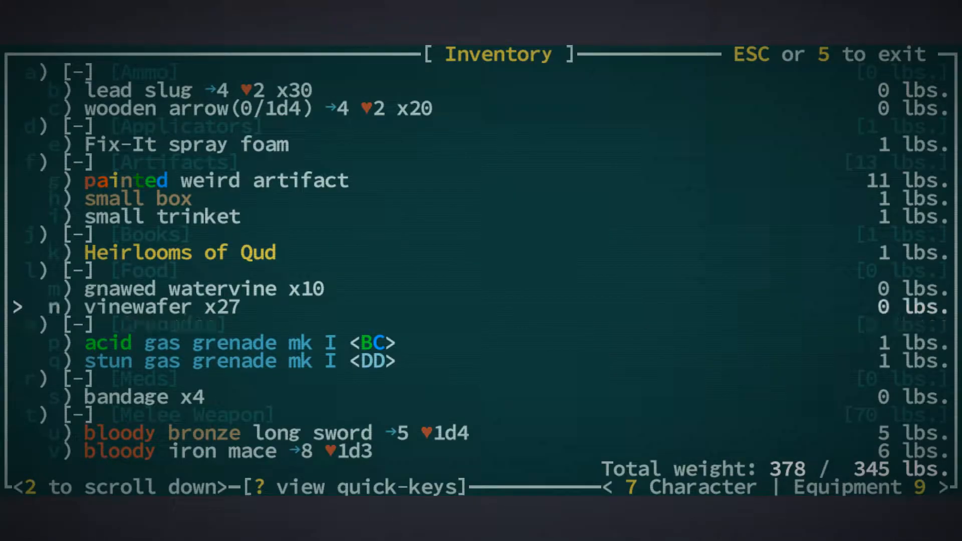
scroll(down, 3)
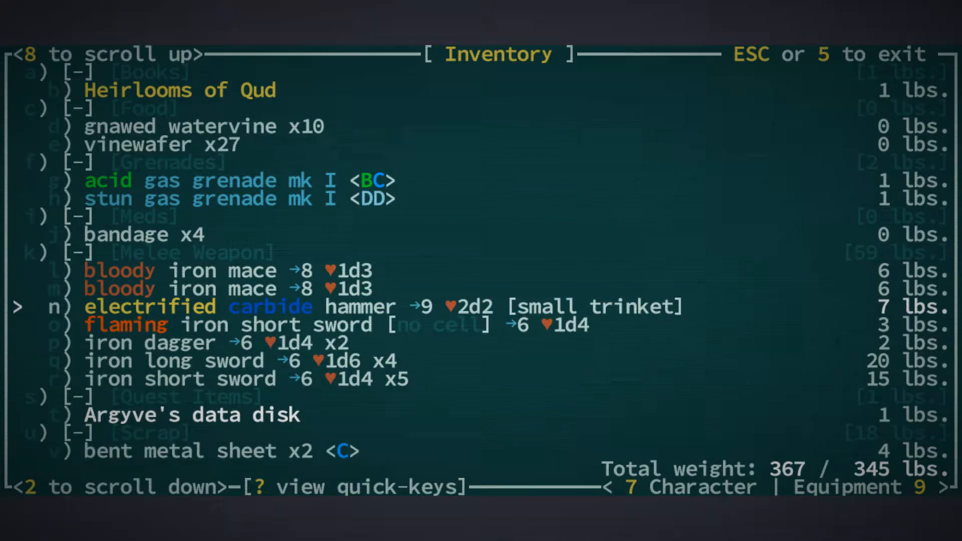
key(down)
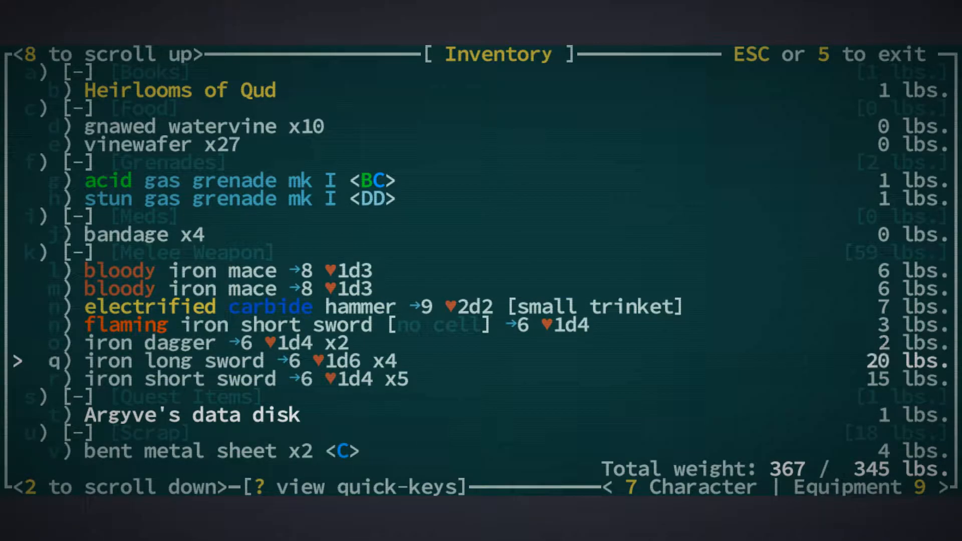
scroll(down, 3)
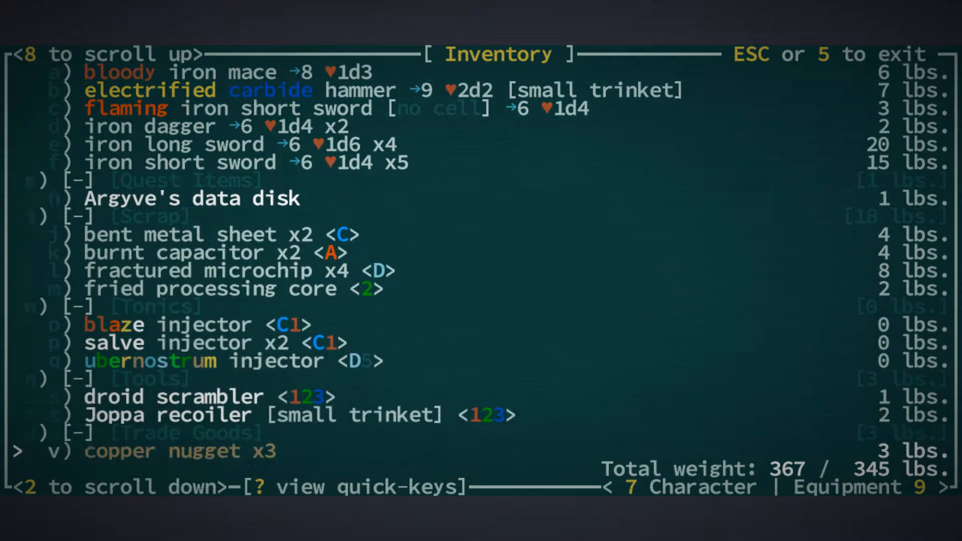
scroll(down, 3)
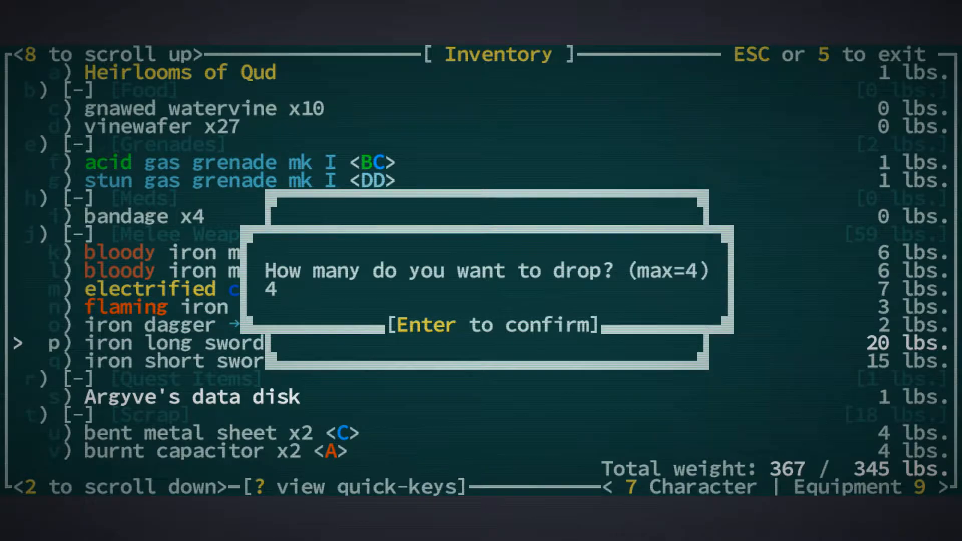
key(Return)
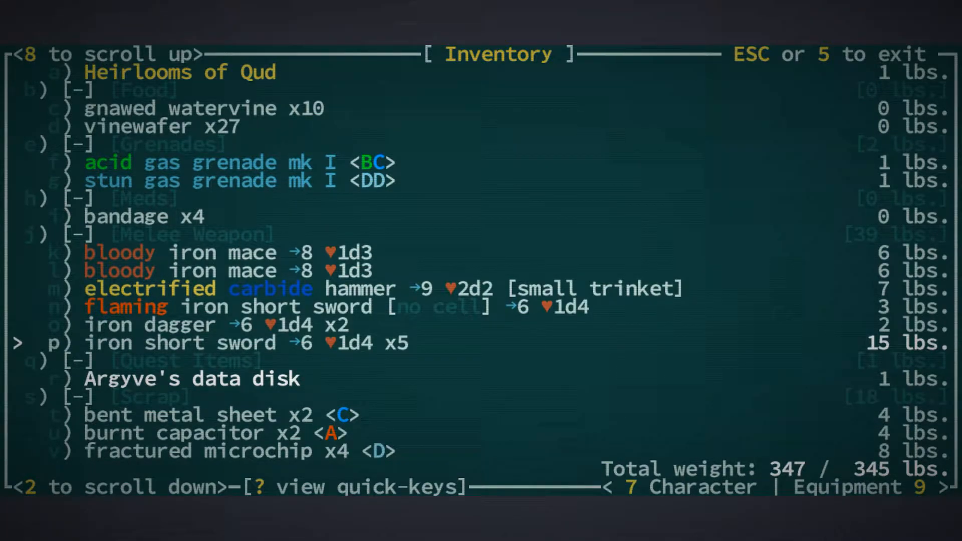
scroll(up, 3)
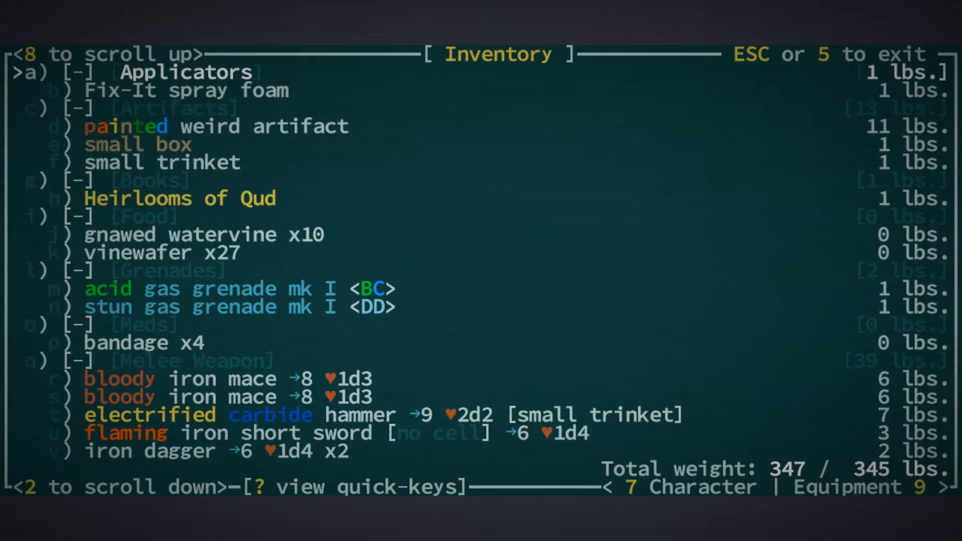
scroll(up, 3)
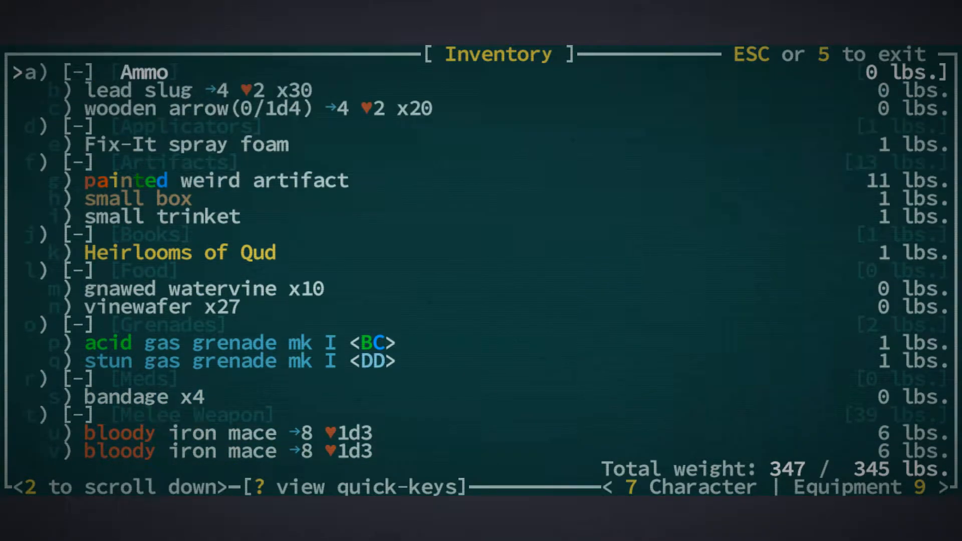
scroll(down, 3)
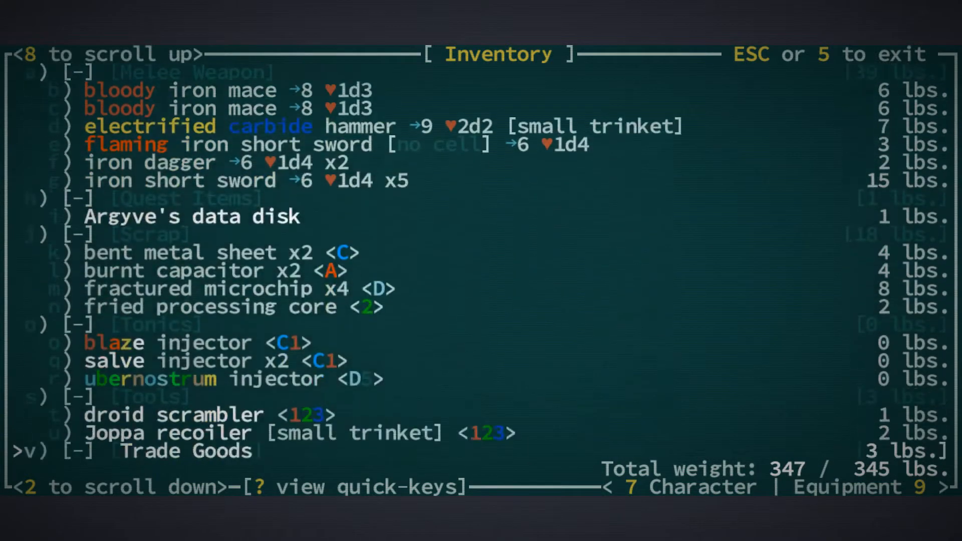
scroll(down, 3)
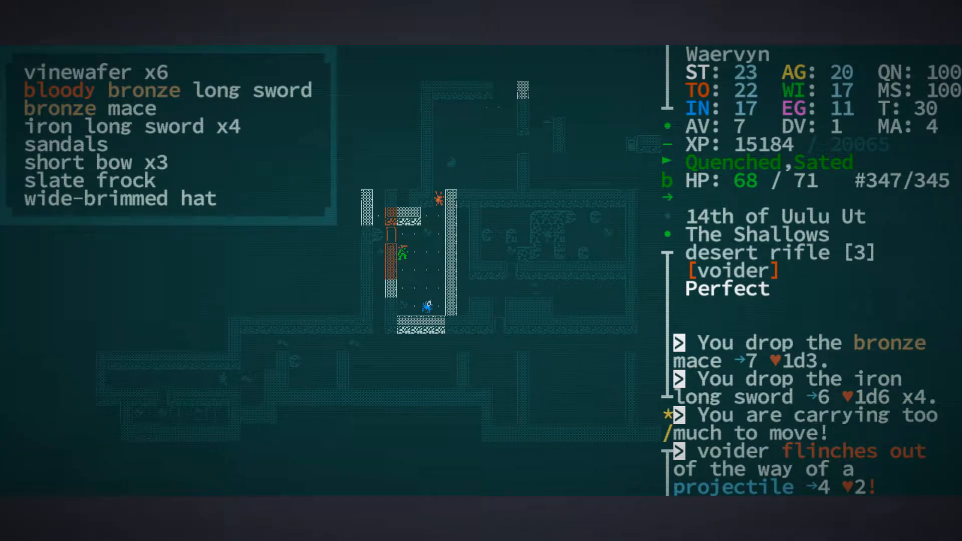
key(i)
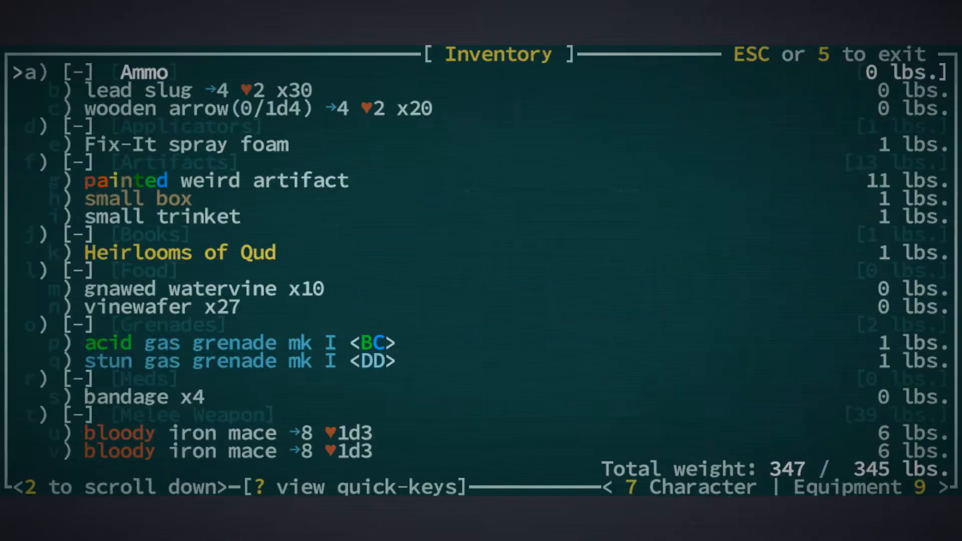
scroll(down, 3)
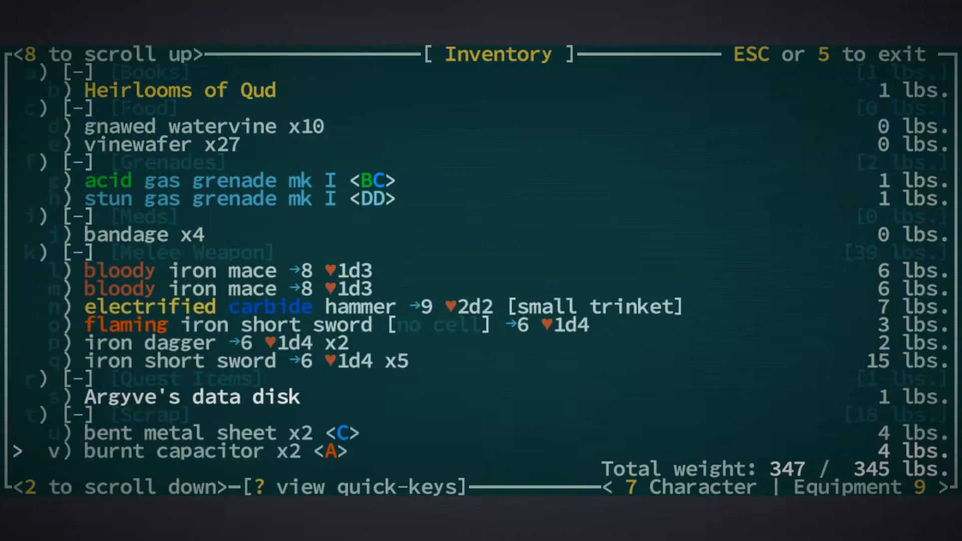
scroll(down, 3)
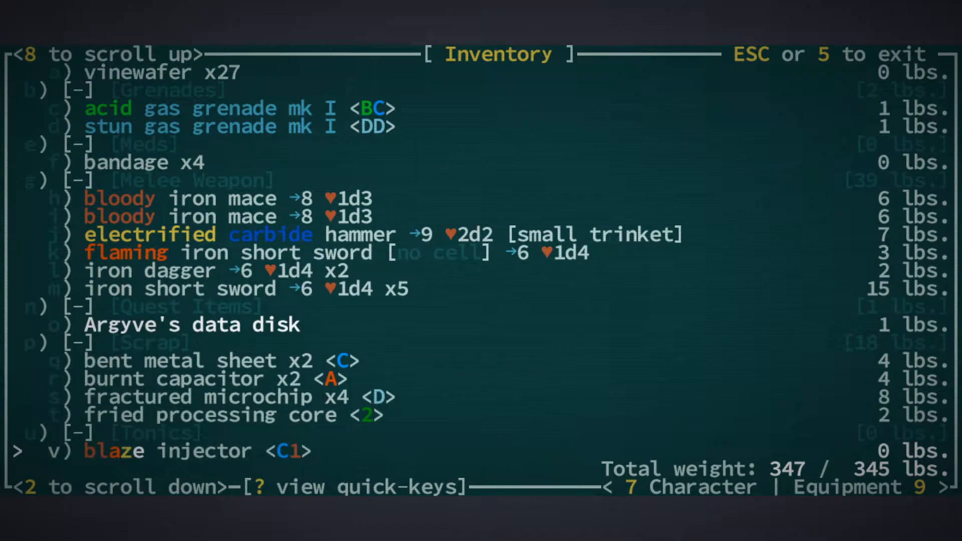
scroll(down, 3)
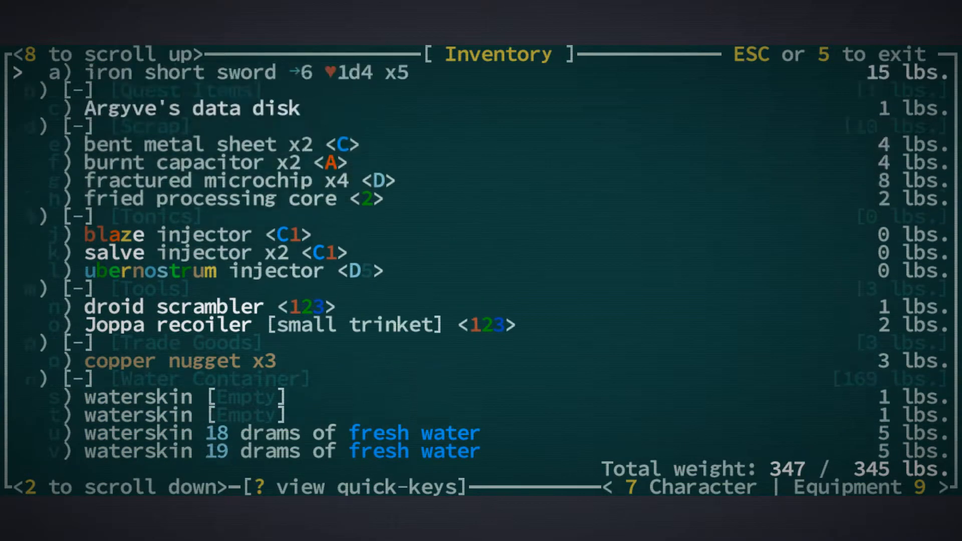
scroll(up, 3)
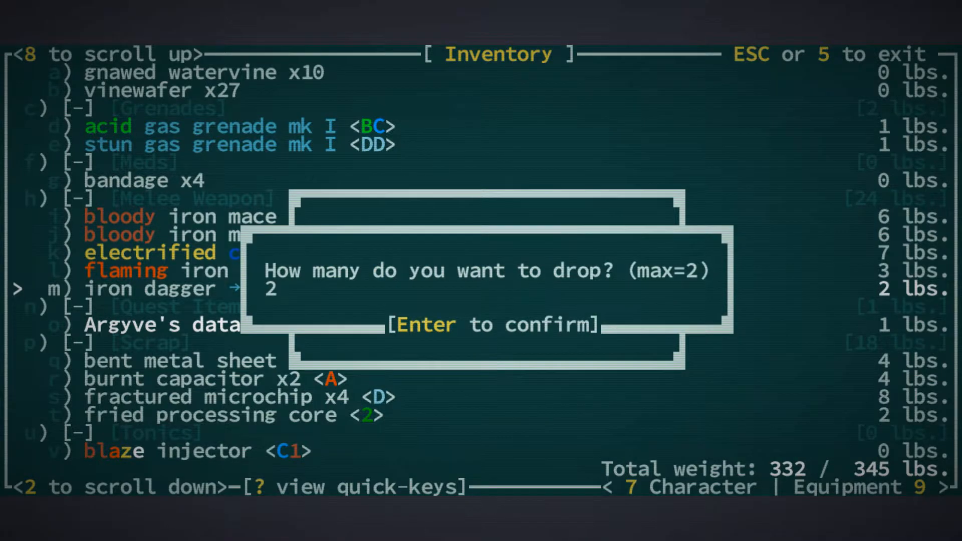
key(Return)
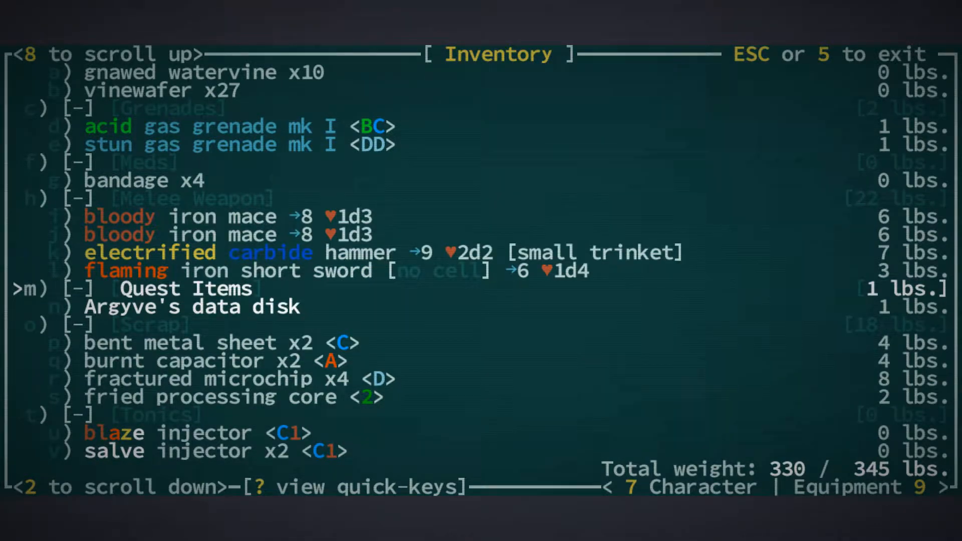
key(Up)
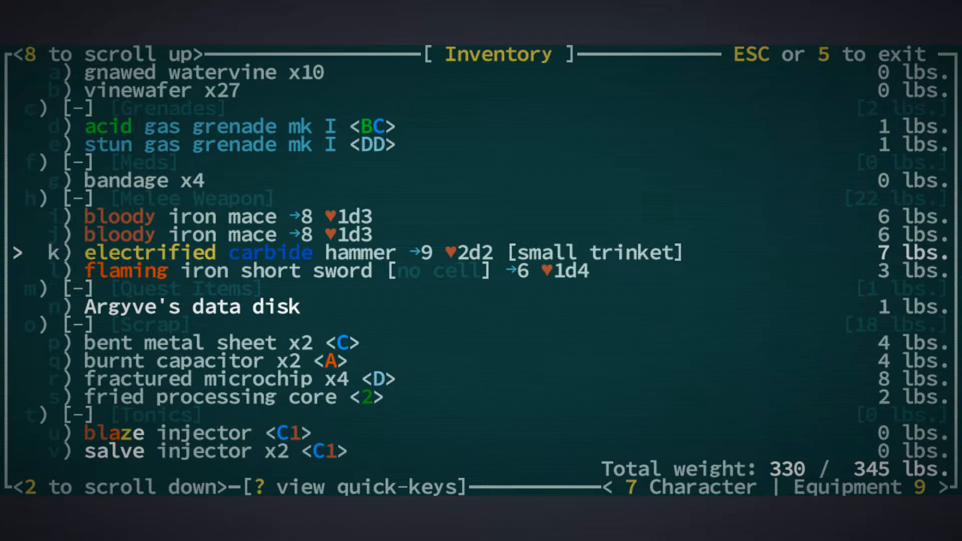
key(Escape)
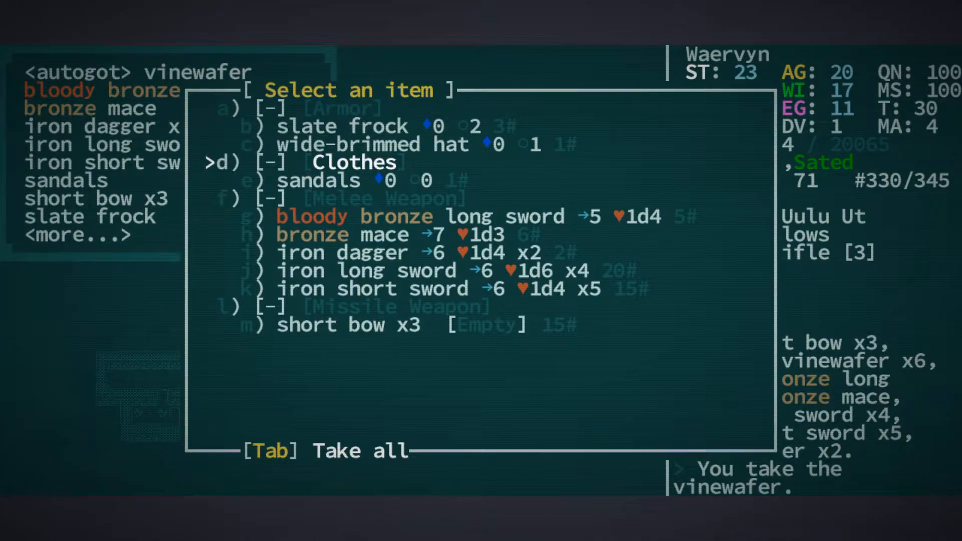
Take the loot and remove the cells from the Joppa recoiler and carbide hammer
key(Tab)
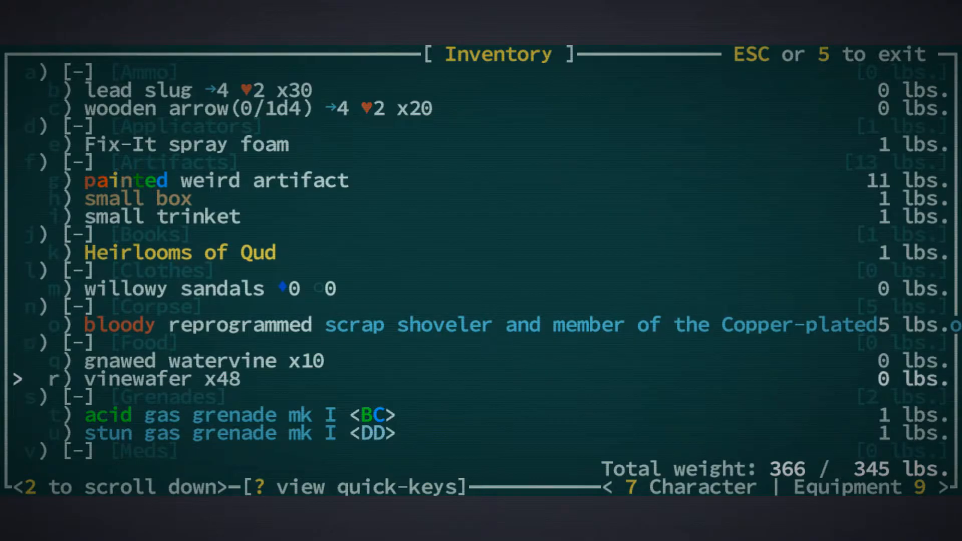
scroll(down, 3)
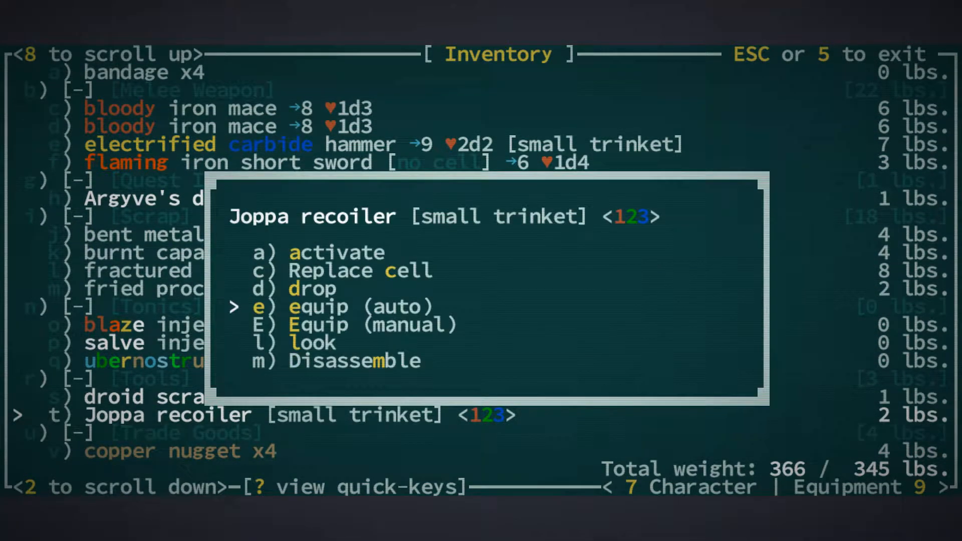
key(Down)
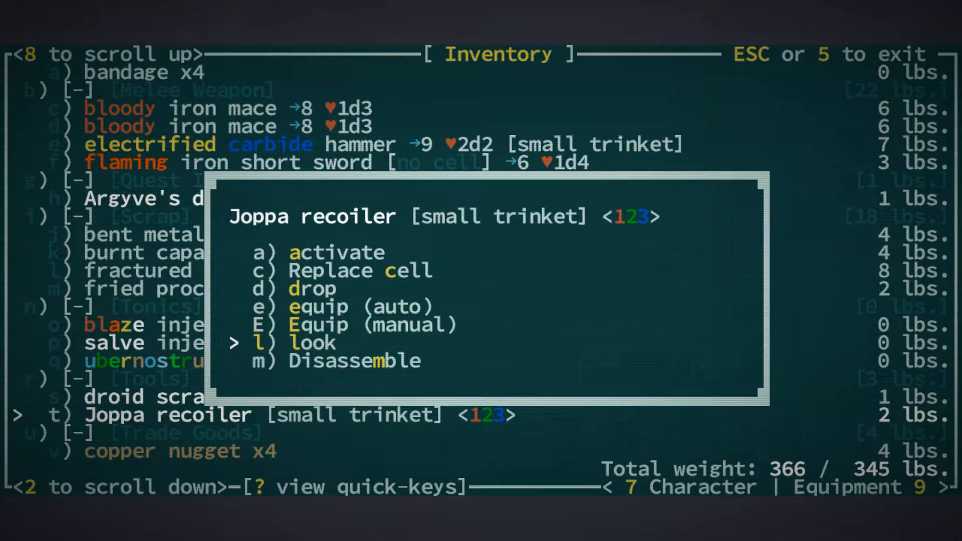
key(up)
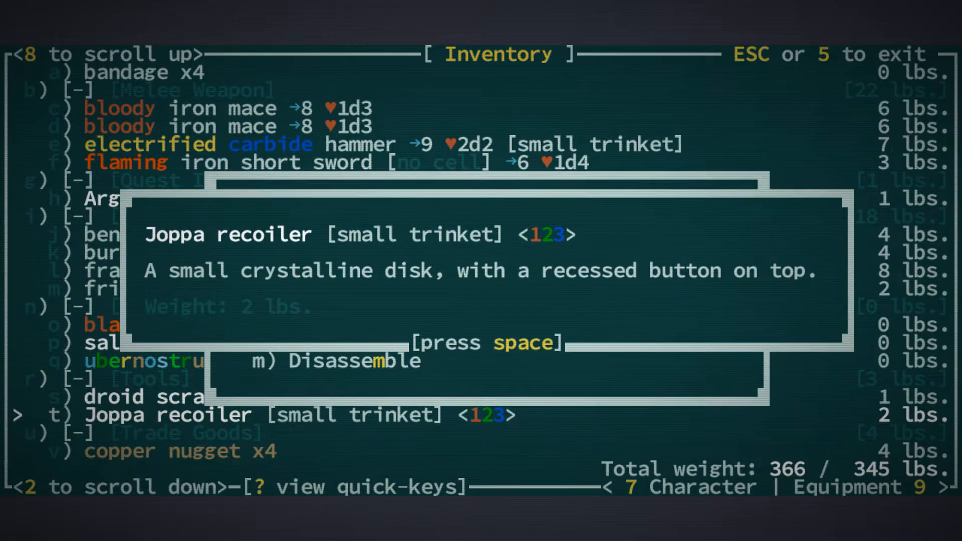
key(space)
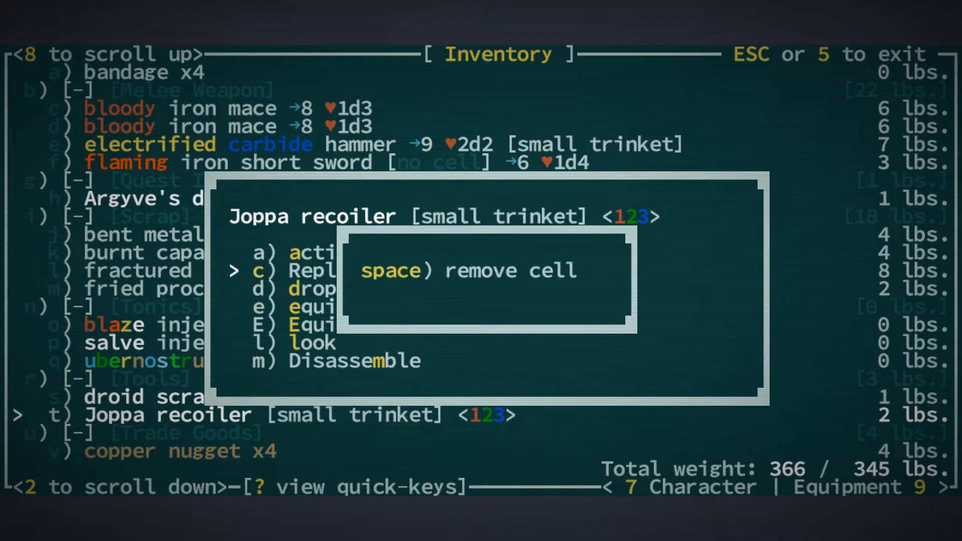
key(space)
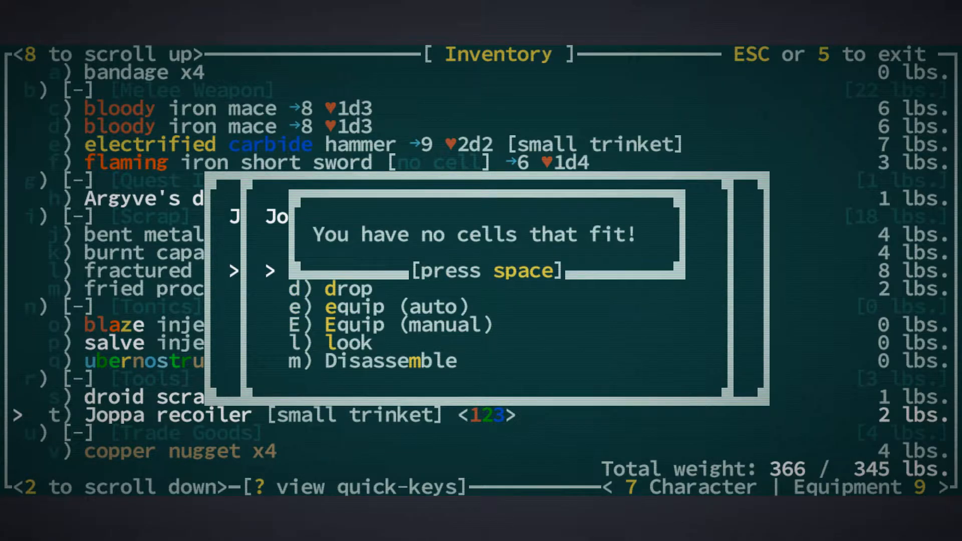
key(space)
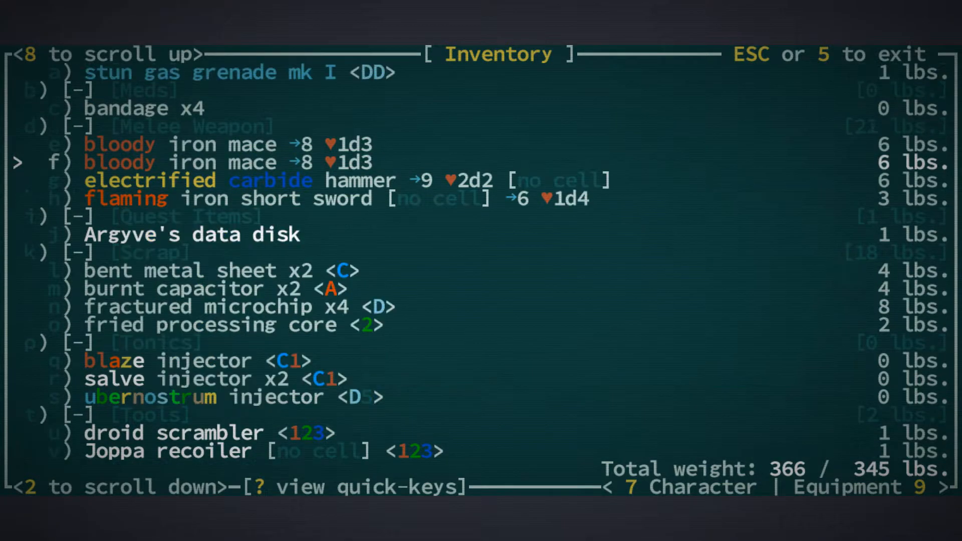
scroll(down, 3)
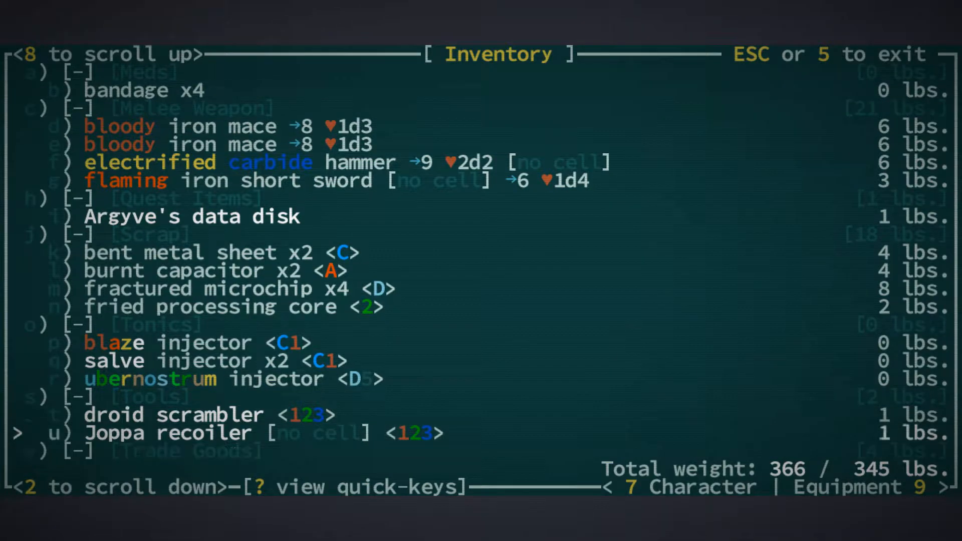
scroll(down, 3)
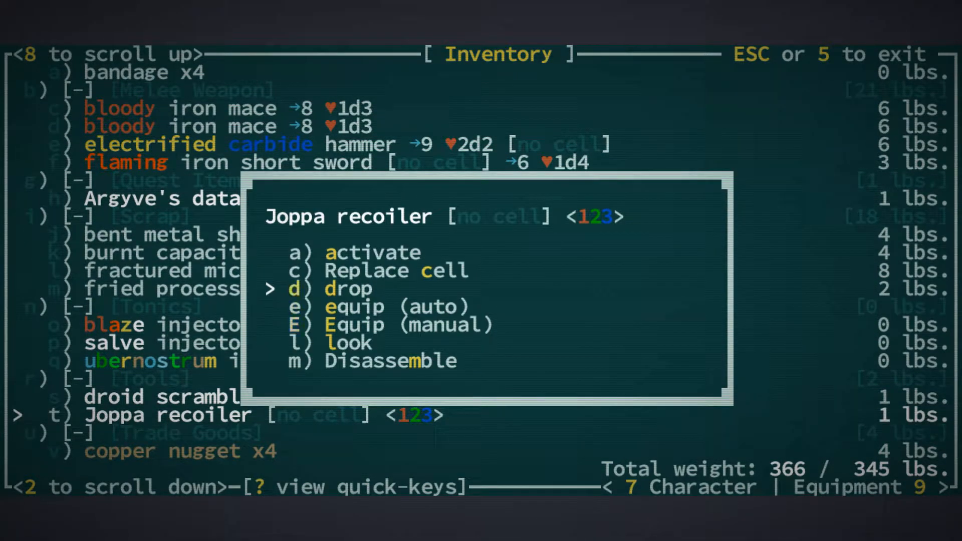
Examine the painted weird artifact, identifying it as a painted carbine, then leave the inventory
key(Down)
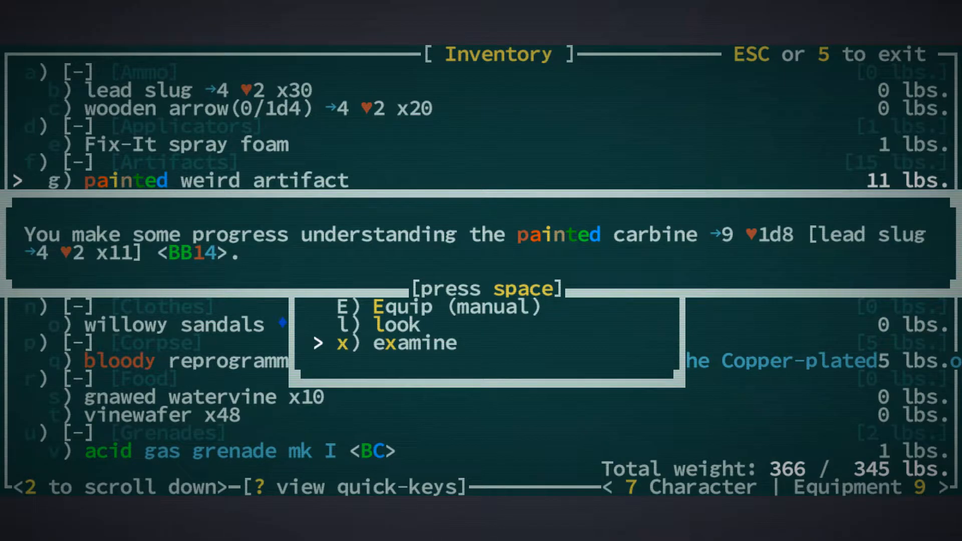
key(space)
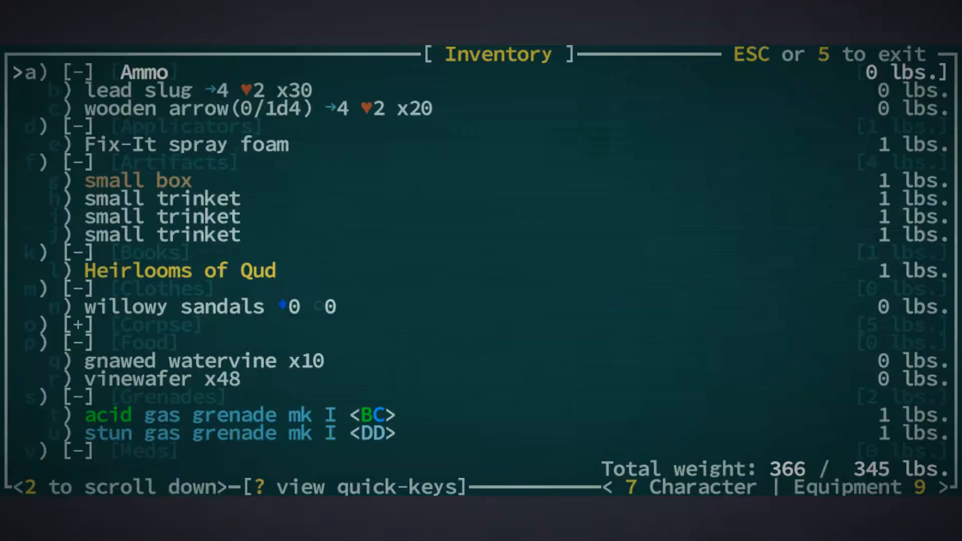
key(9)
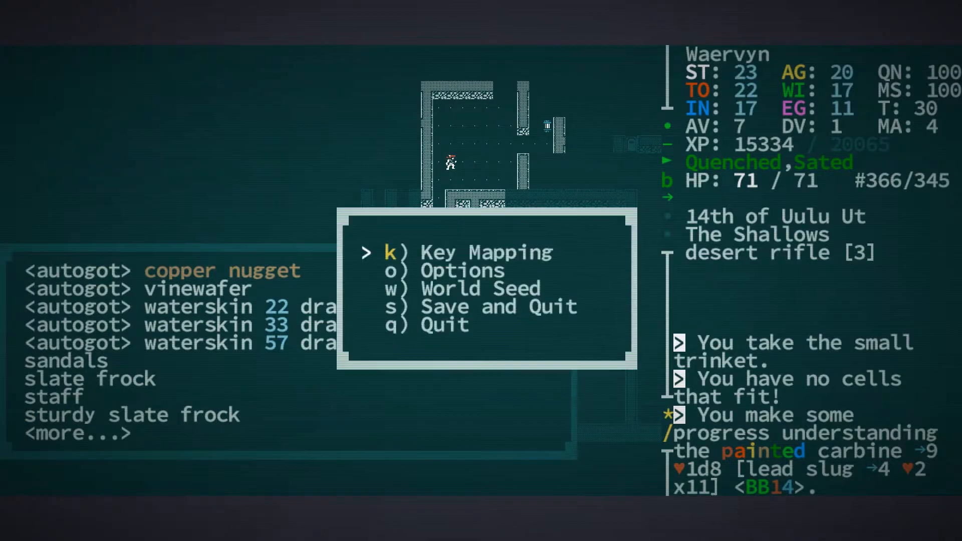
Identify the box of crayons and fresh chem cell, then use the recoiler to reach Joppa
key(Escape)
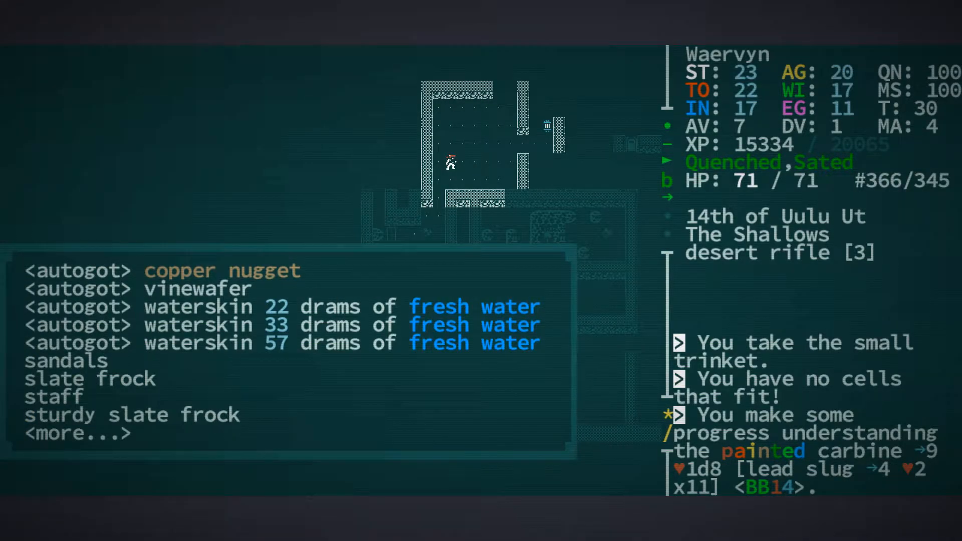
key(i)
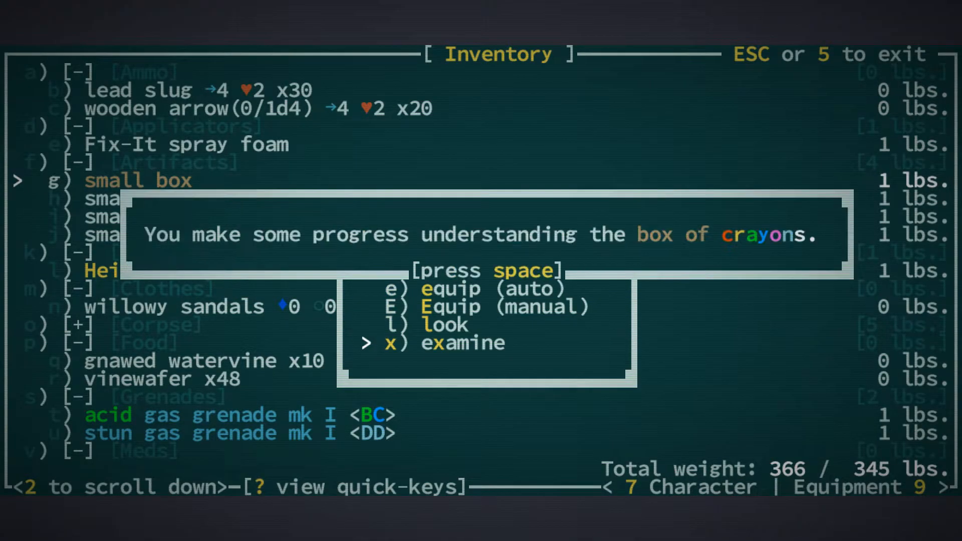
key(space)
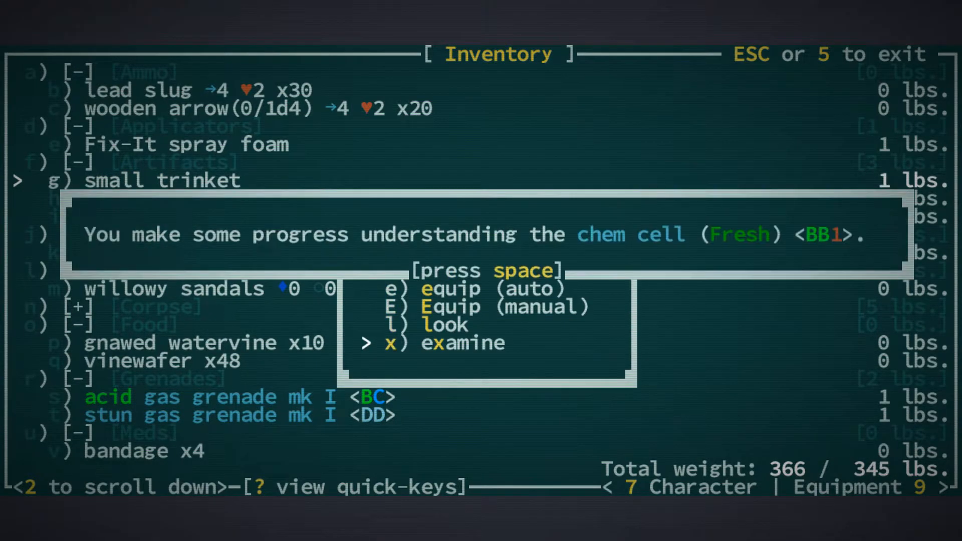
key(space)
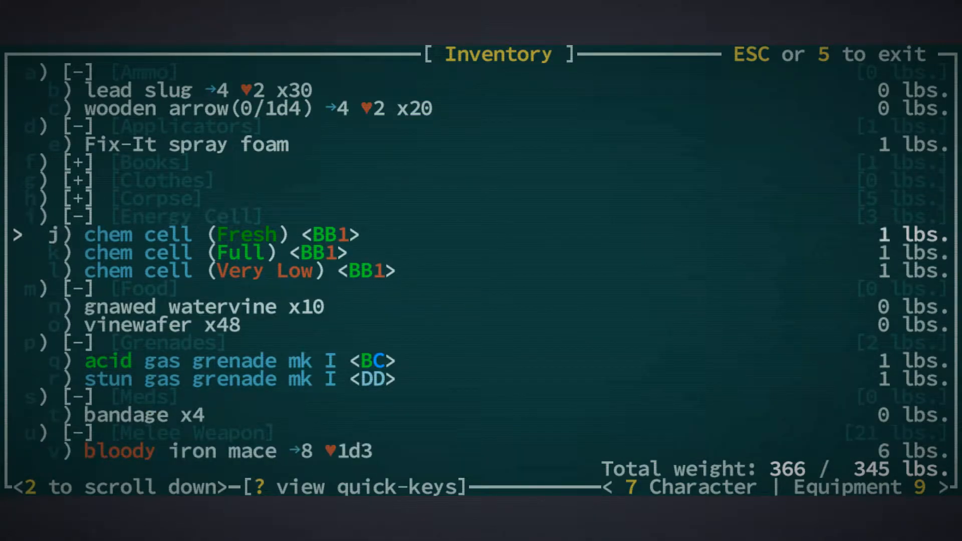
scroll(down, 3)
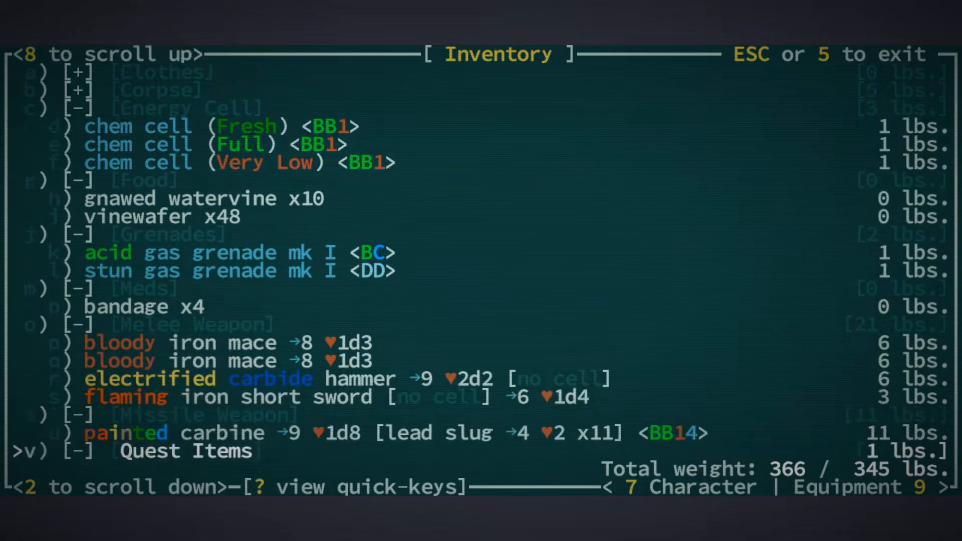
scroll(down, 3)
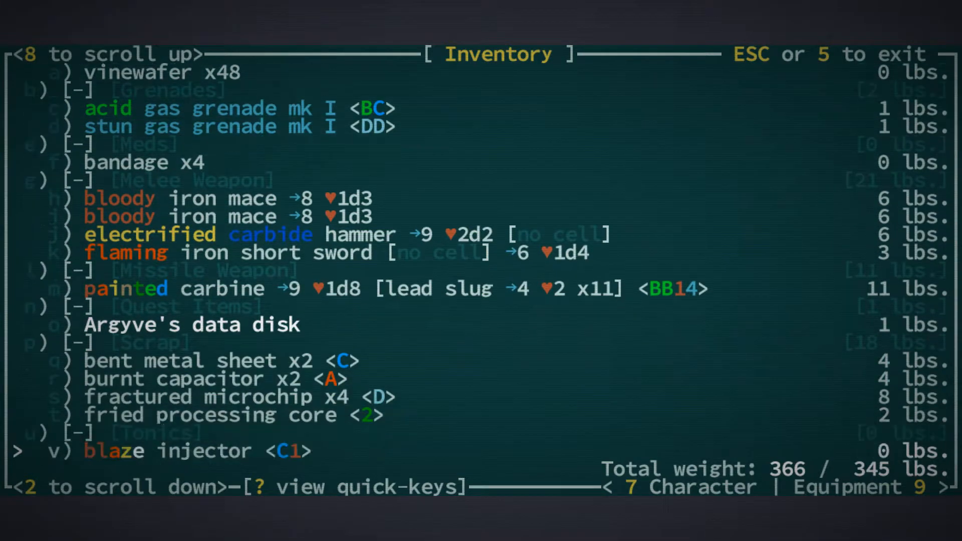
scroll(down, 3)
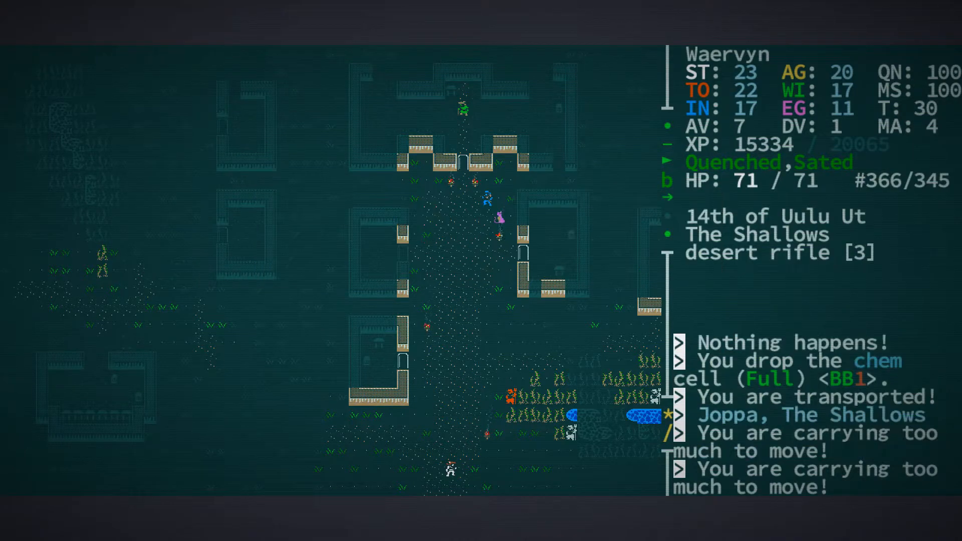
Pour out the 63-dram waterskin, bringing the load to 333 of 345 pounds
key(i)
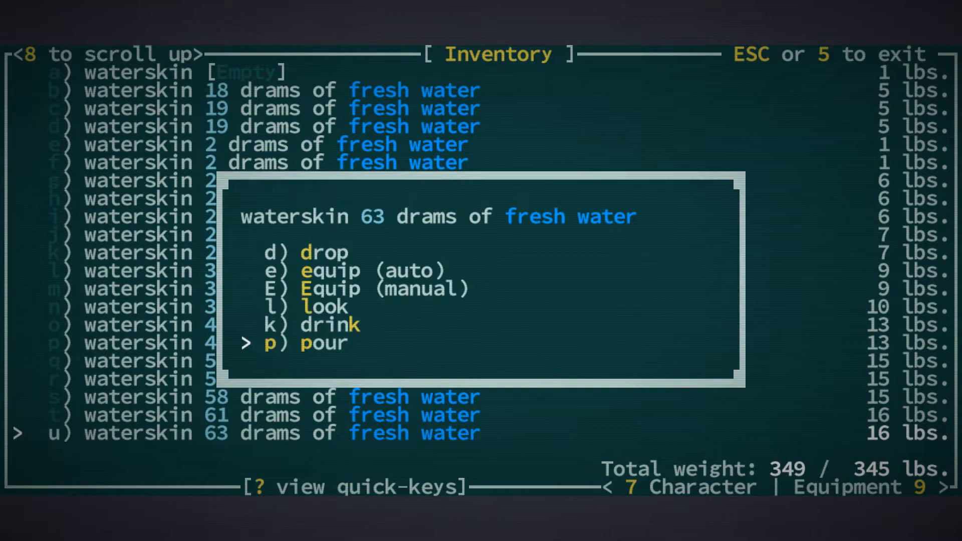
key(p)
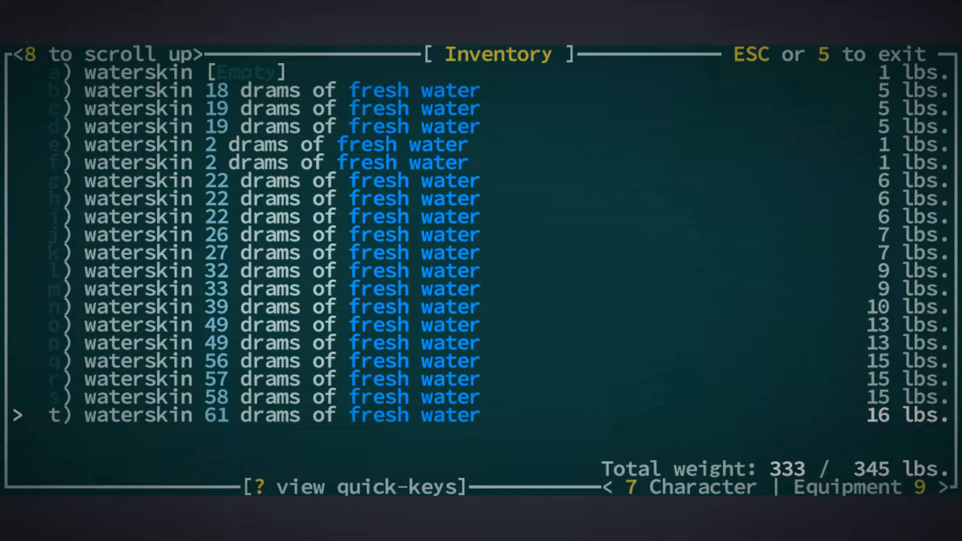
key(Escape)
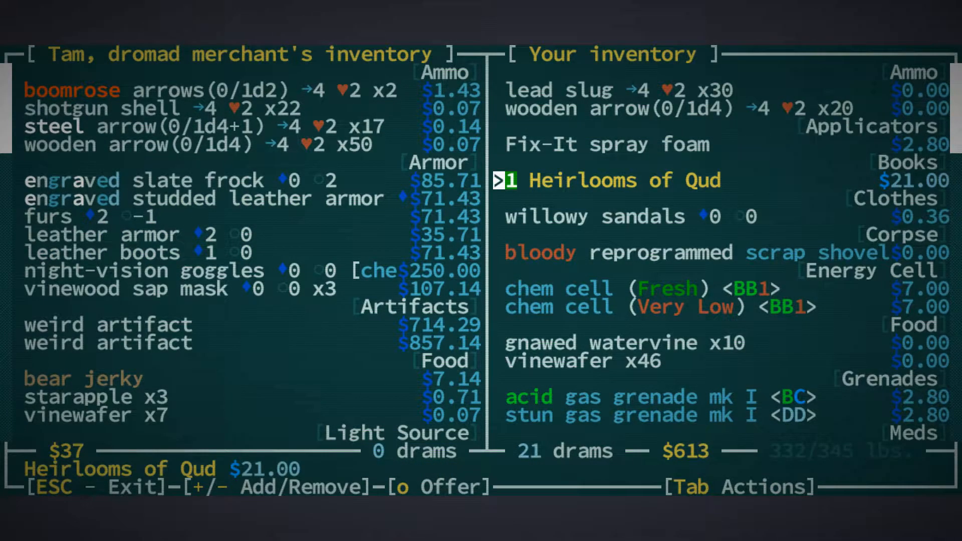
Scroll through Tam's goods to find the shotgun shells
key(Down)
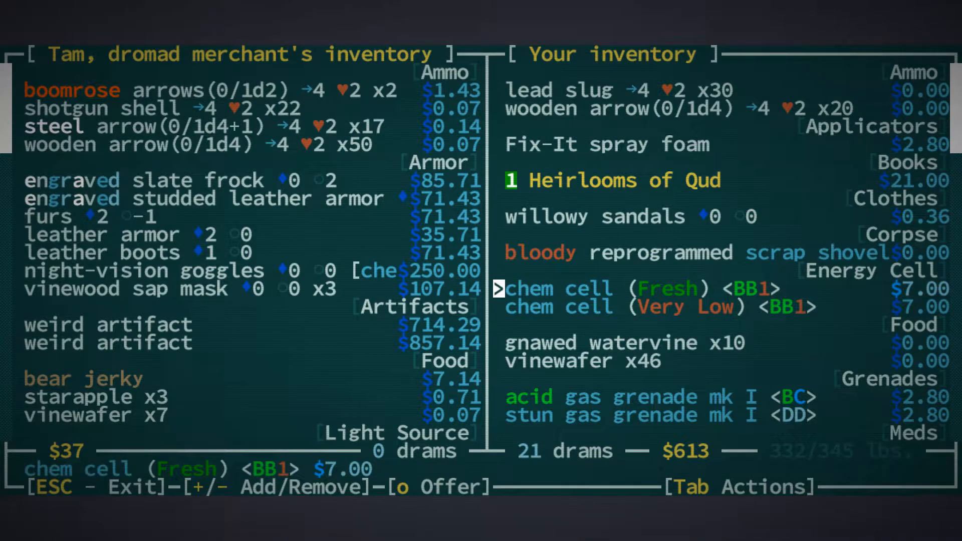
scroll(down, 3)
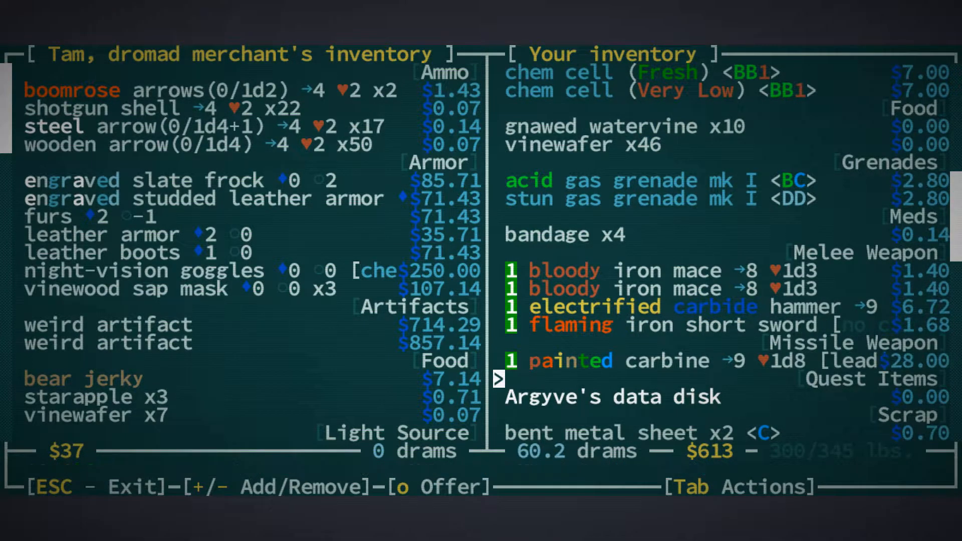
scroll(down, 3)
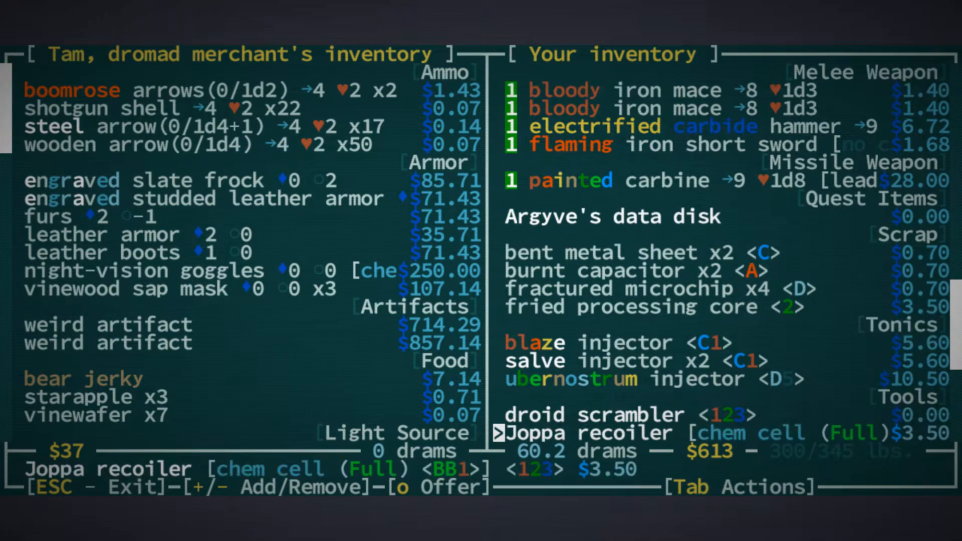
scroll(down, 3)
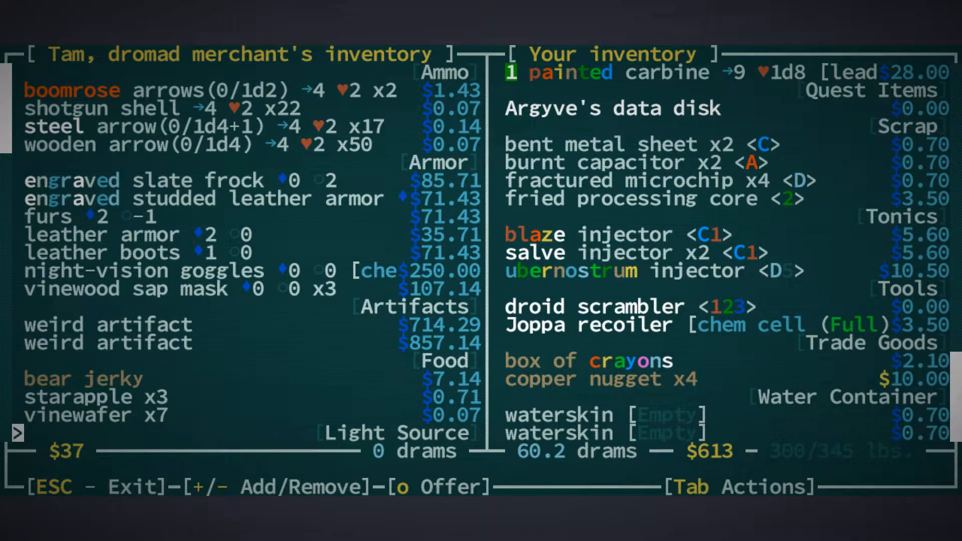
scroll(down, 3)
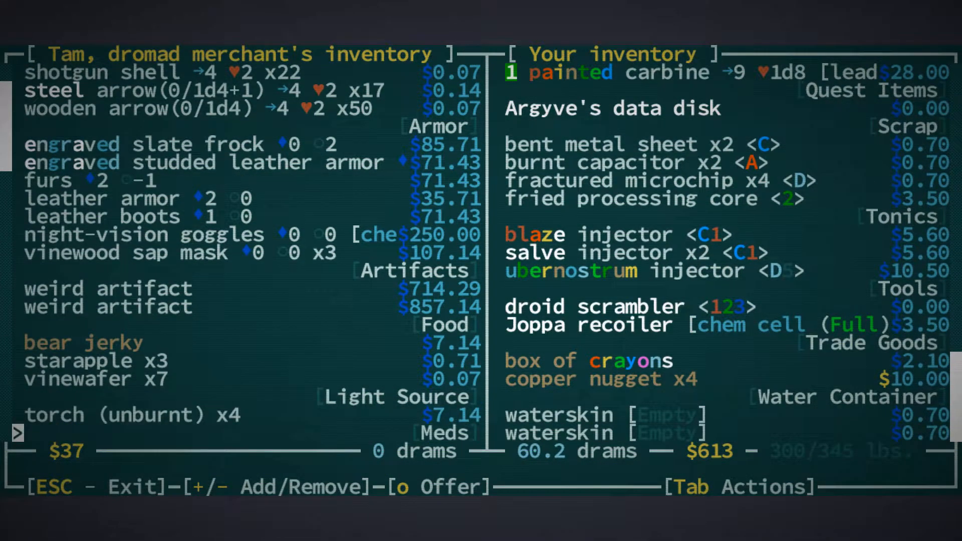
scroll(down, 3)
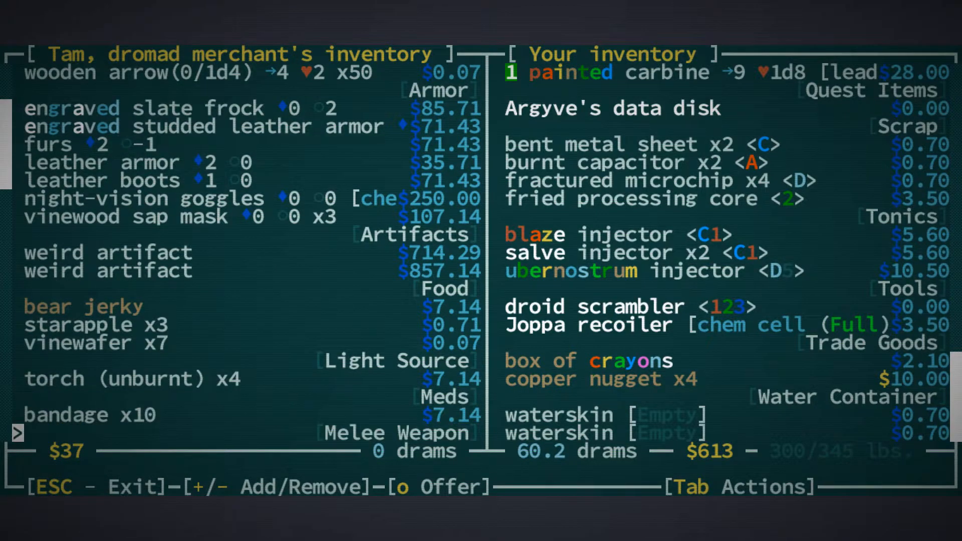
scroll(down, 3)
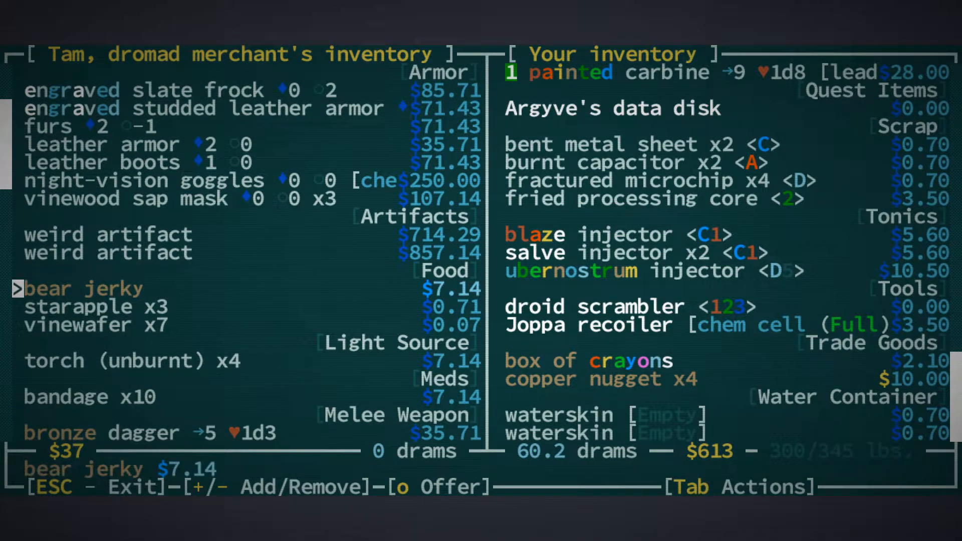
scroll(down, 3)
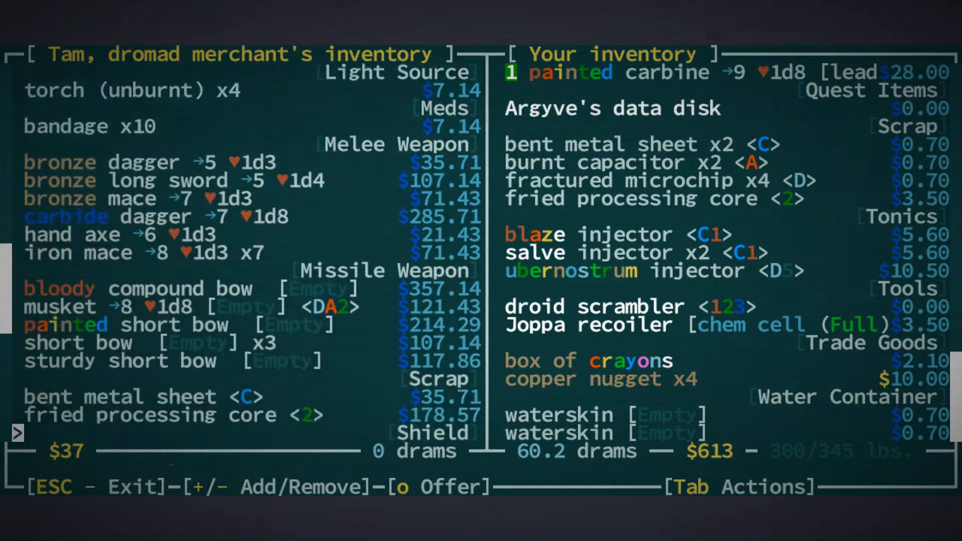
scroll(down, 3)
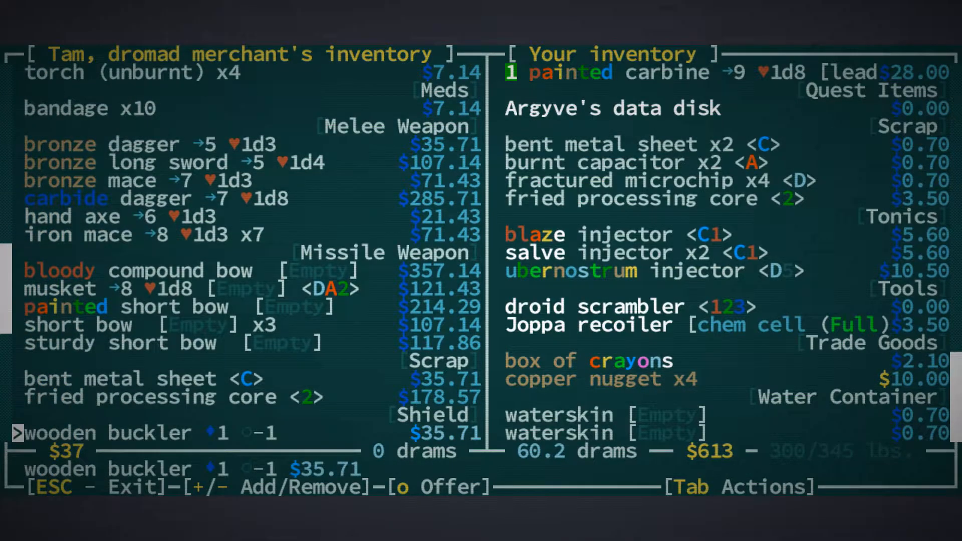
scroll(down, 3)
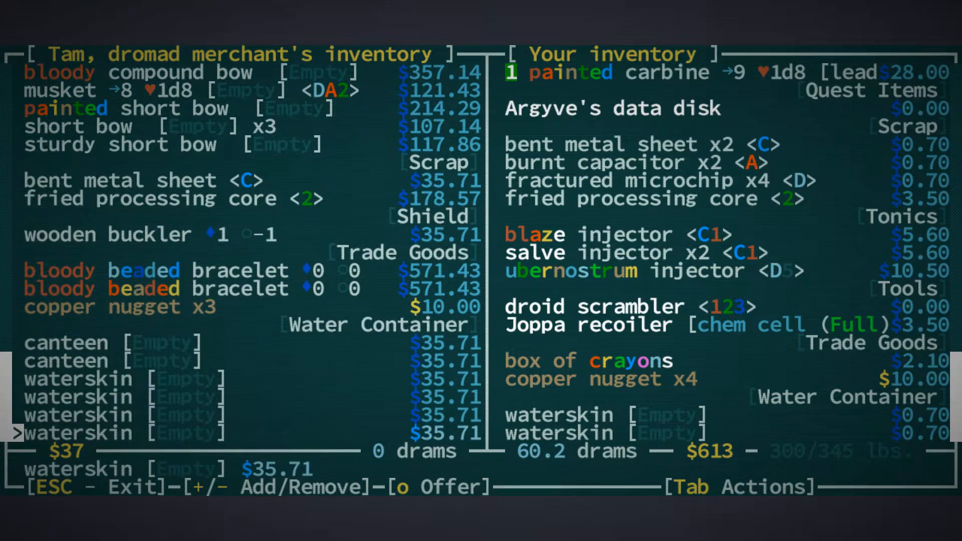
scroll(up, 3)
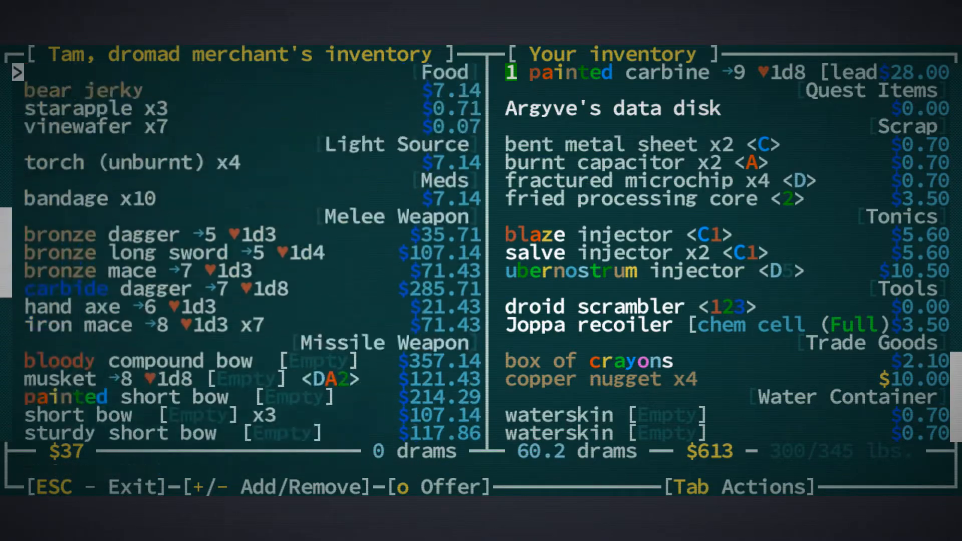
scroll(up, 3)
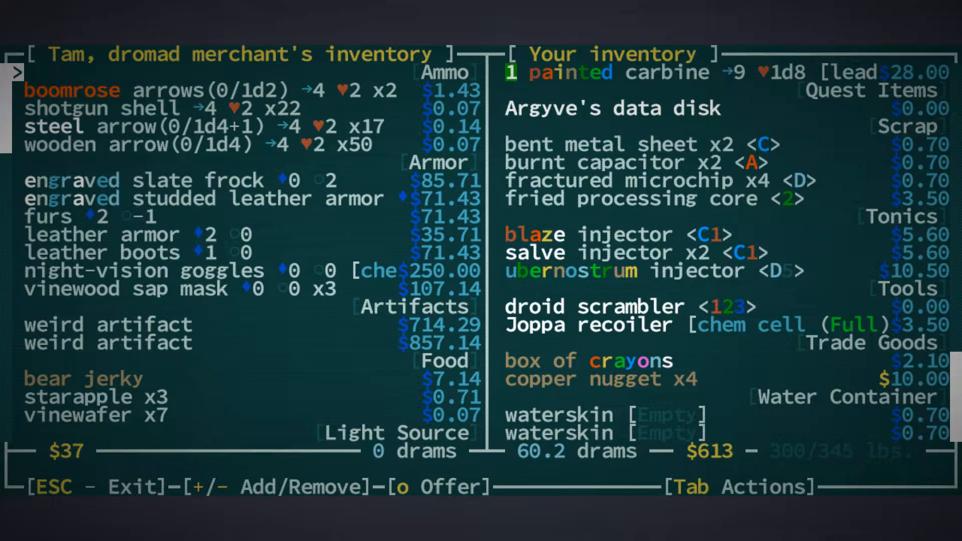
Buy the 22 shotgun shells from Tam and leave trading for the status screen
key(Down)
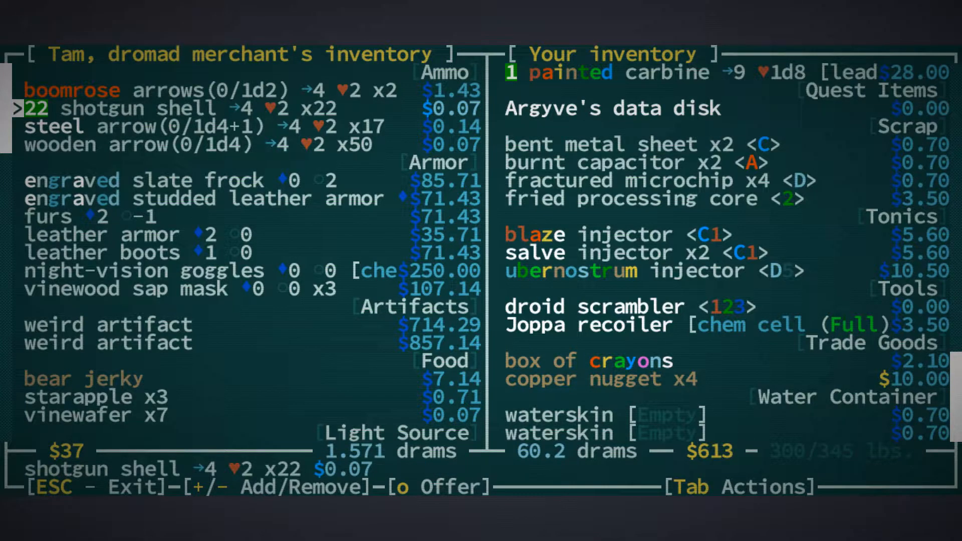
key(Down)
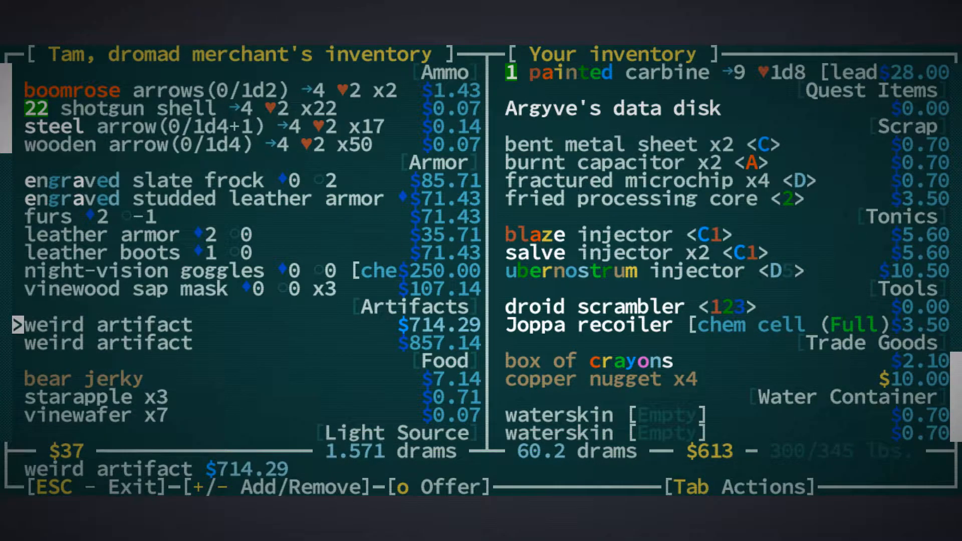
key(o)
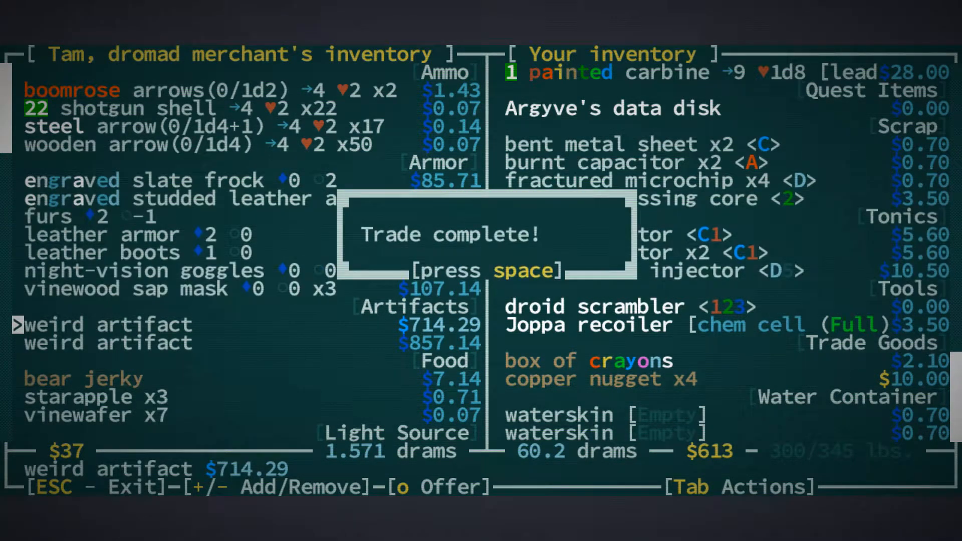
key(space)
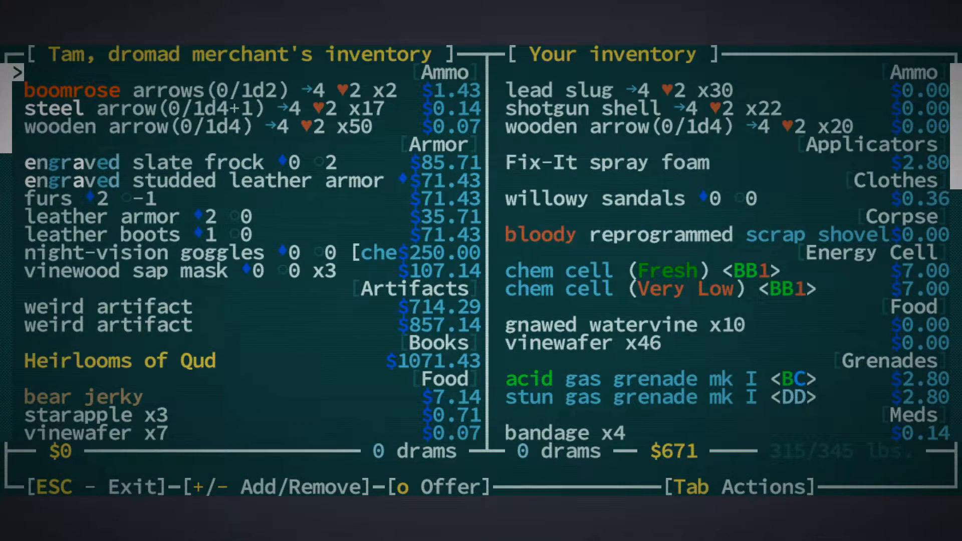
key(Escape)
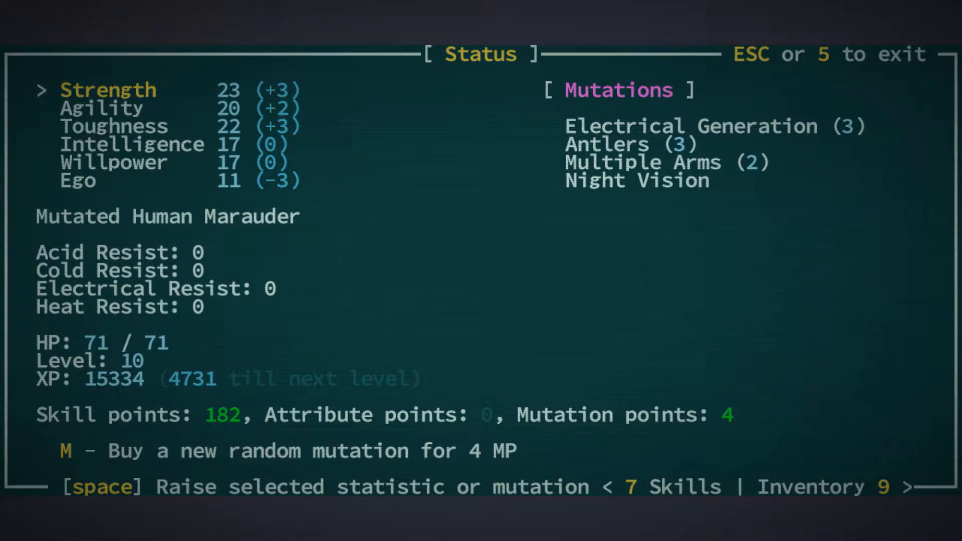
Spend 4 MP on a random mutation, picking Burgeoning over Pyrokinesis
key(m)
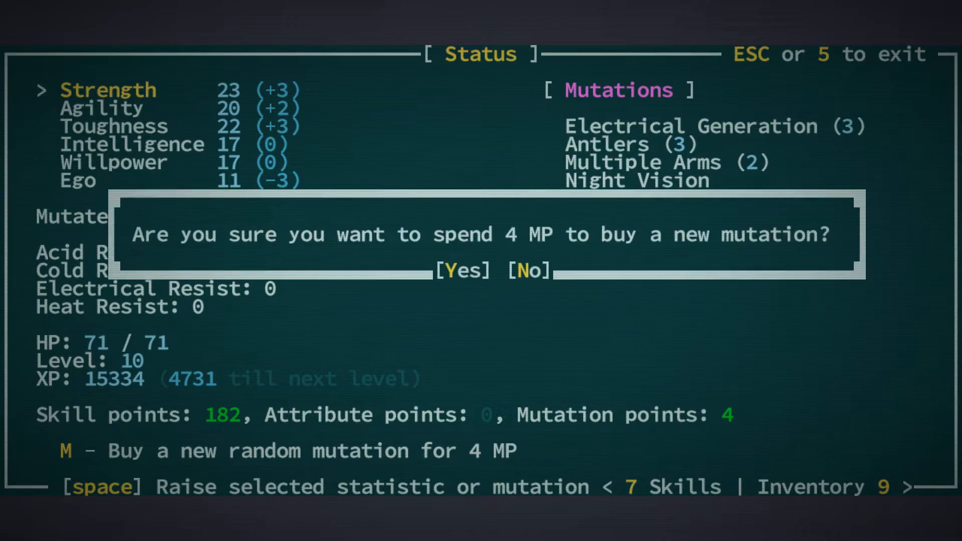
click(462, 271)
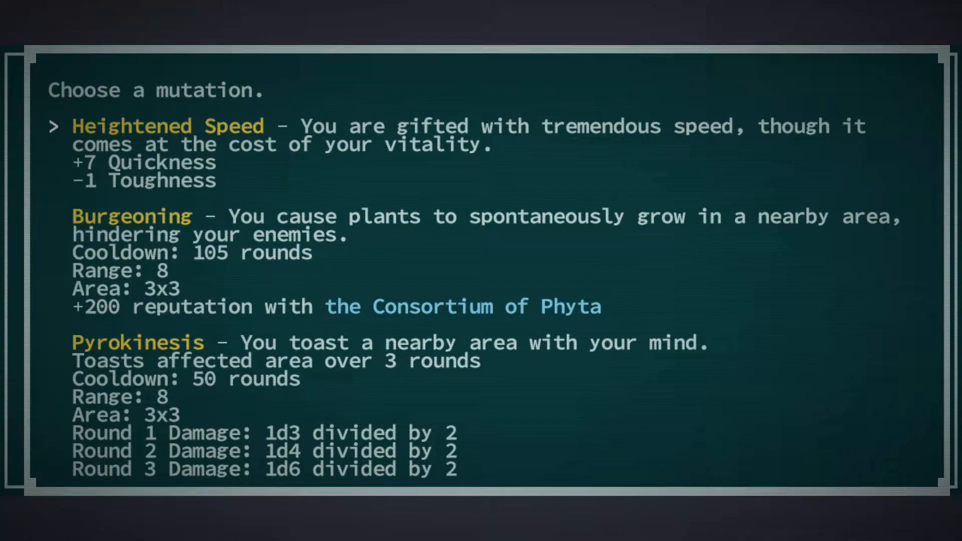
key(Down)
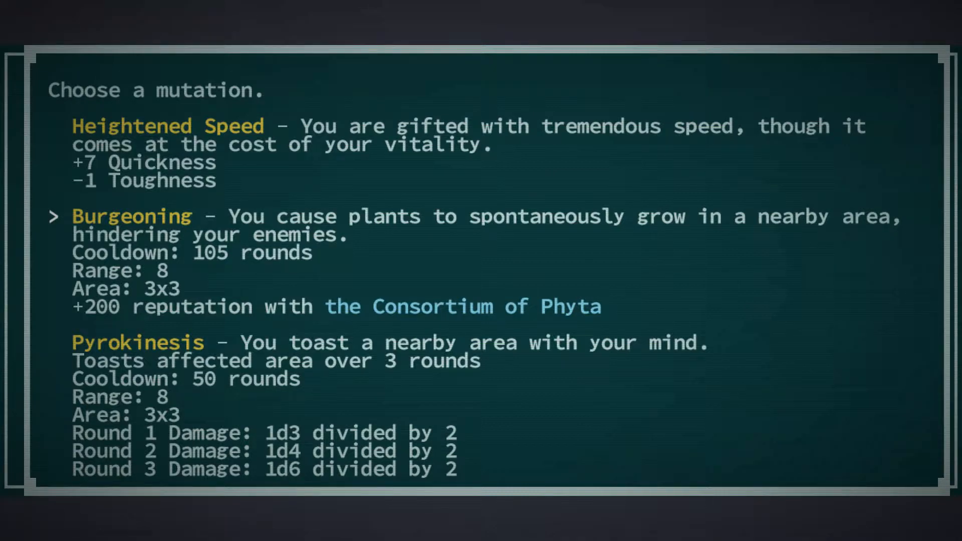
key(Down)
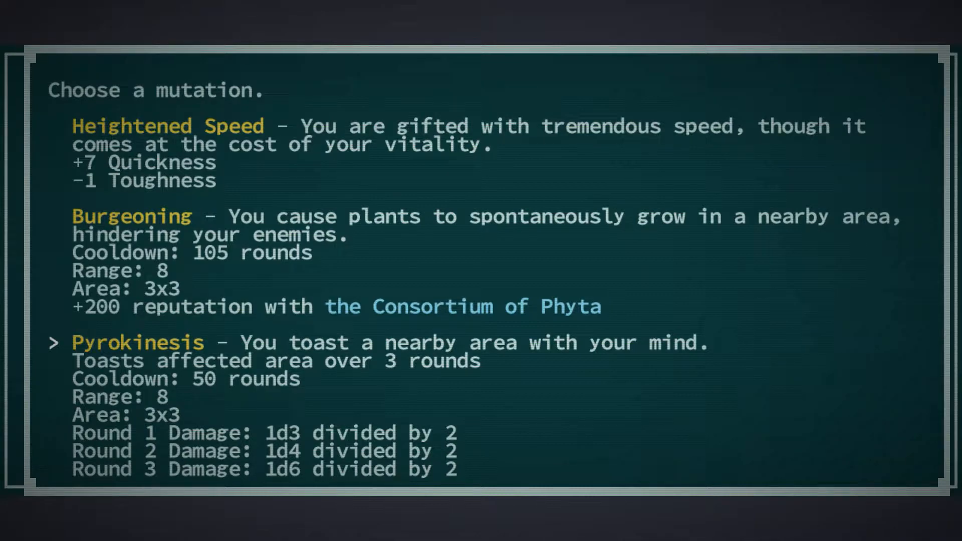
key(up)
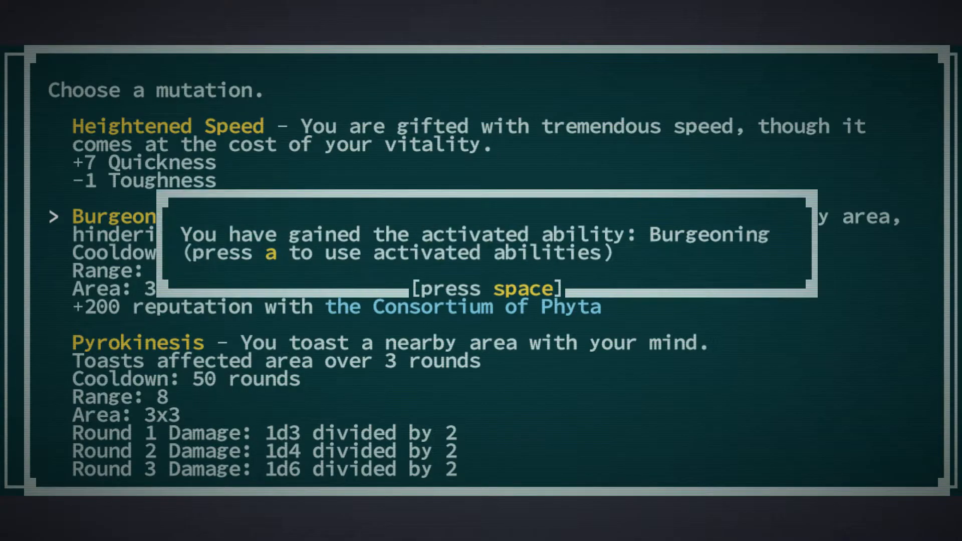
key(space)
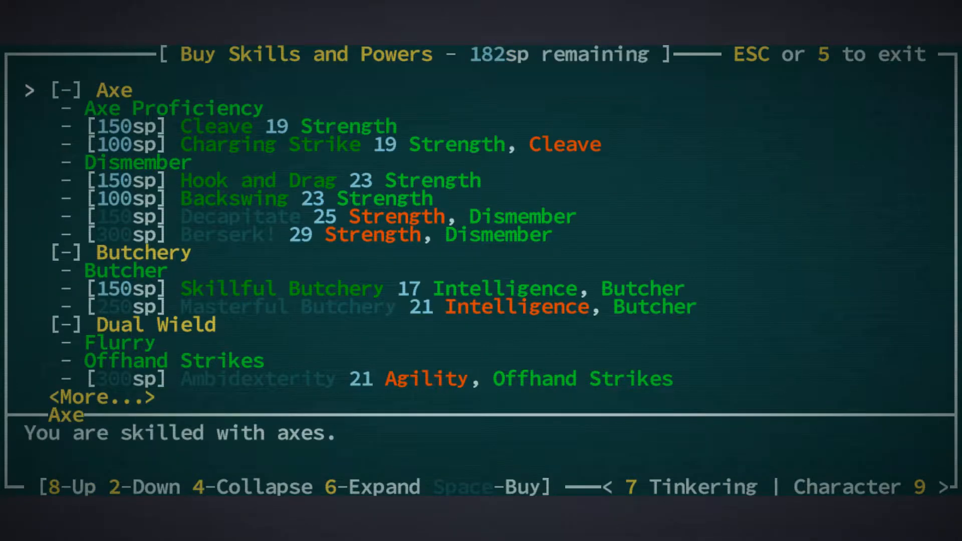
Browse the skill list past Axe Proficiency, Backswing and Tactics toward Shield
key(2)
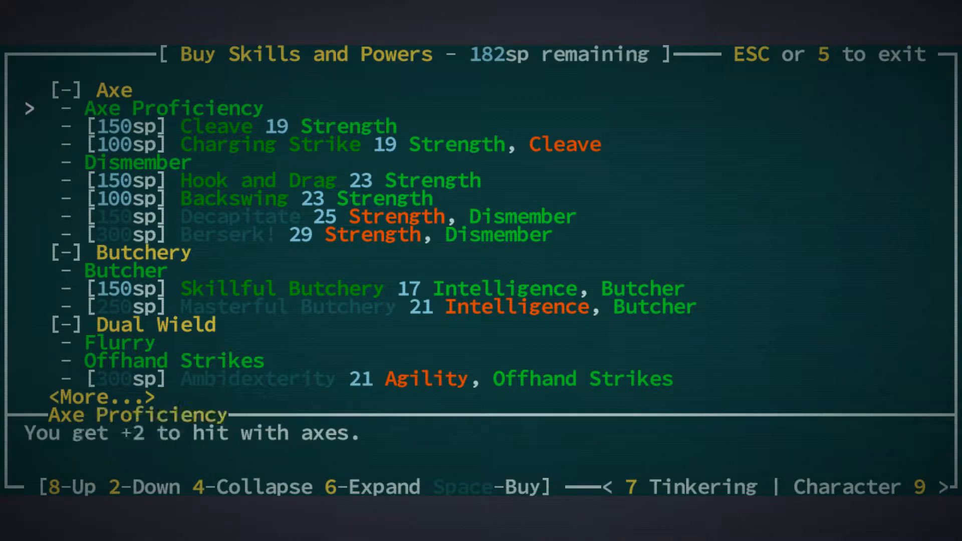
key(2)
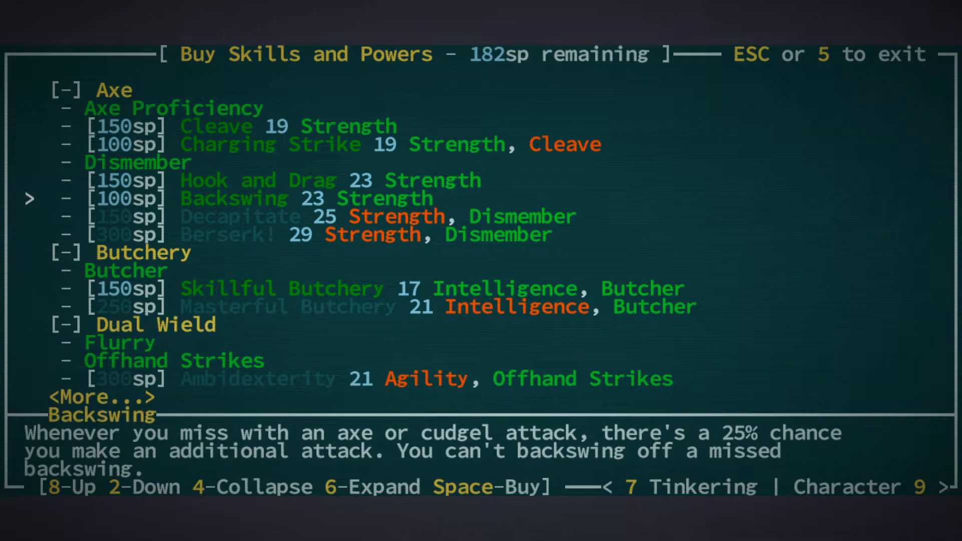
key(2)
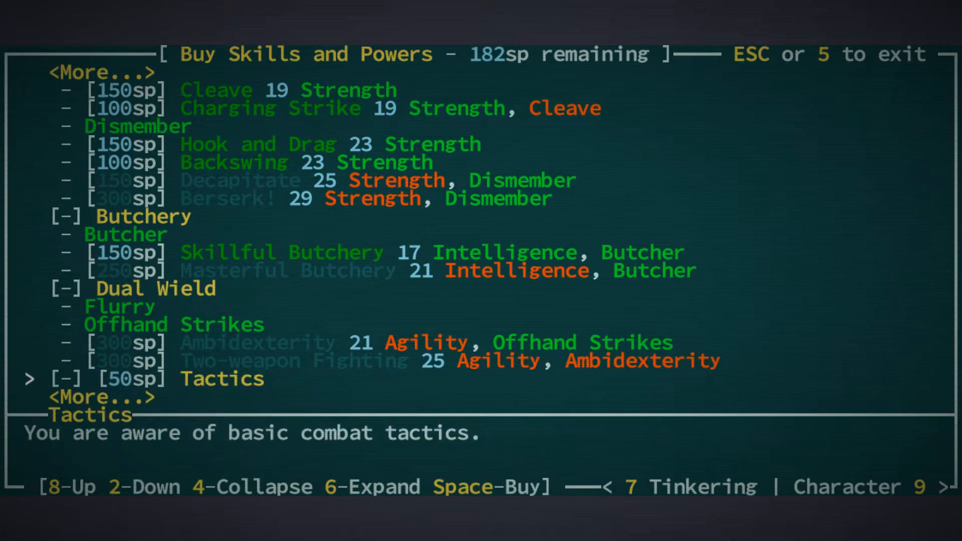
key(2)
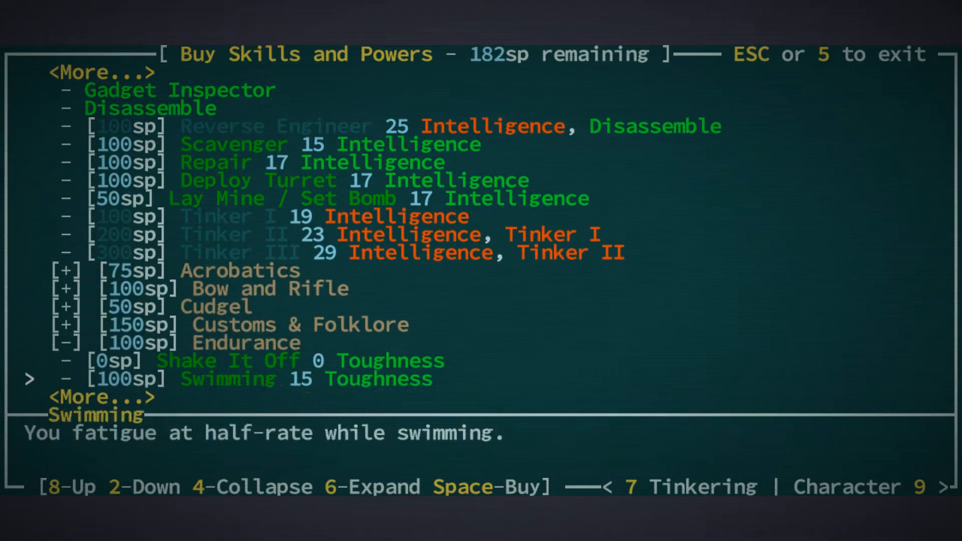
scroll(down, 3)
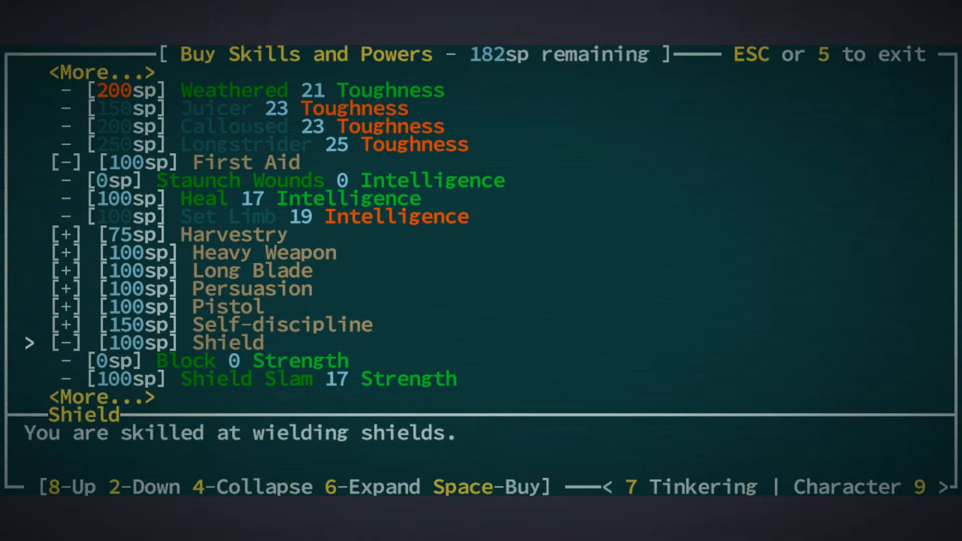
Buy Shield with its Block power for 100 points, leaving 82, and exit to the map
key(2)
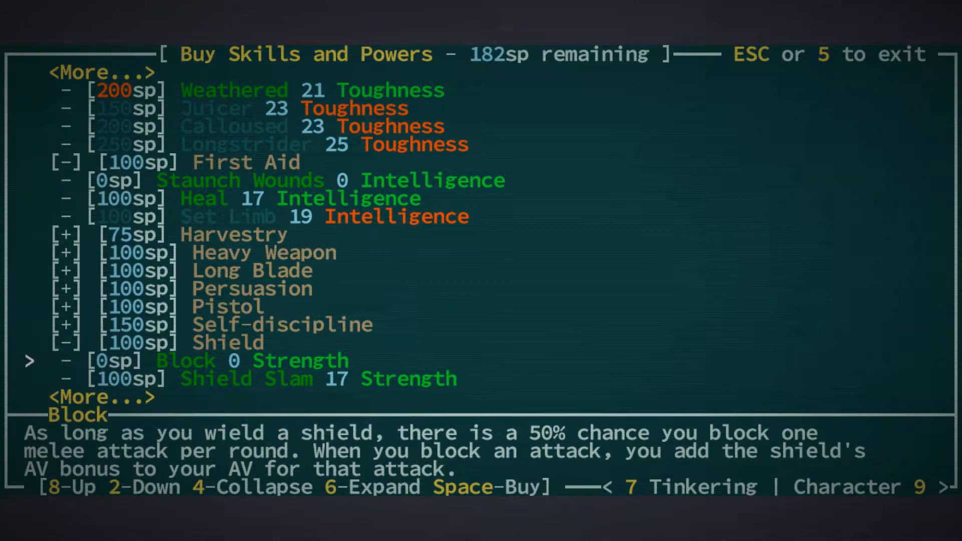
key(Space)
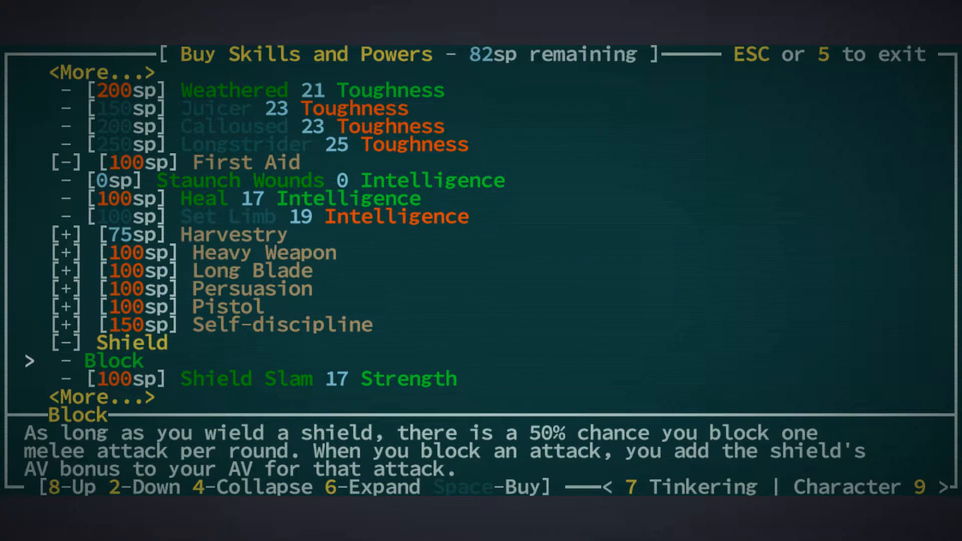
key(8)
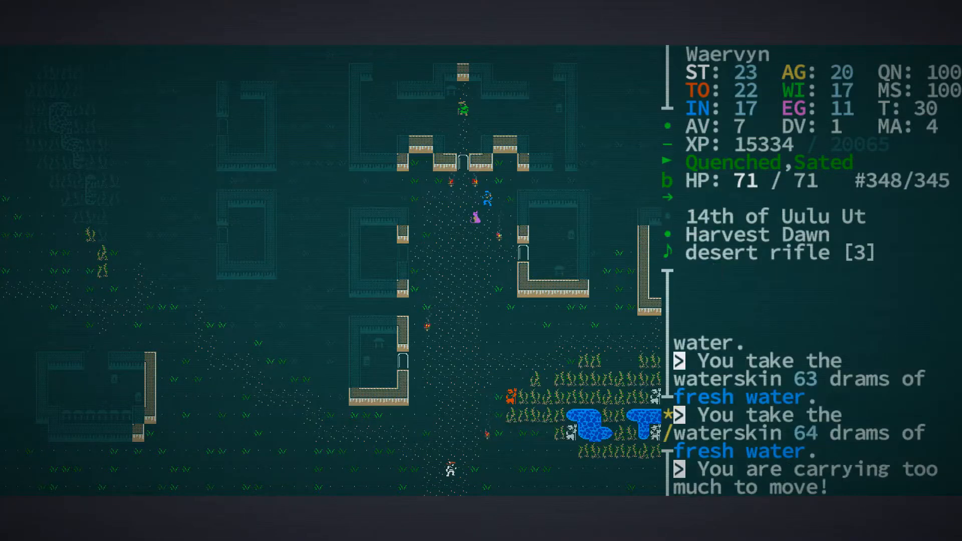
Check equipment with the scrap shoveler's severed face worn, then view inventory at 348/345 pounds
key(i)
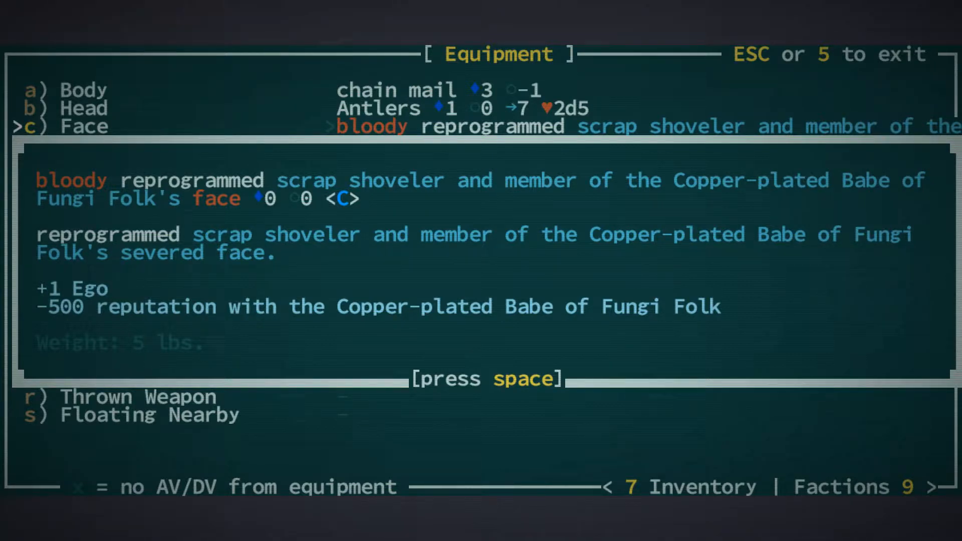
key(space)
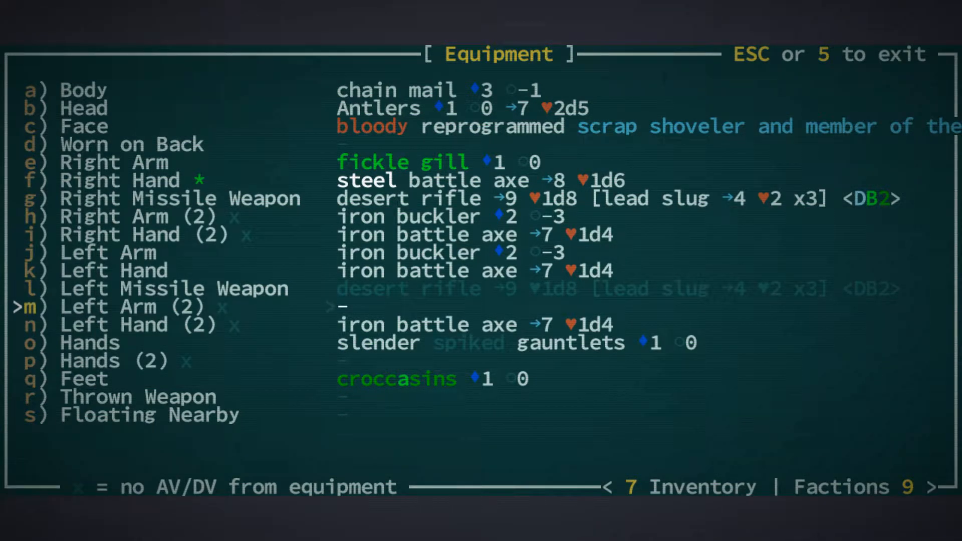
key(Down)
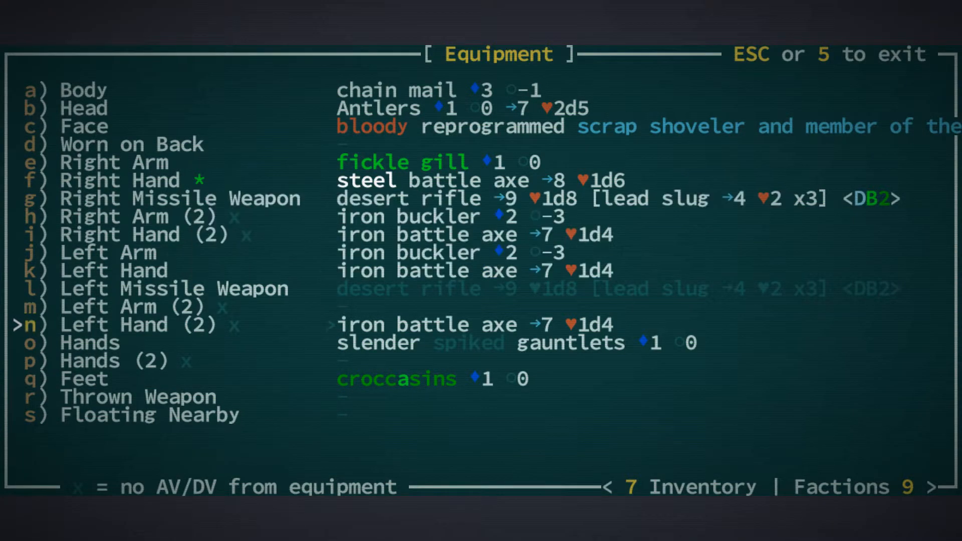
key(up)
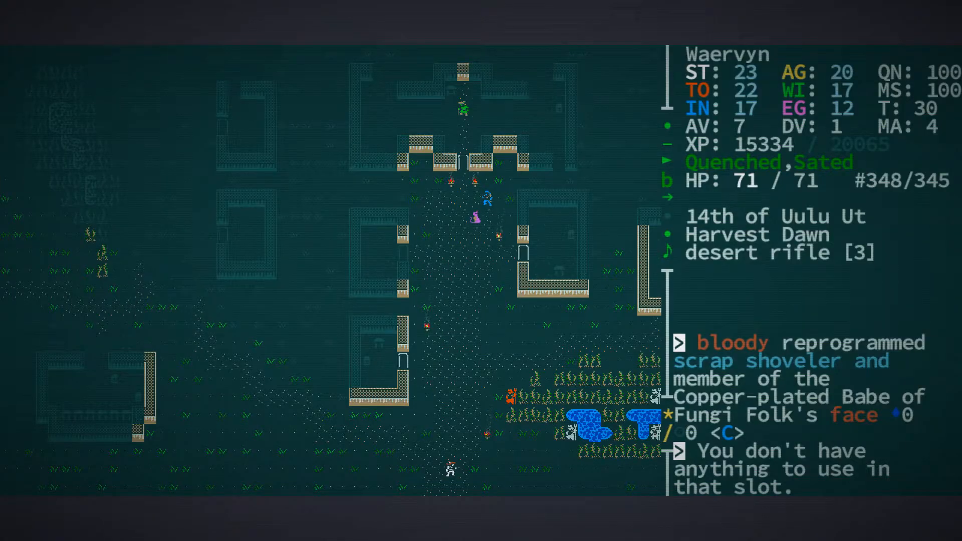
key(e)
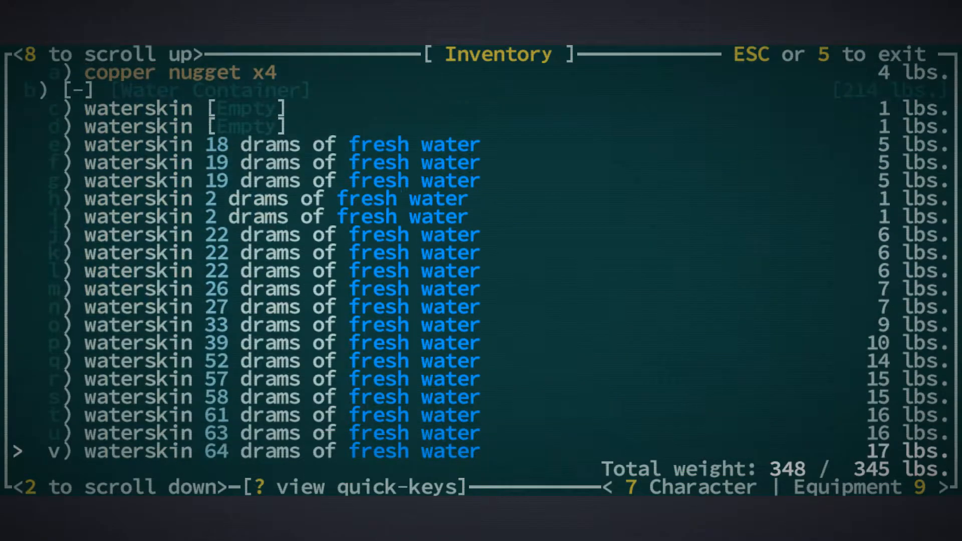
Stash five full waterskins in the Joppa chest, dropping the load to 264 of 345 pounds
scroll(down, 3)
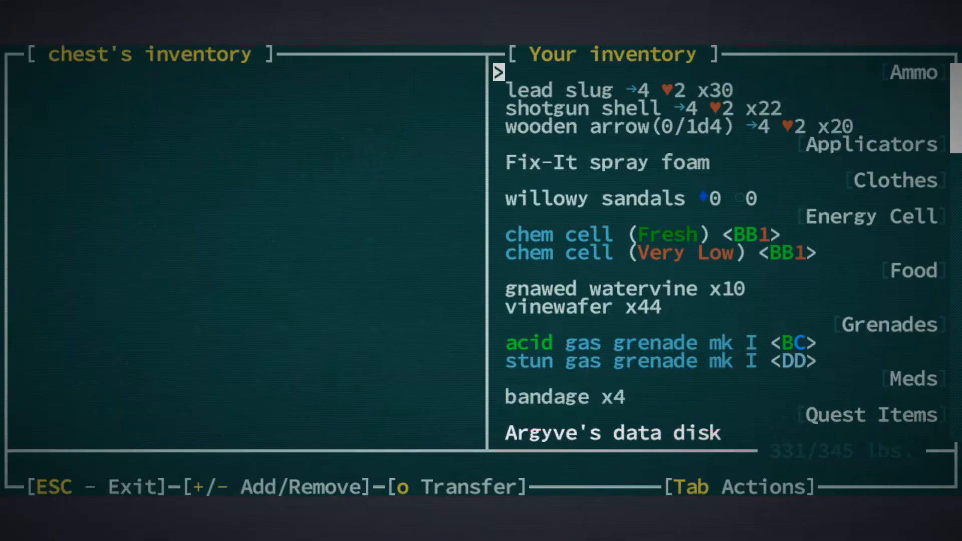
key(Down)
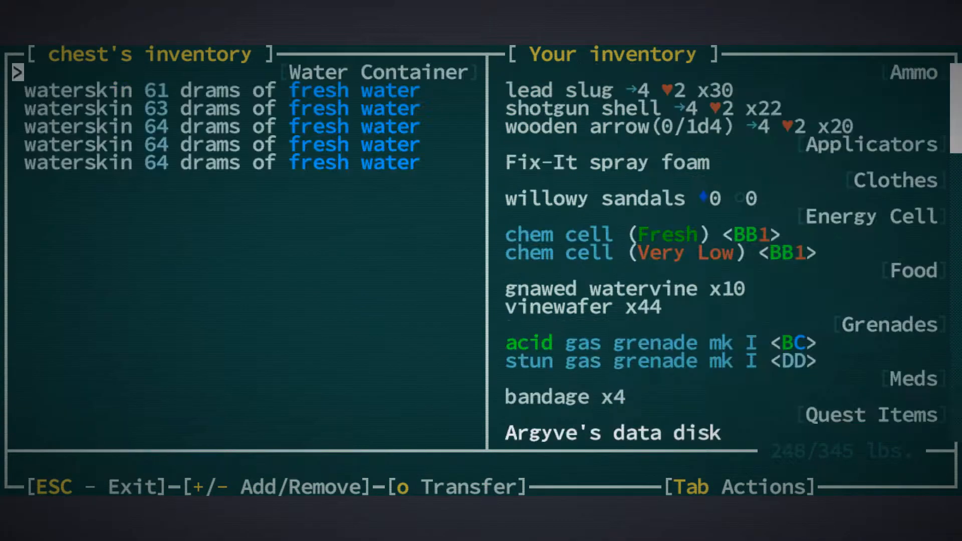
key(Escape)
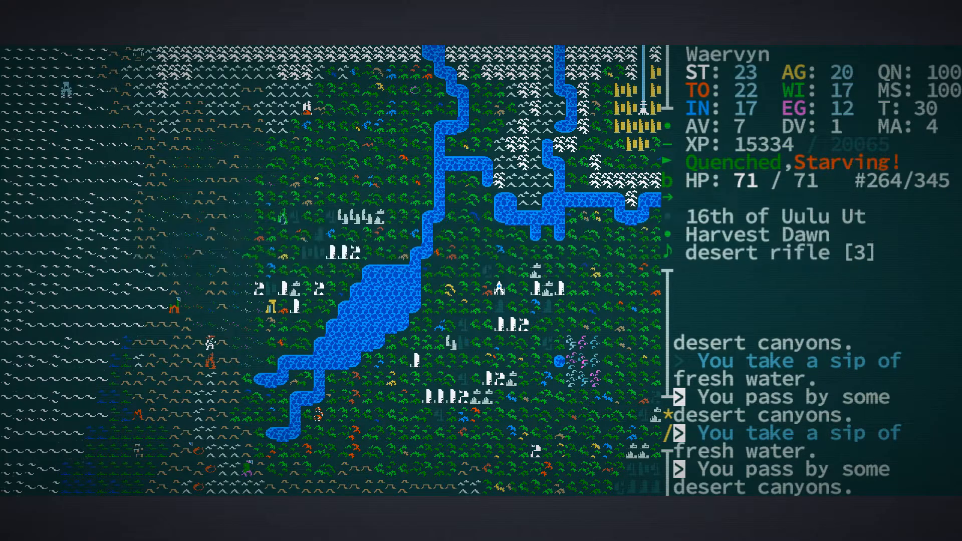
key(i)
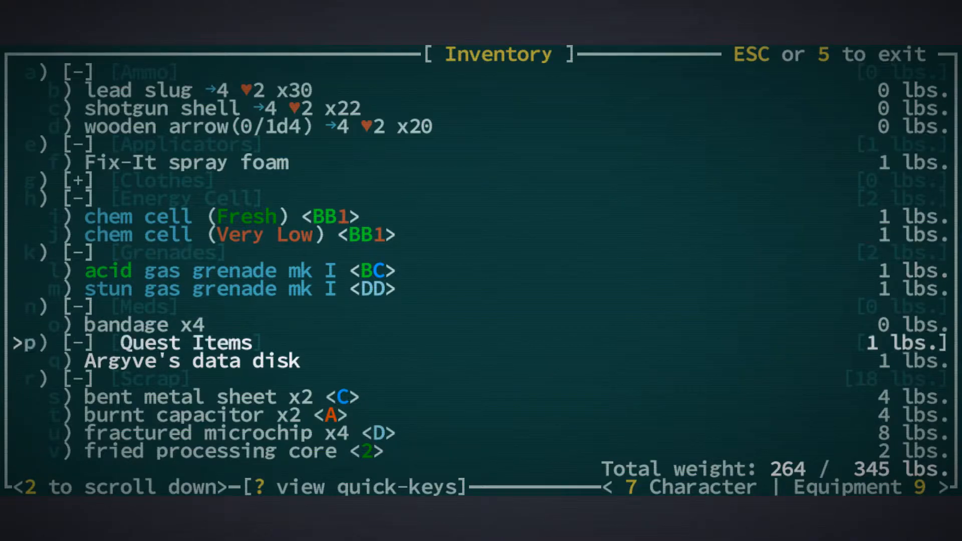
scroll(down, 3)
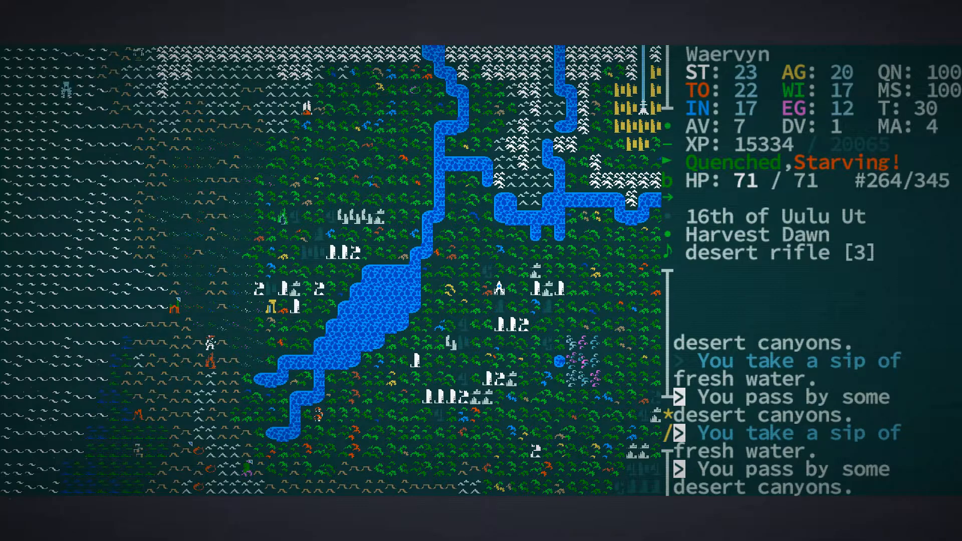
key(i)
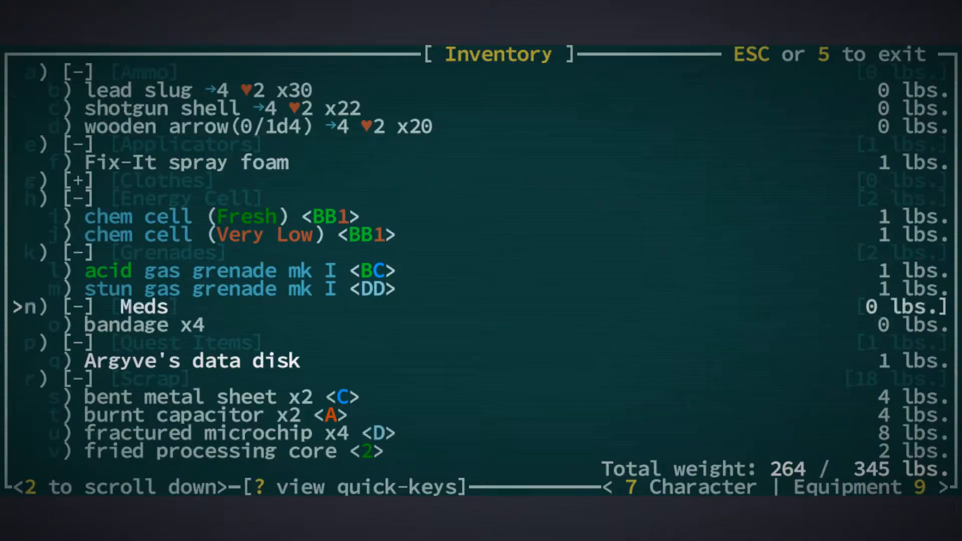
scroll(down, 3)
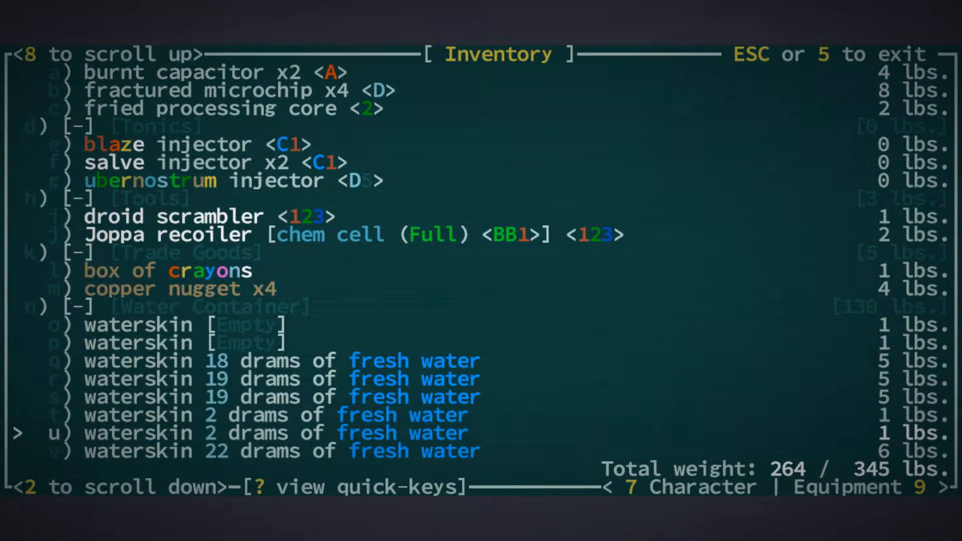
scroll(up, 3)
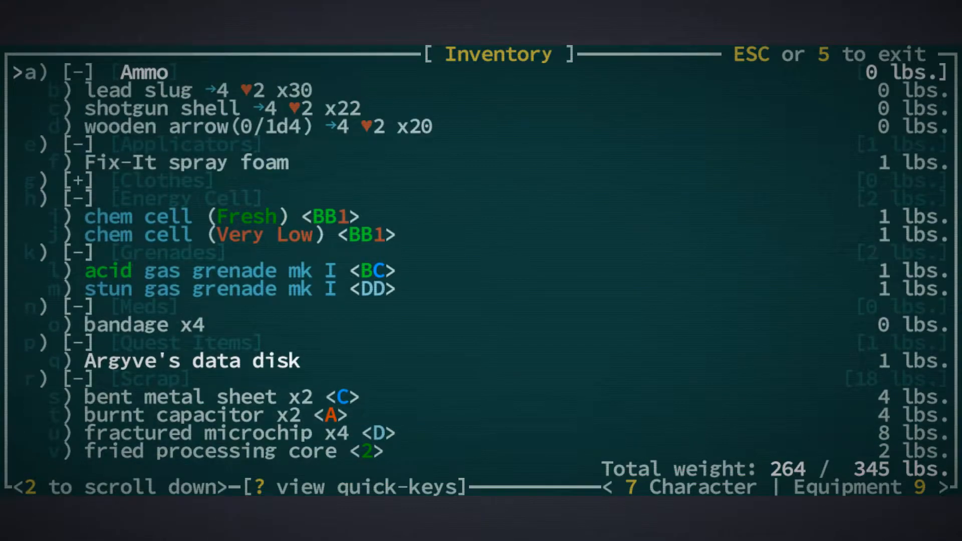
key(Escape)
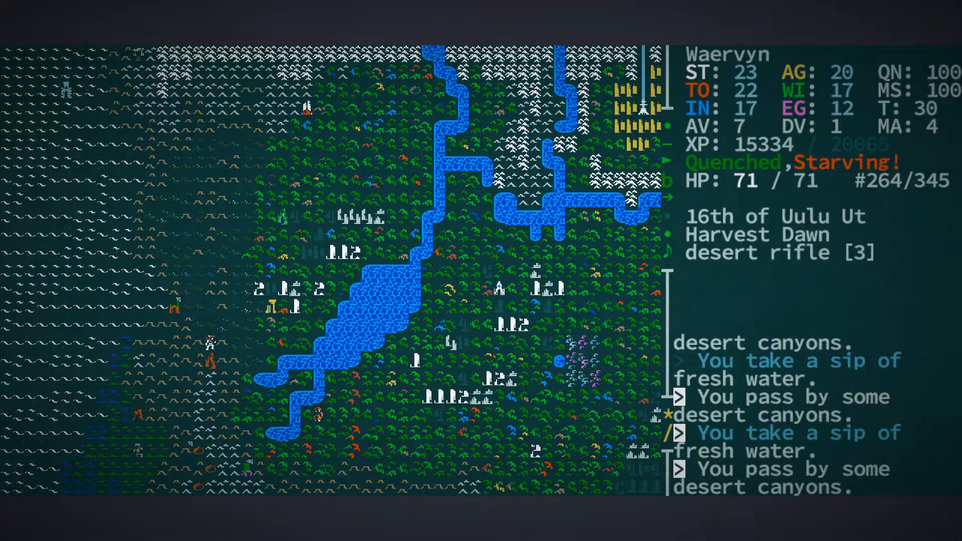
key(e)
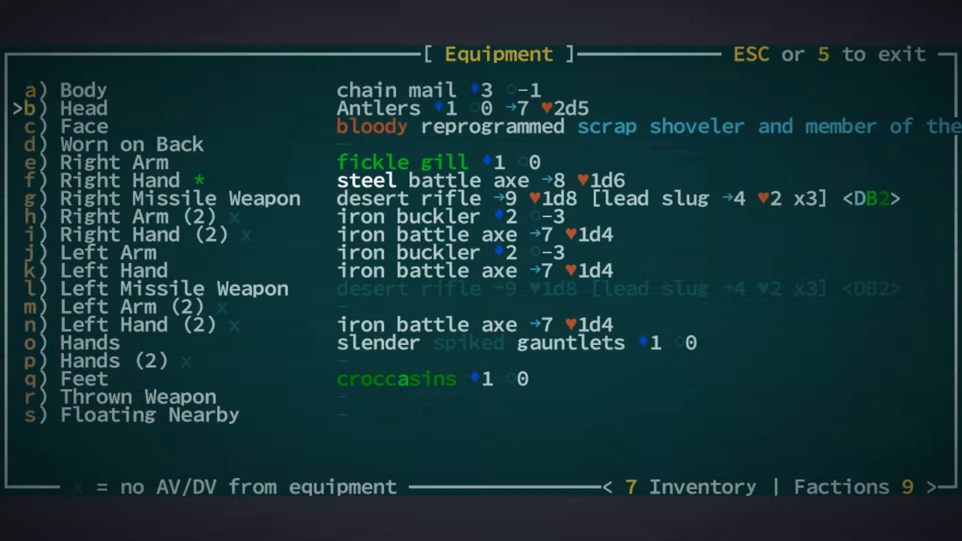
key(c)
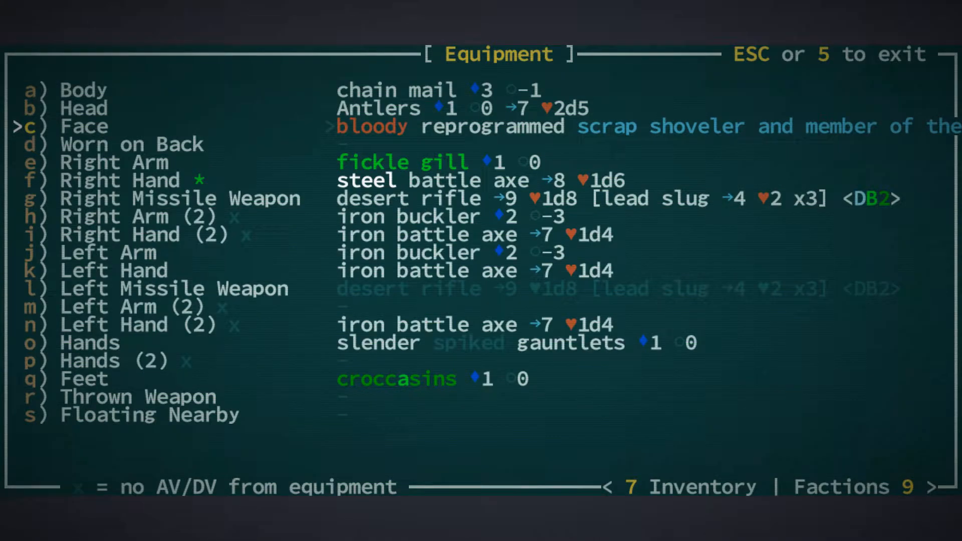
key(Escape)
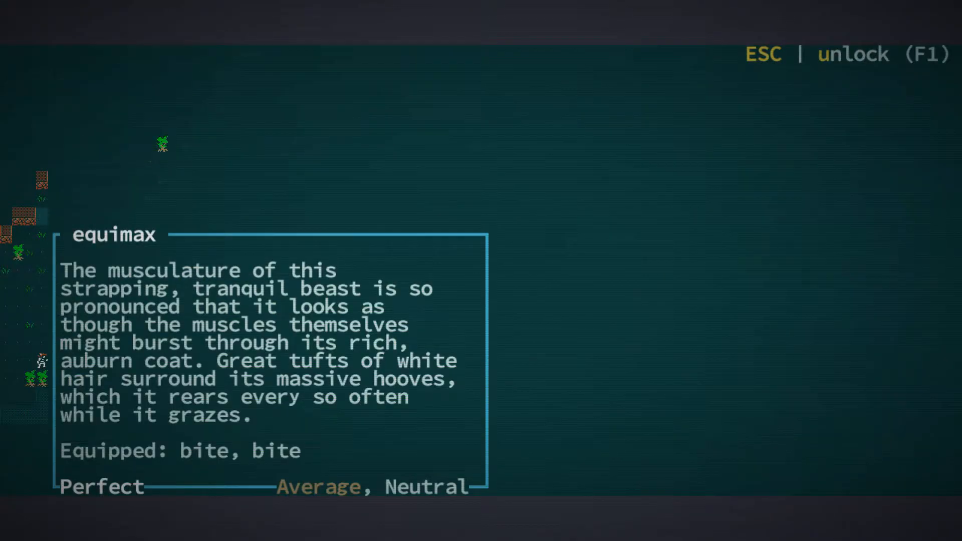
Battle the equimax through stun notices and check the inventory for its butchered foot
key(Escape)
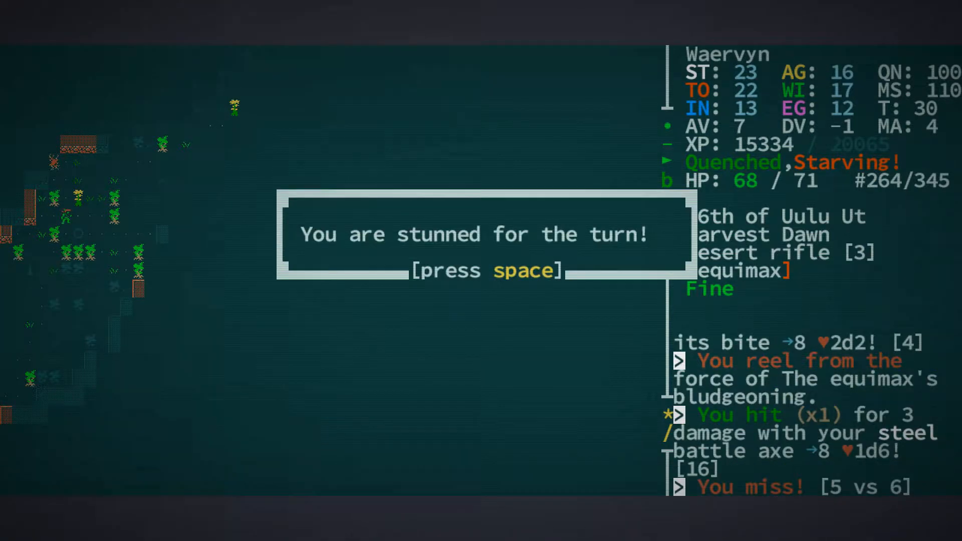
key(space)
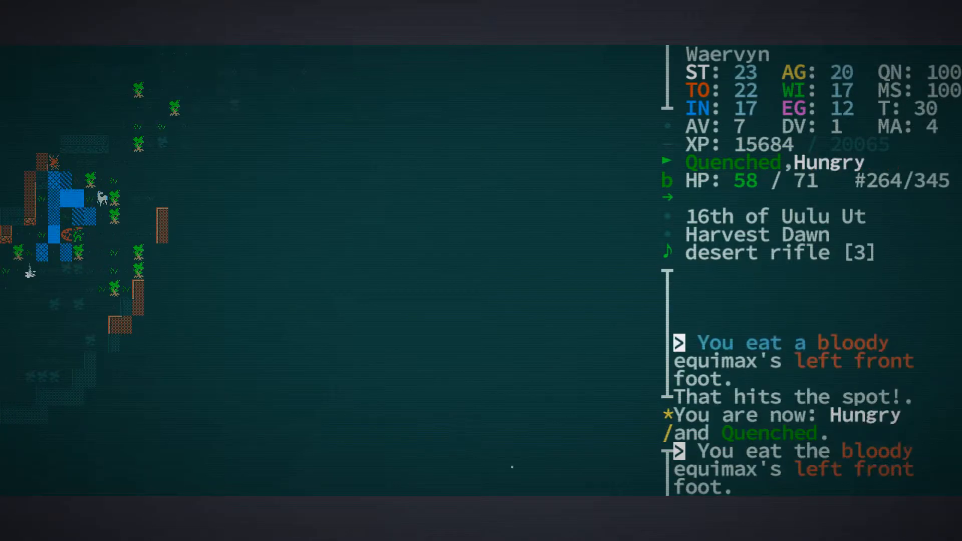
key(i)
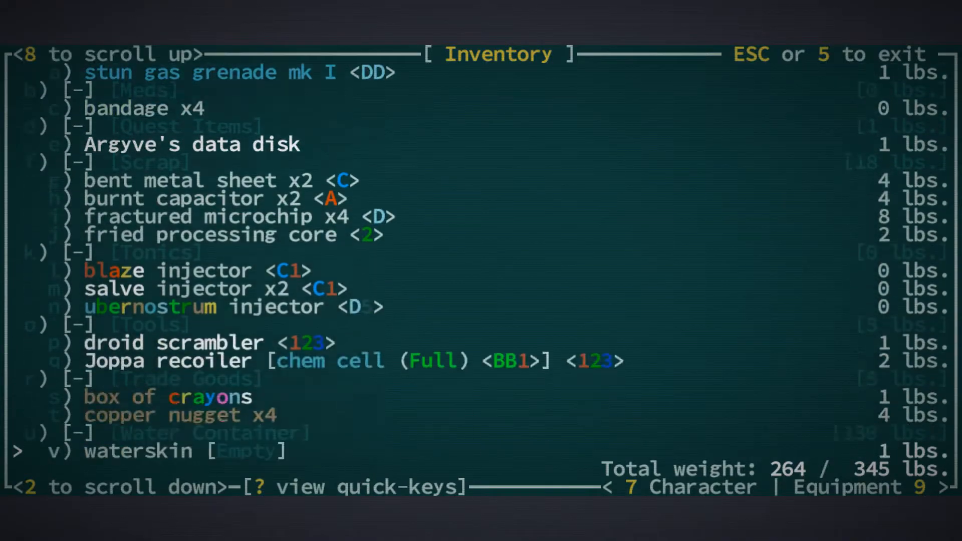
scroll(down, 3)
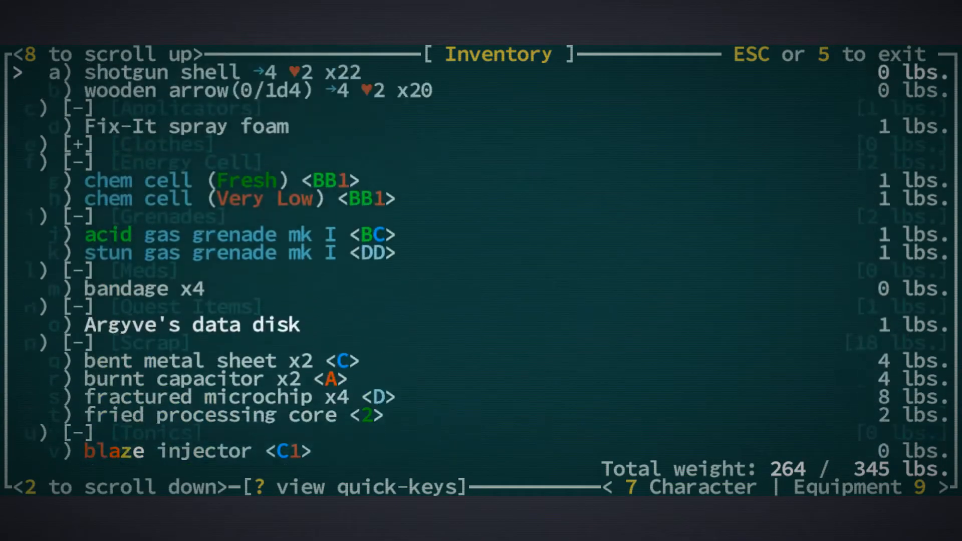
key(Escape)
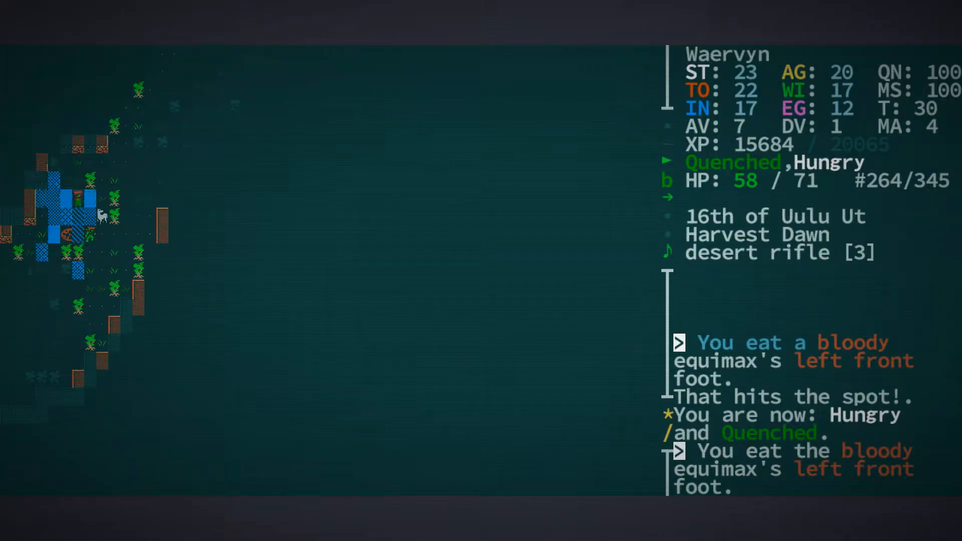
key(space)
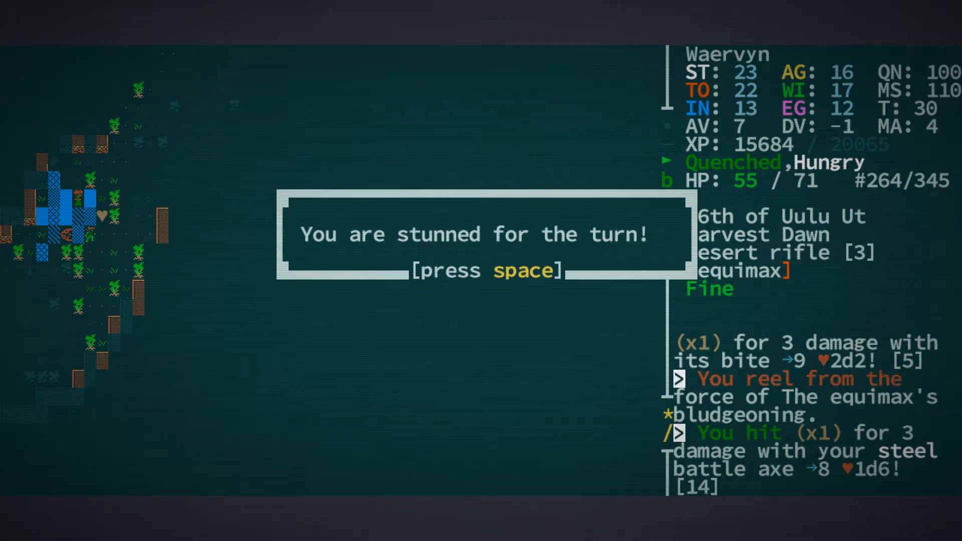
key(space)
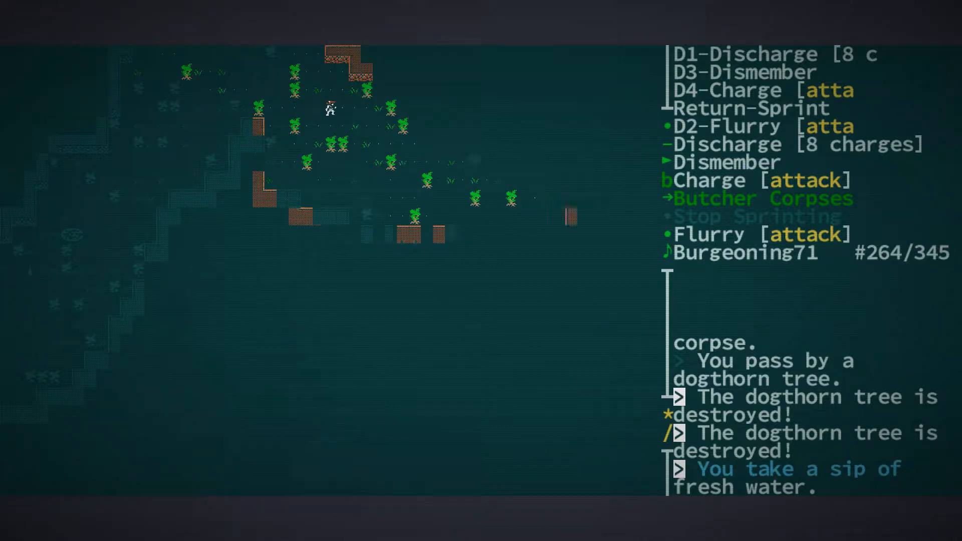
Shift the stats panel side to side, then examine the snapjaw leader Domufofoulu
key(Down)
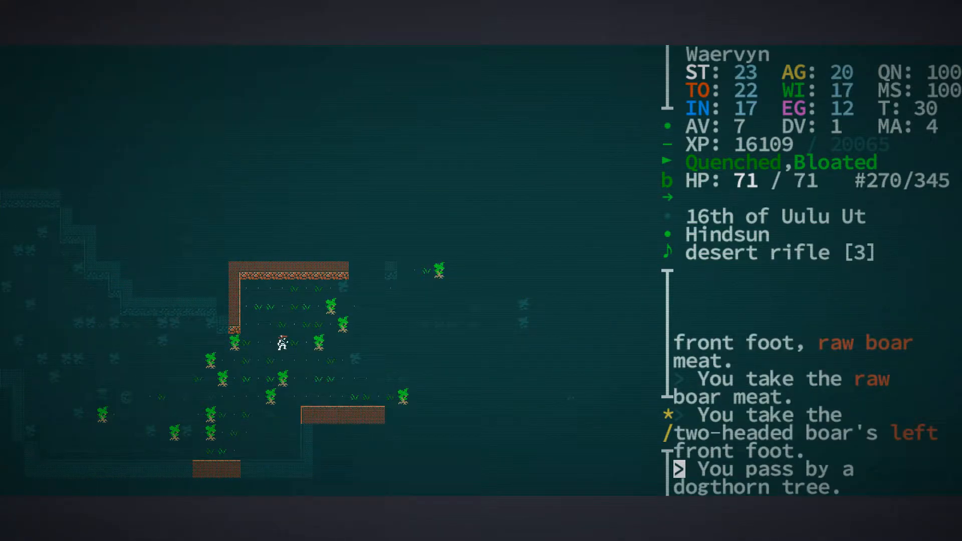
key(Right)
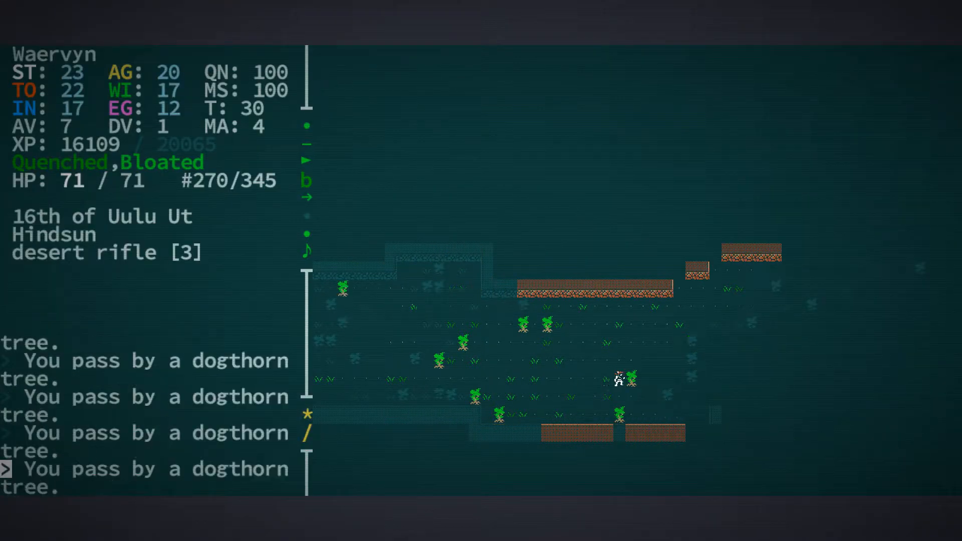
key(Right)
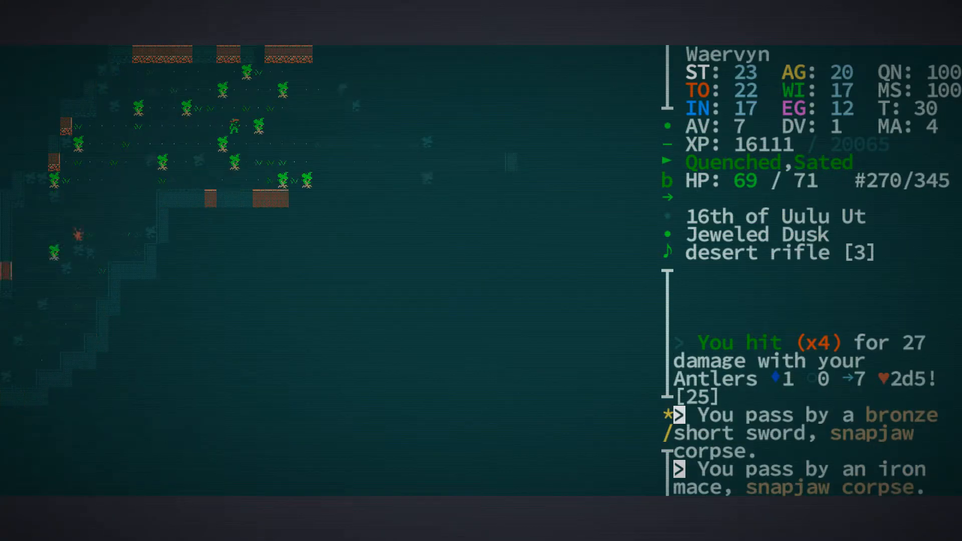
key(i)
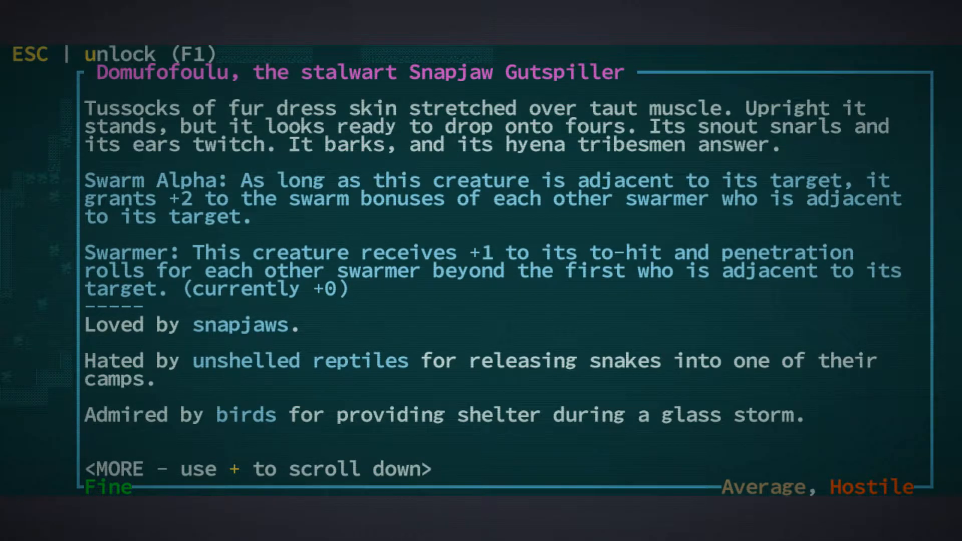
Kill Domufofoulu and dismiss the snapjaw reputation change notices
key(Escape)
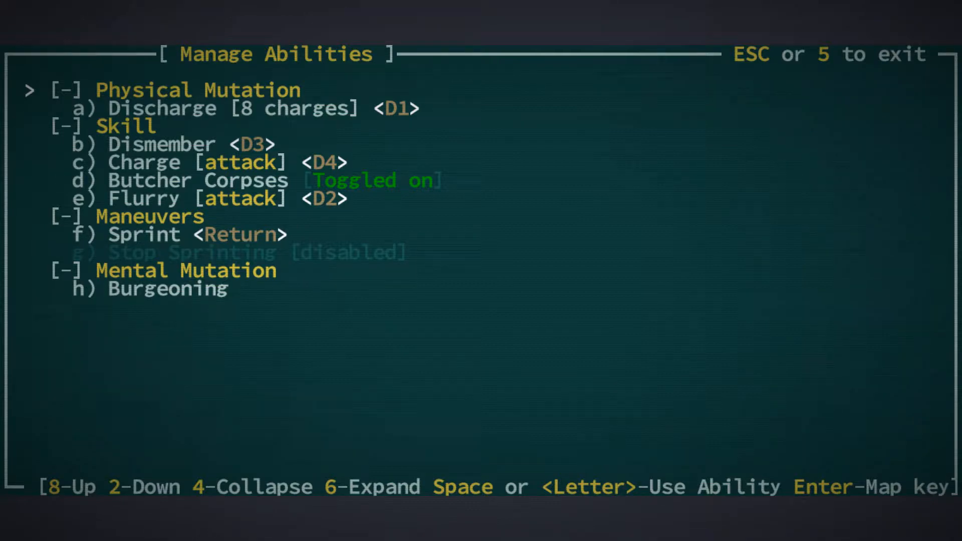
key(Escape)
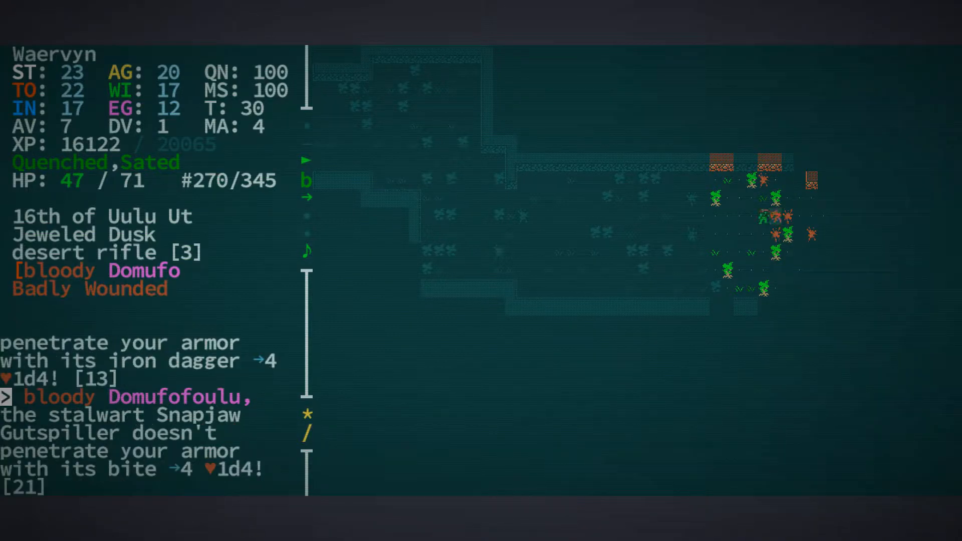
key(space)
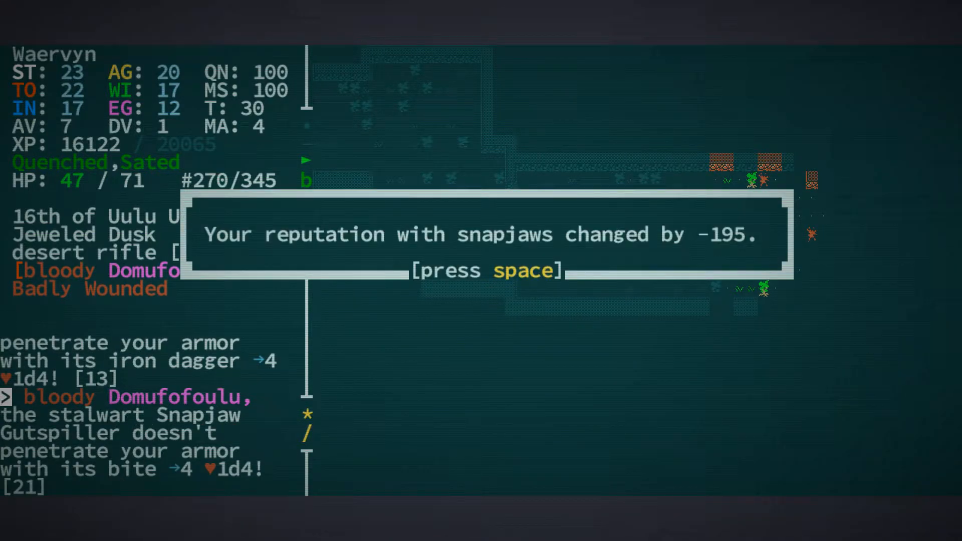
key(space)
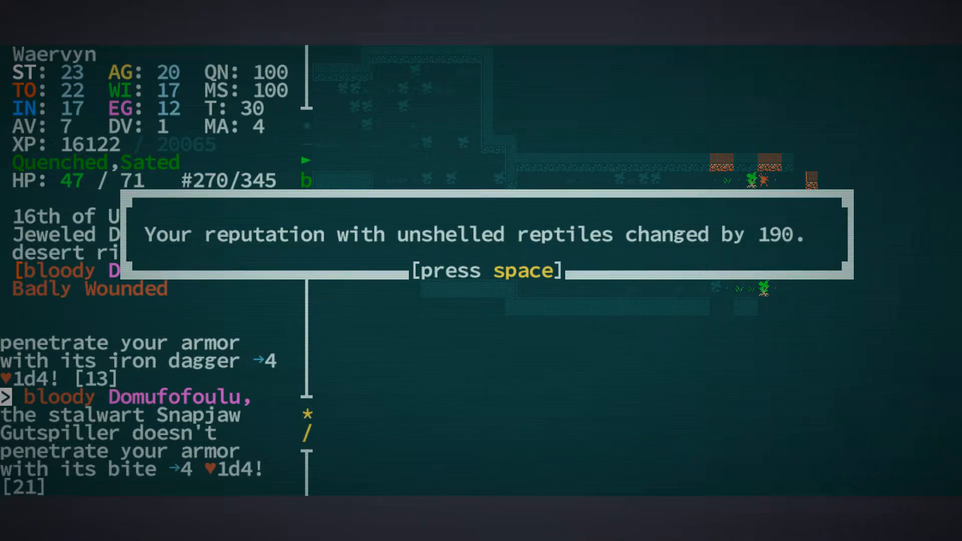
key(space)
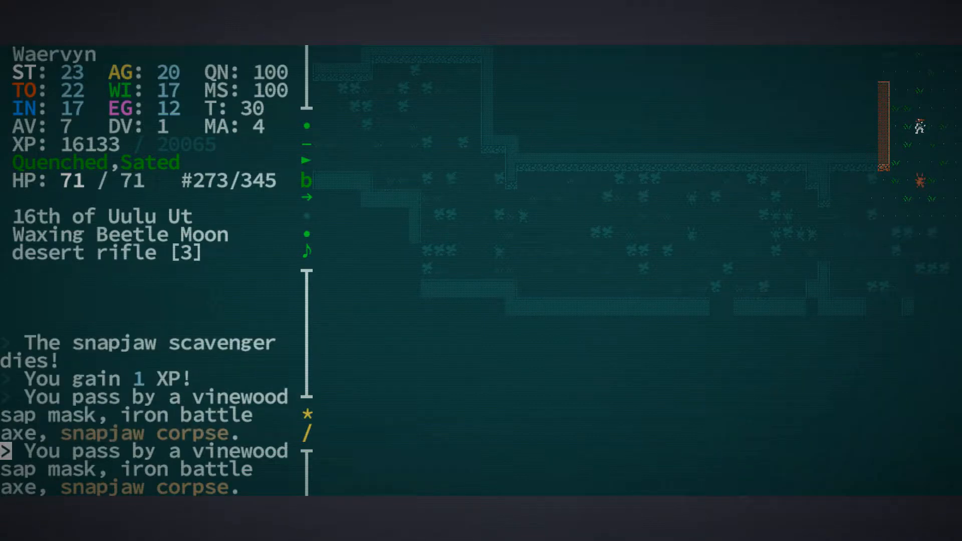
Inspect Waervyn, pick up the dog corpse, and eat the glowcrow corpse from inventory
key(up)
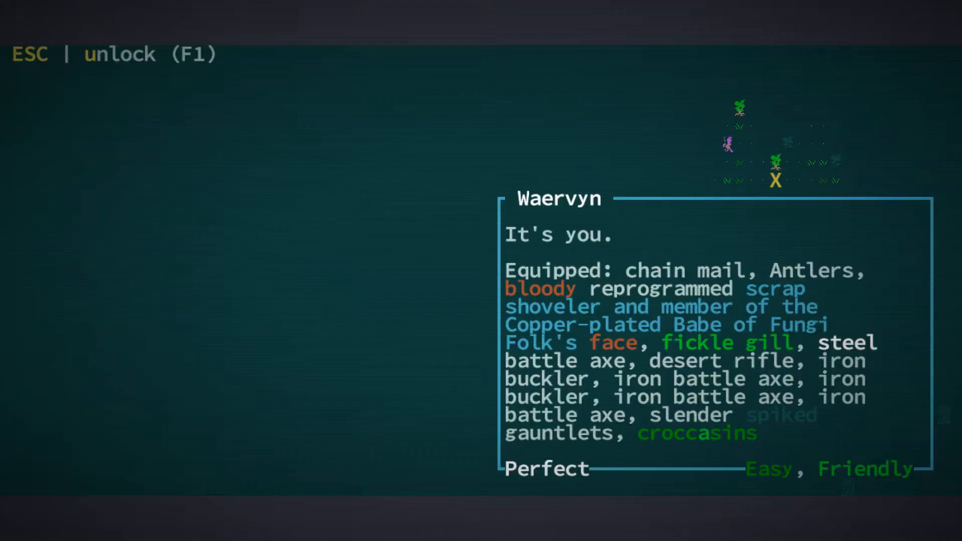
key(Escape)
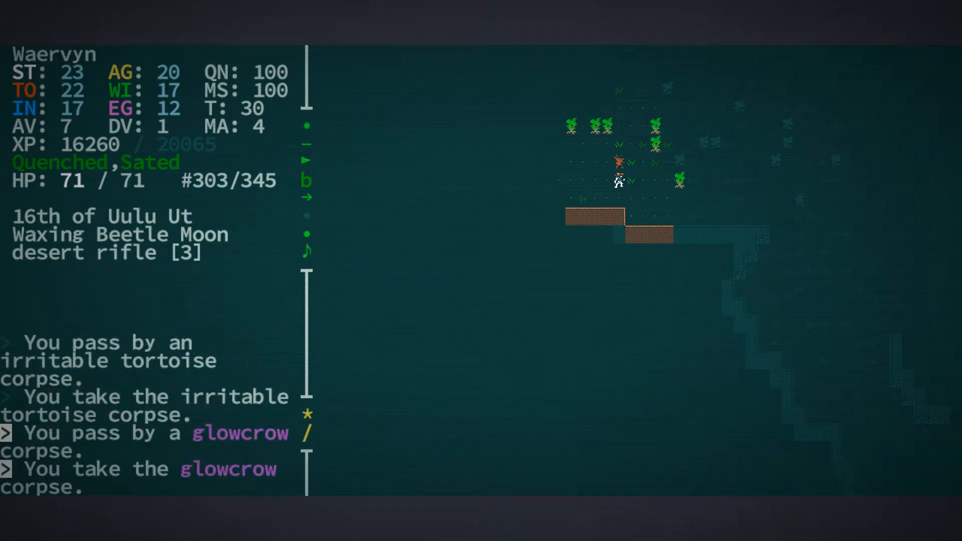
key(Up)
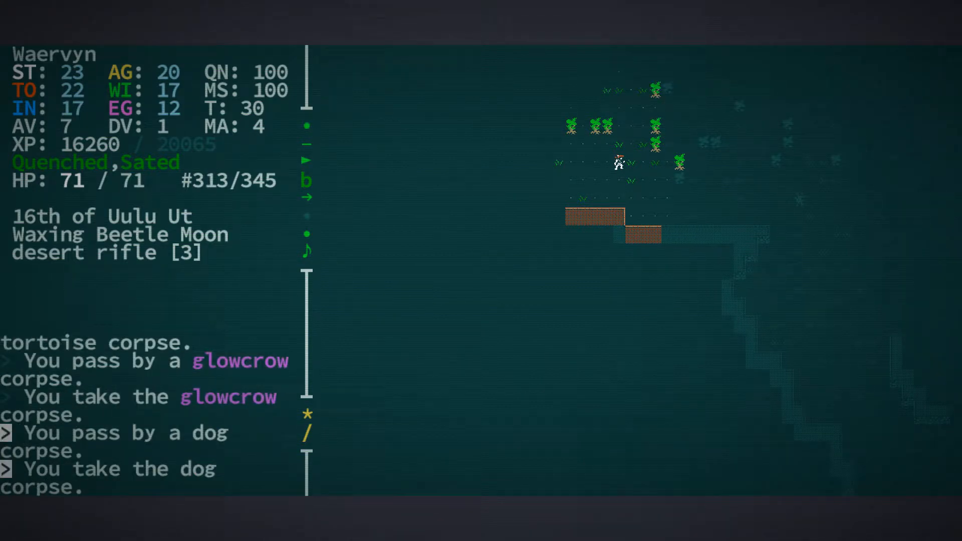
key(i)
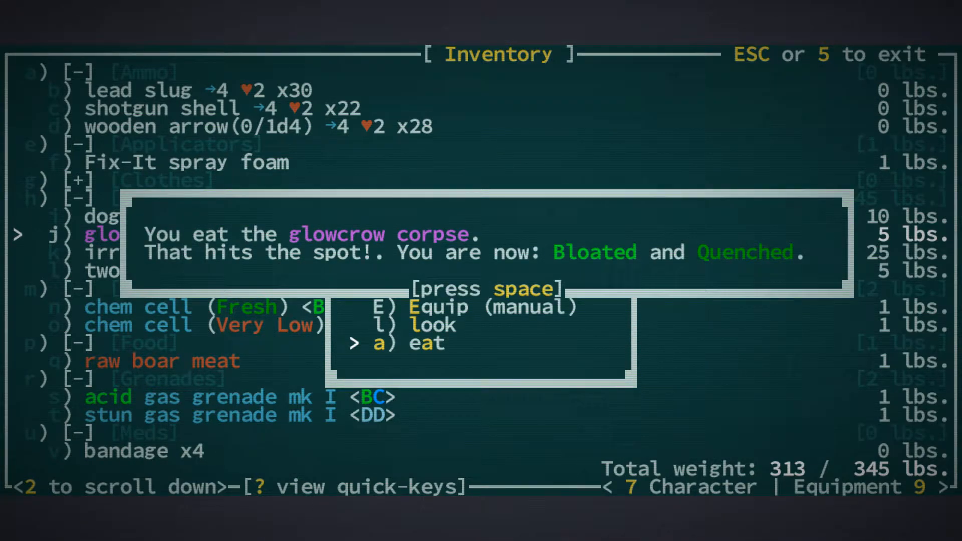
key(space)
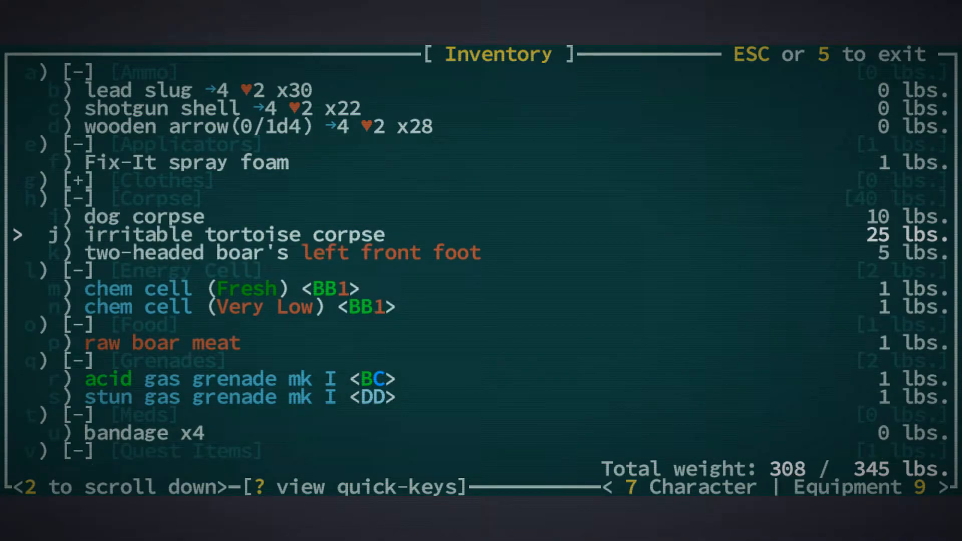
key(Escape)
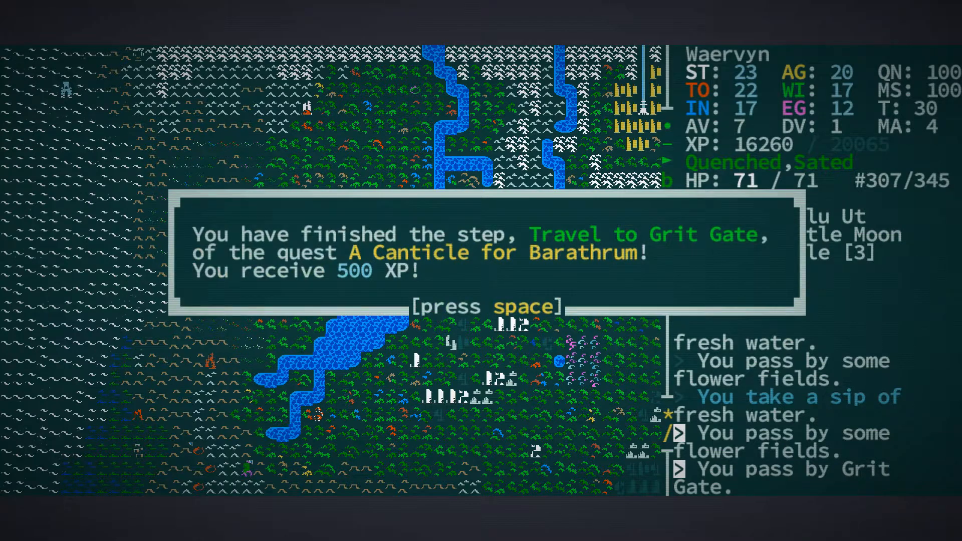
Dismiss the Travel to Grit Gate quest notice and close the equipment list
key(space)
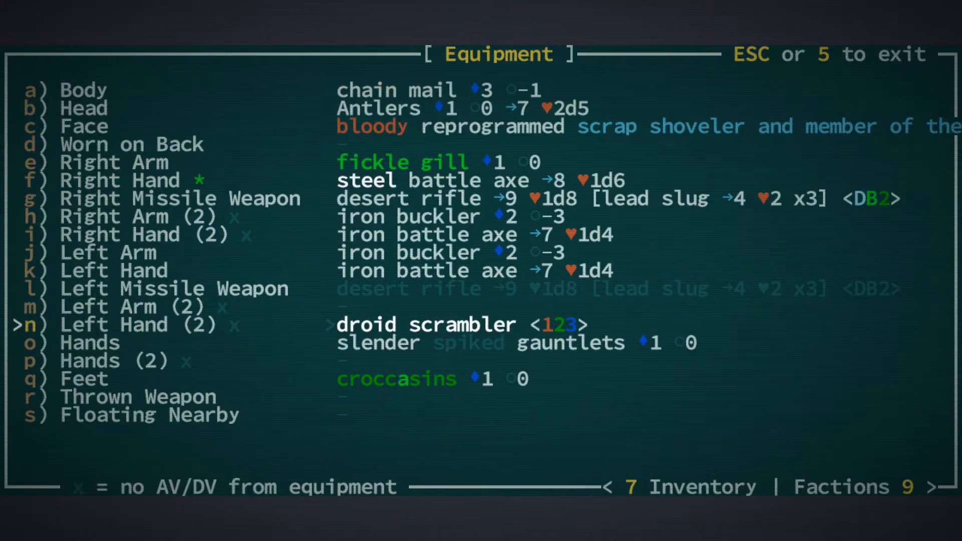
key(Escape)
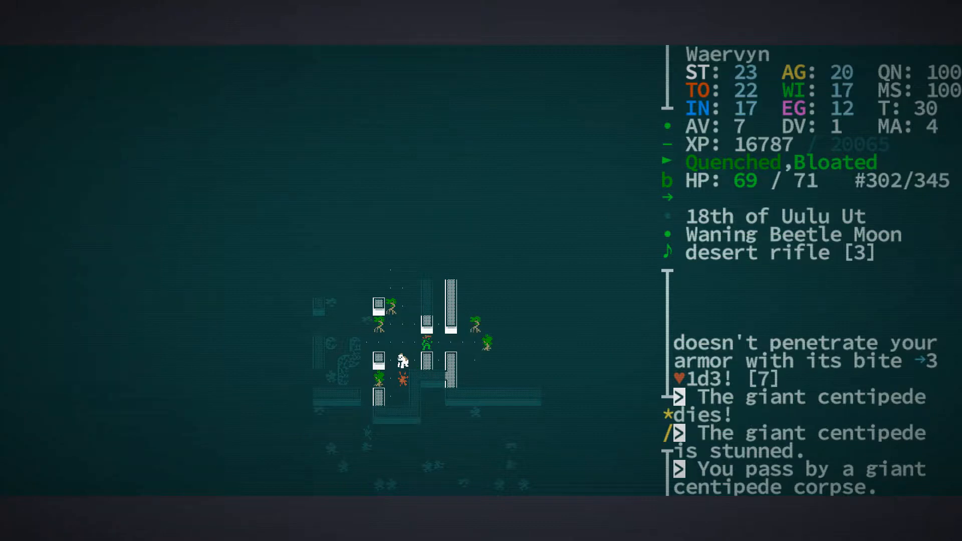
Walk north up the corridor through the doors and west into The Shallows
key(up)
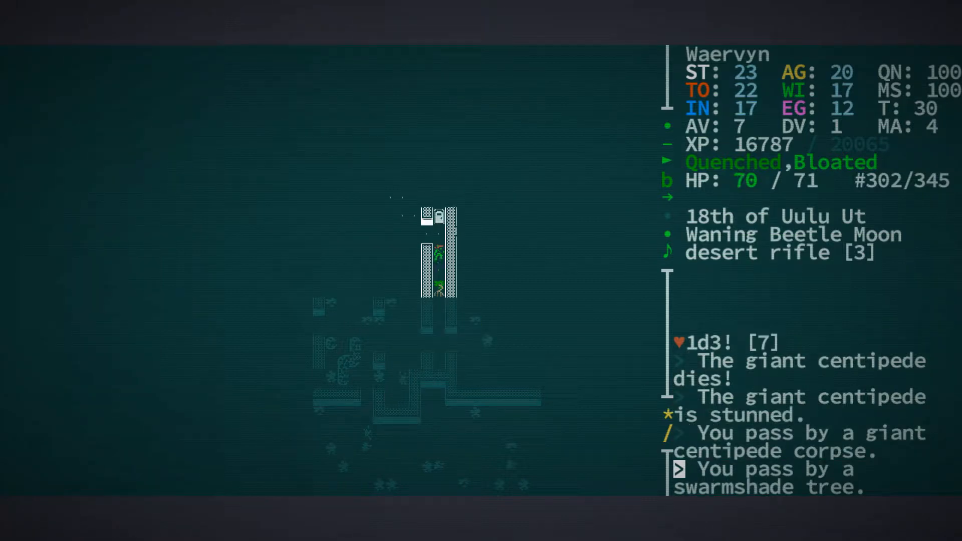
key(Up)
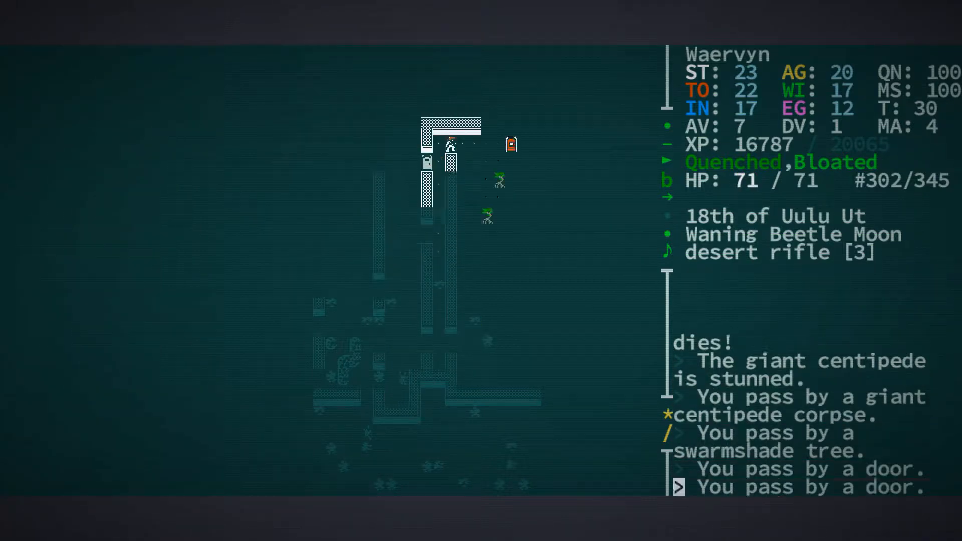
key(Down)
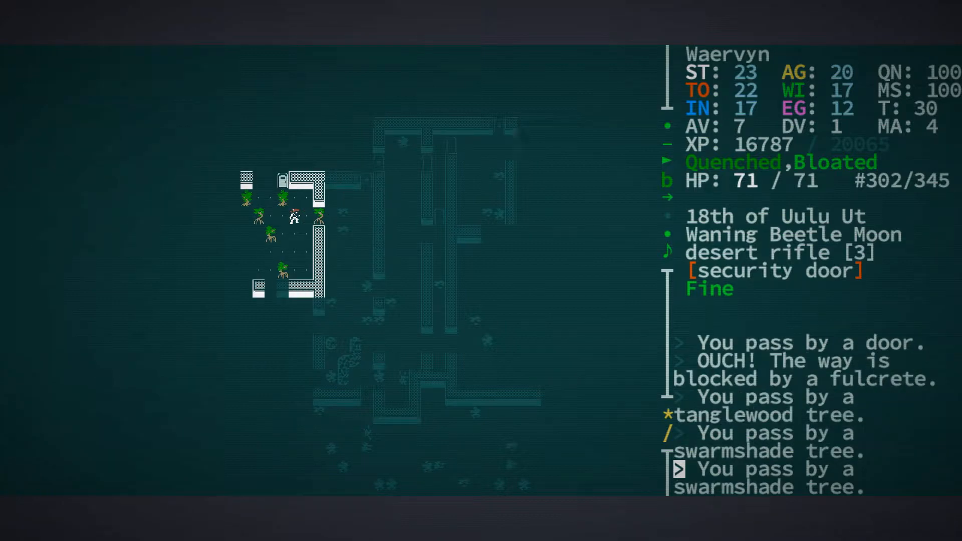
key(Up)
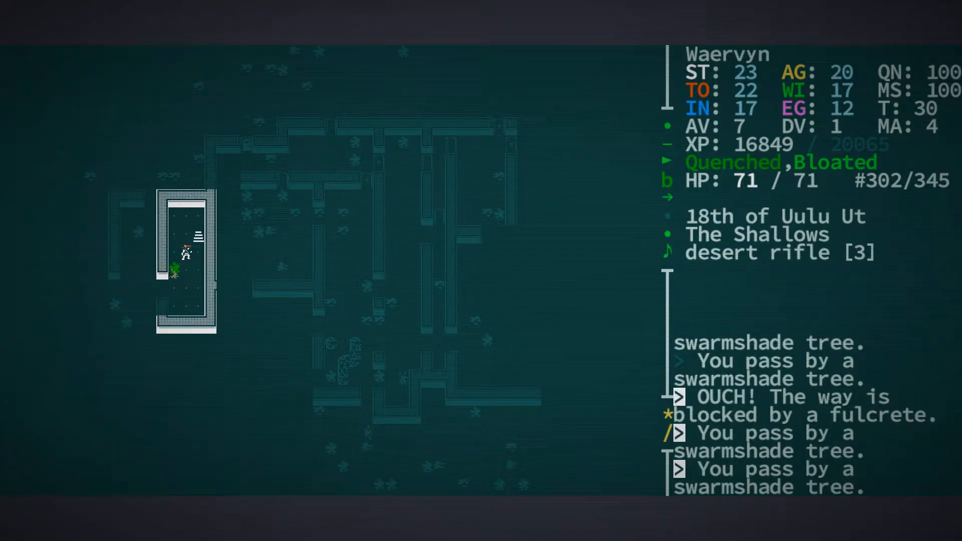
key(Down)
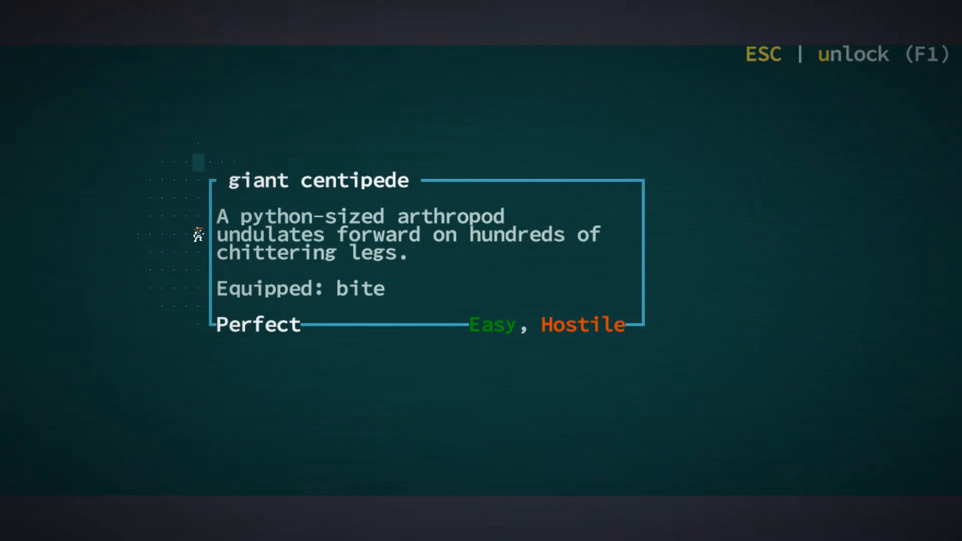
Close the centipede description and fight the centipedes, mirthworms and spark tick
key(escape)
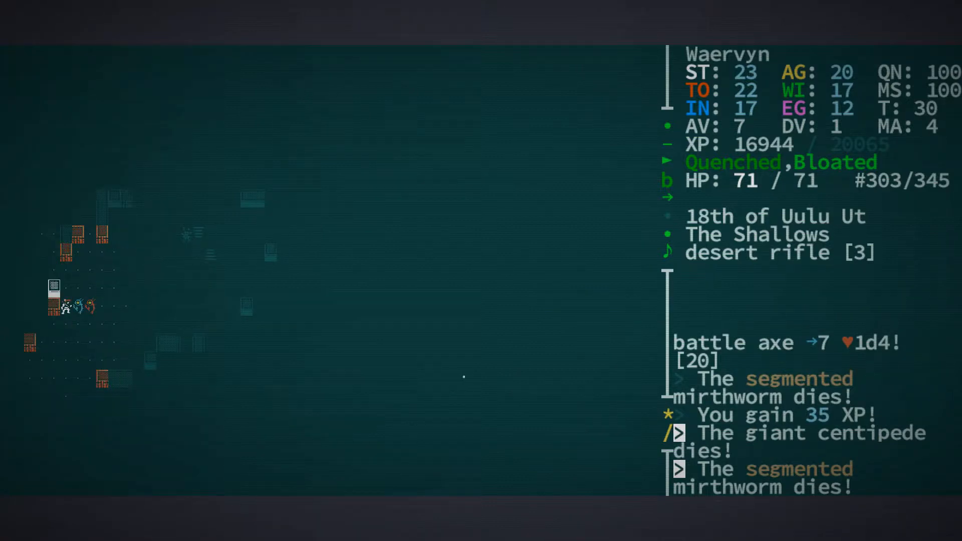
key(Up)
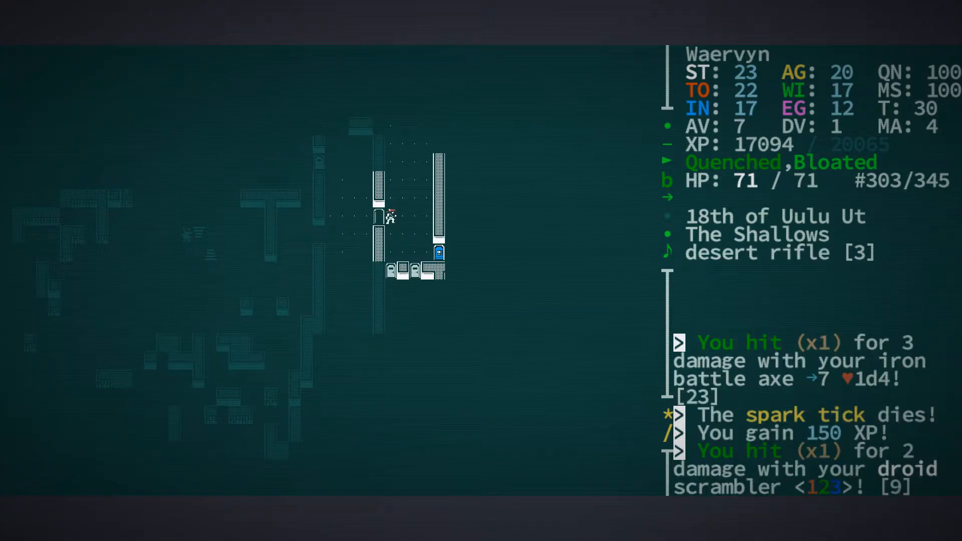
key(Down)
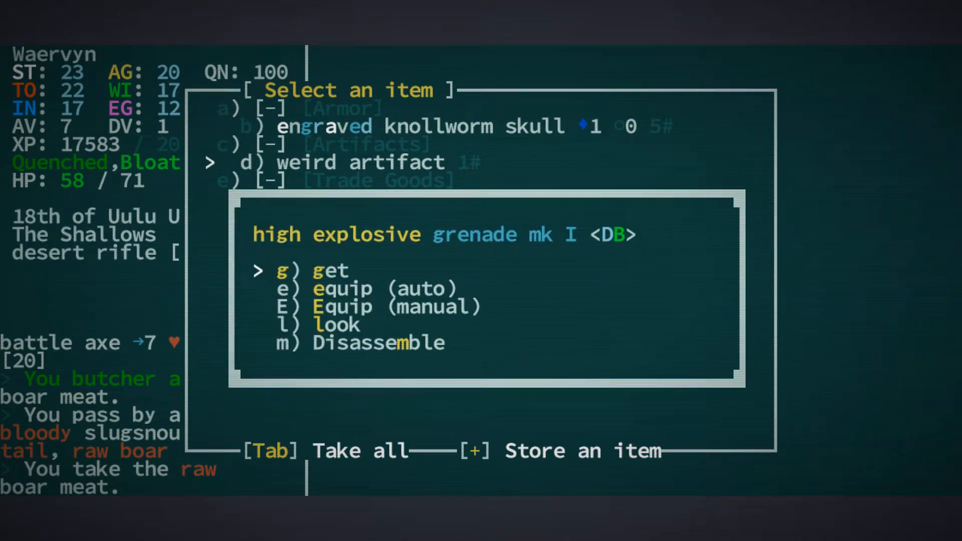
Take the high explosive grenade mk I from the treasure container
key(g)
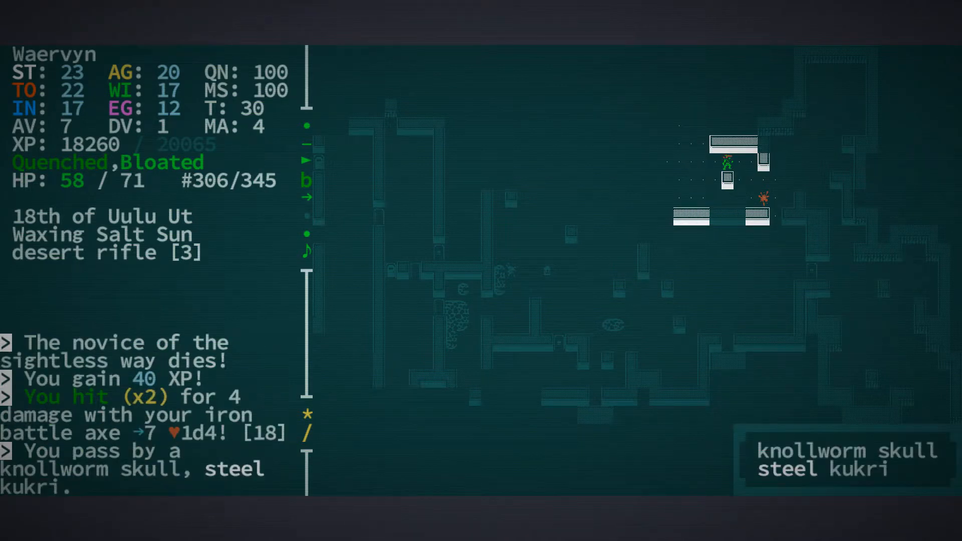
key(g)
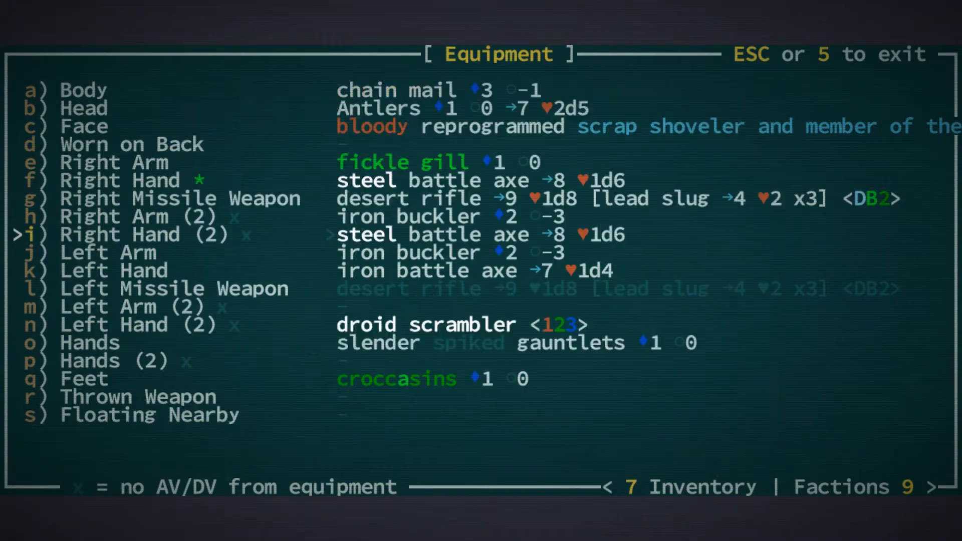
Put on the sturdy leather cloak and iron buckler from the equipment list while looting
key(Escape)
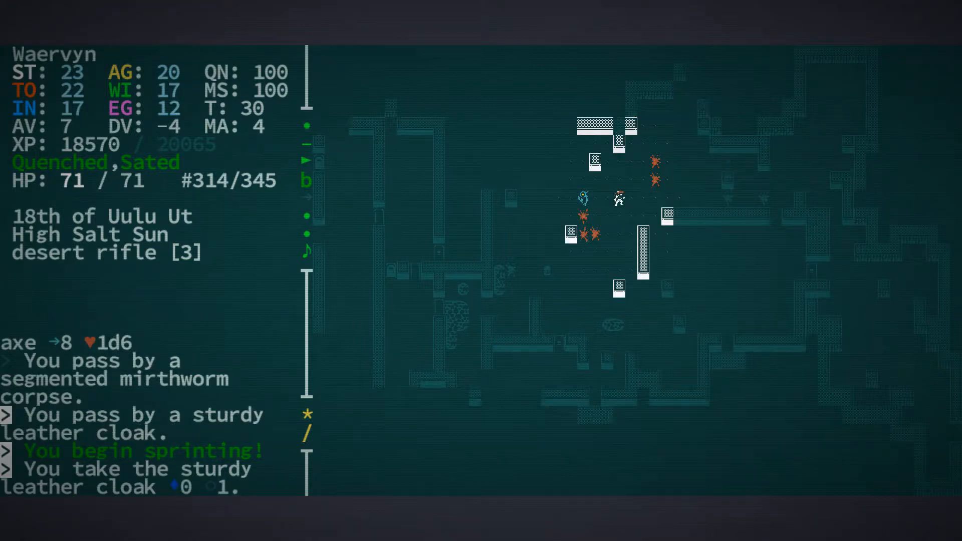
key(e)
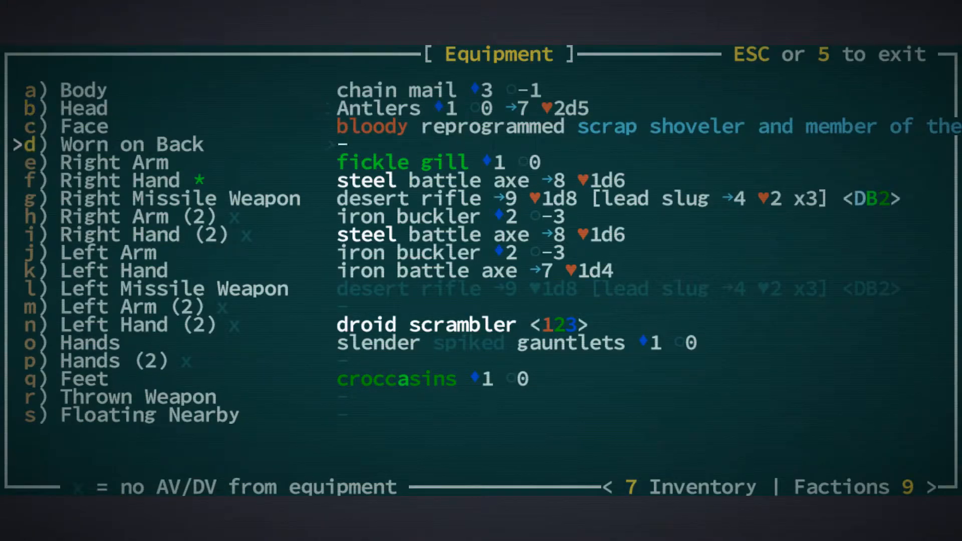
key(Escape)
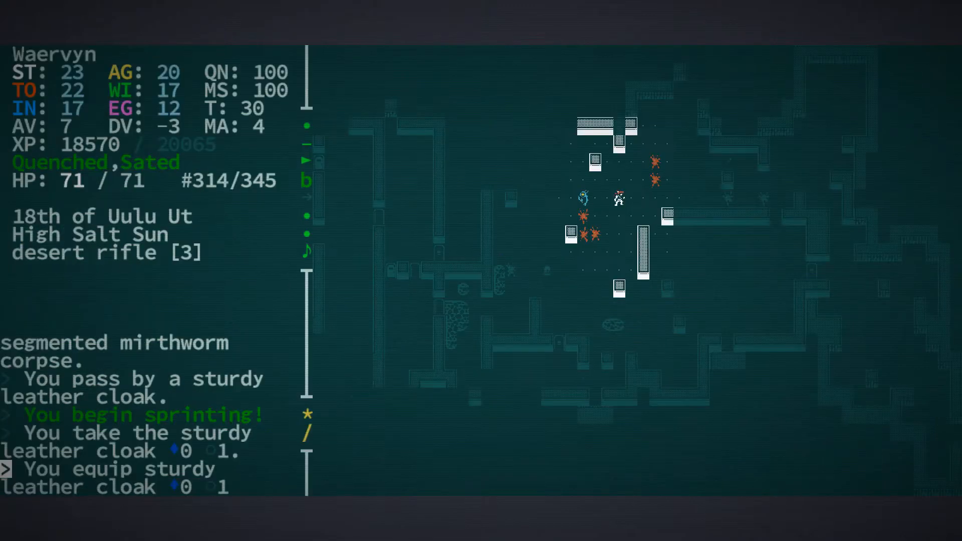
key(Up)
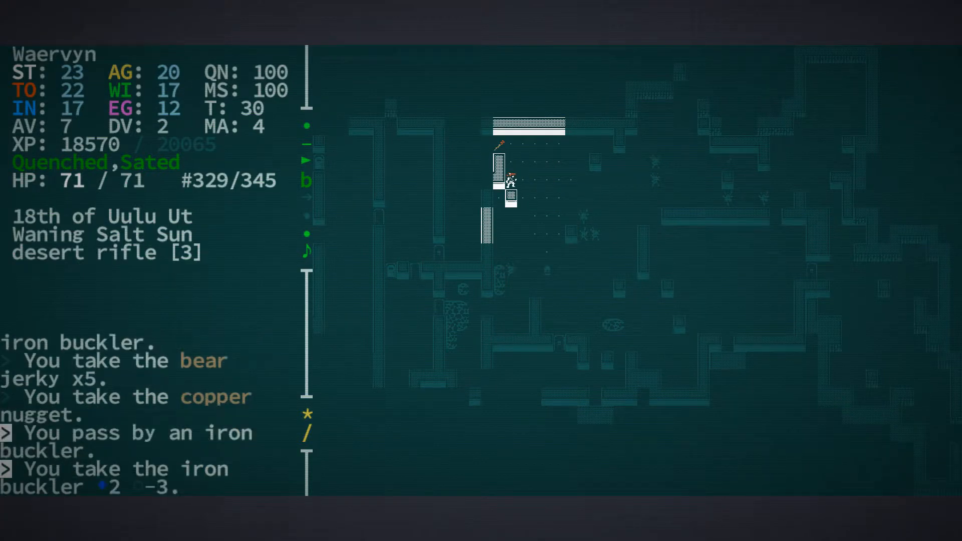
key(e)
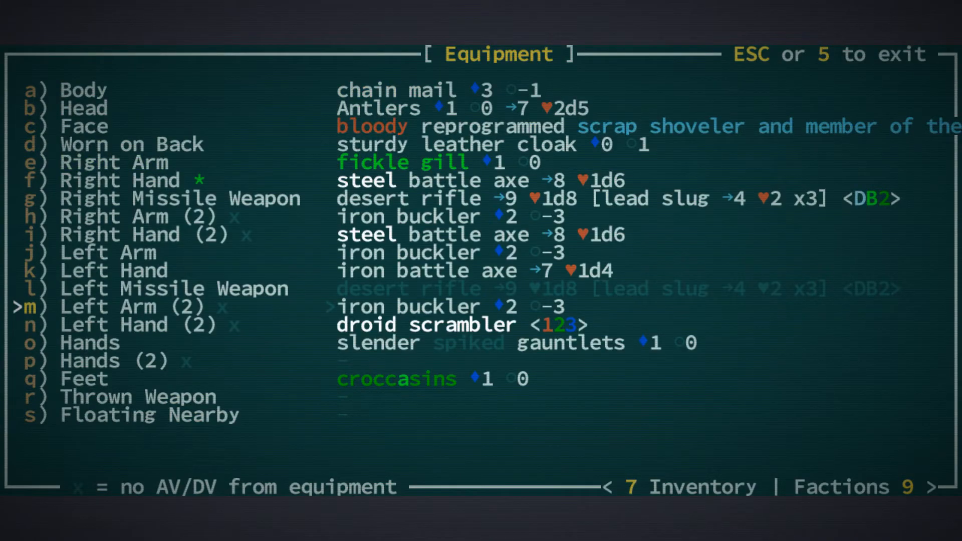
key(Escape)
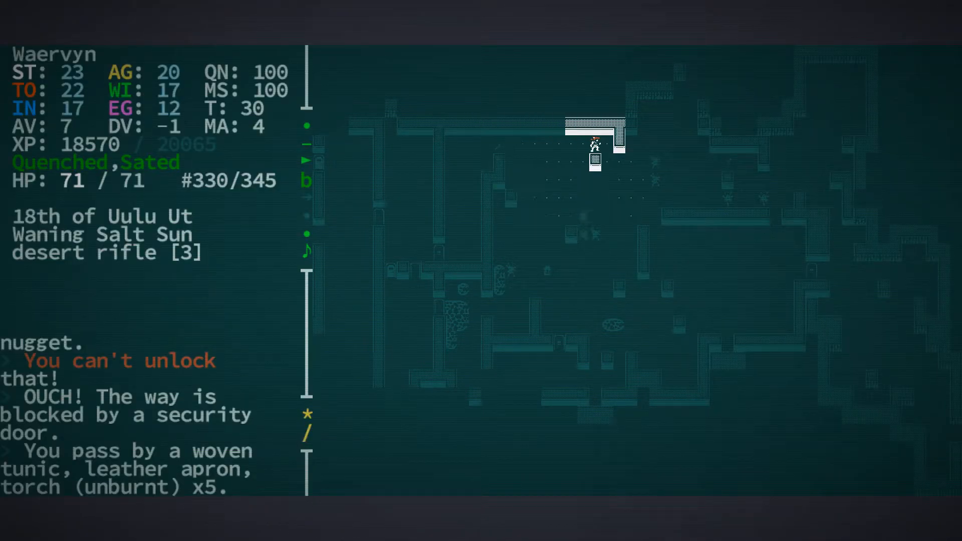
Go through the doors to the fallen enemies' loot and open the pickup list
key(up)
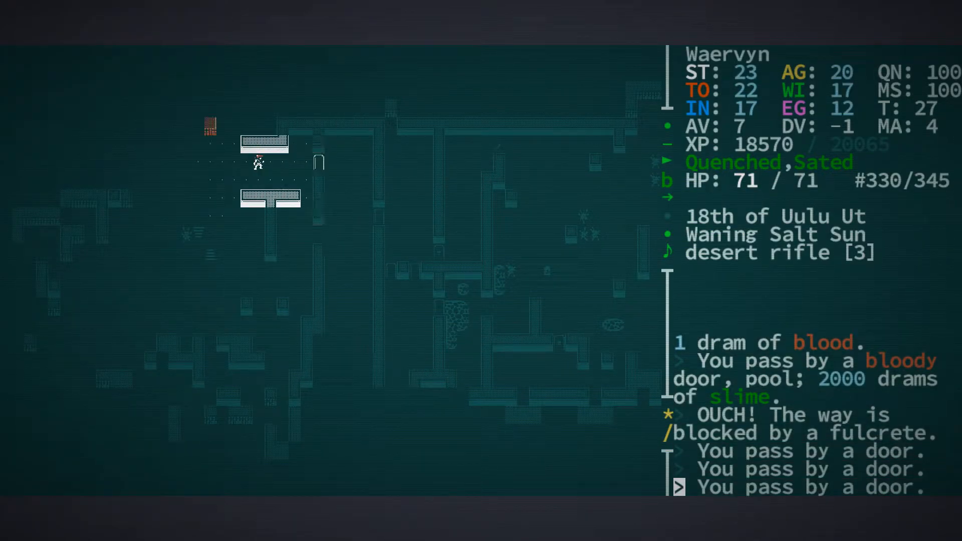
key(Down)
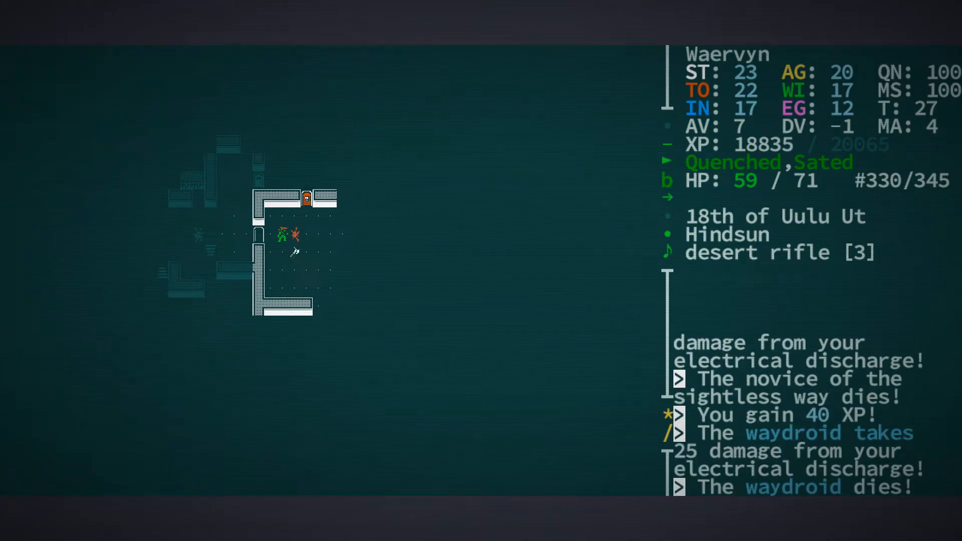
key(g)
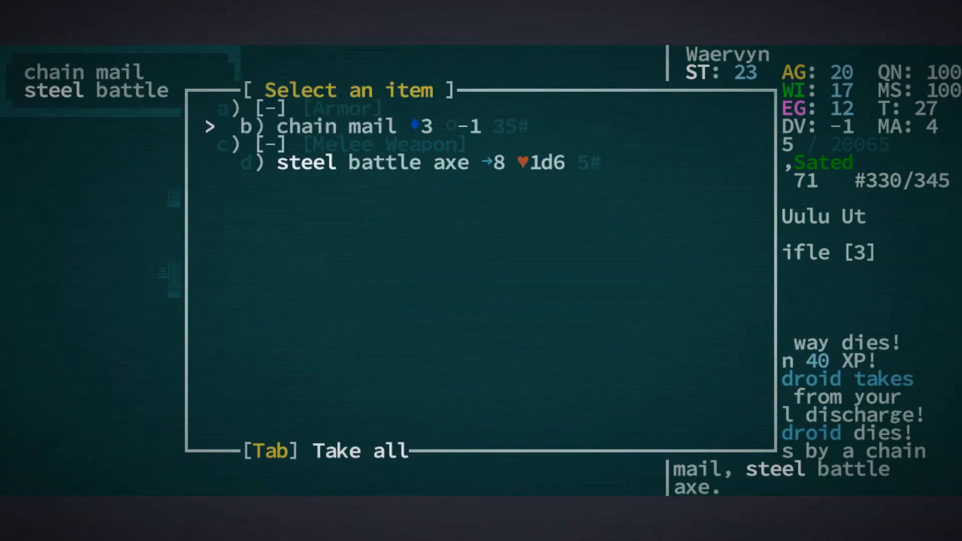
key(d)
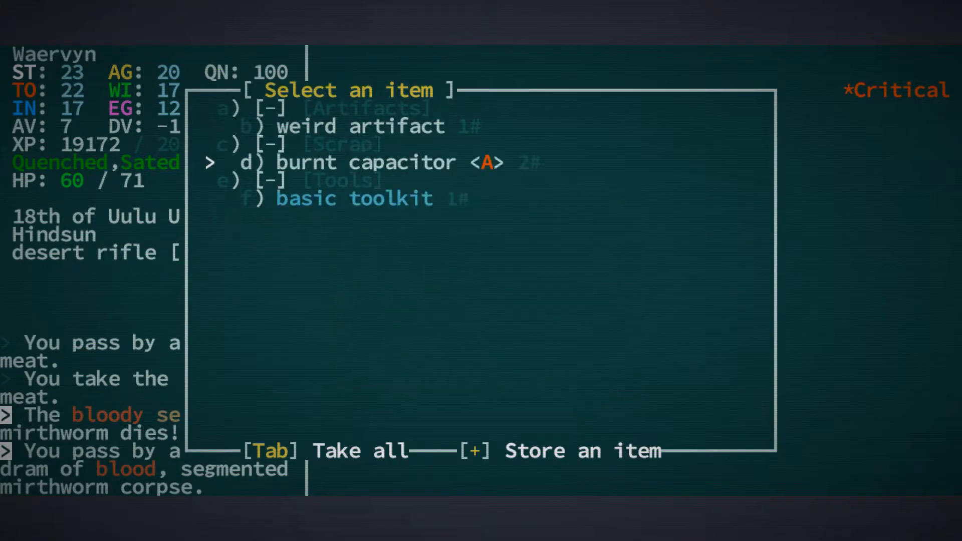
Read the basic toolkit's description and examine the burnt capacitor's details
key(f)
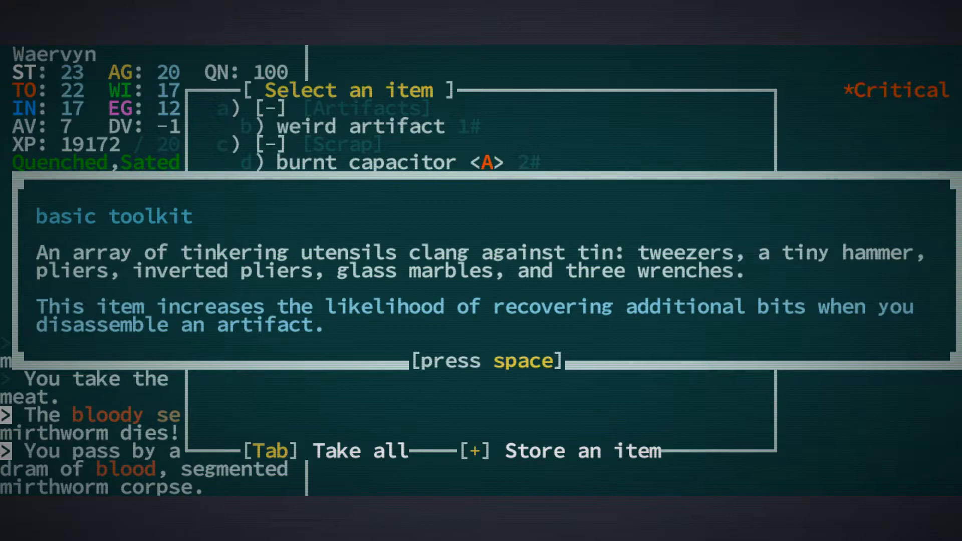
key(space)
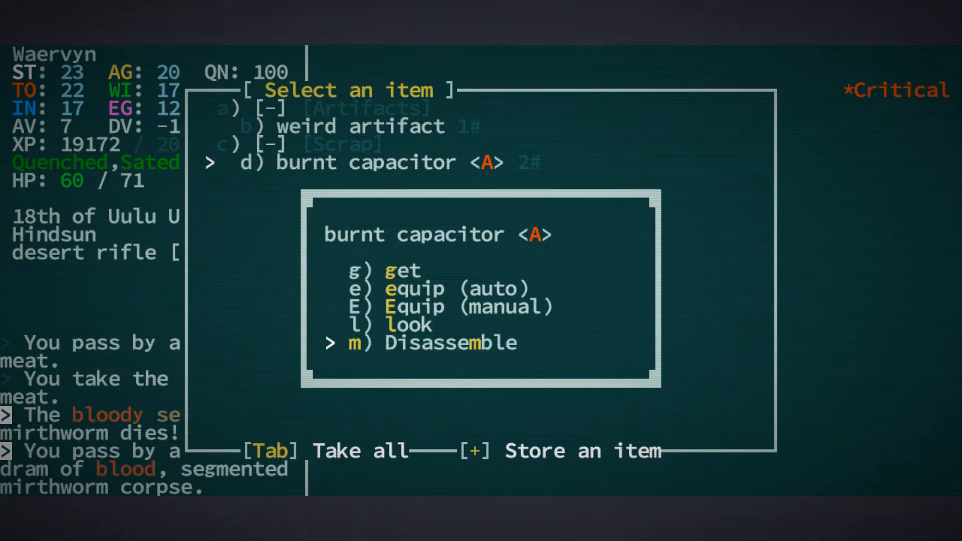
key(Up)
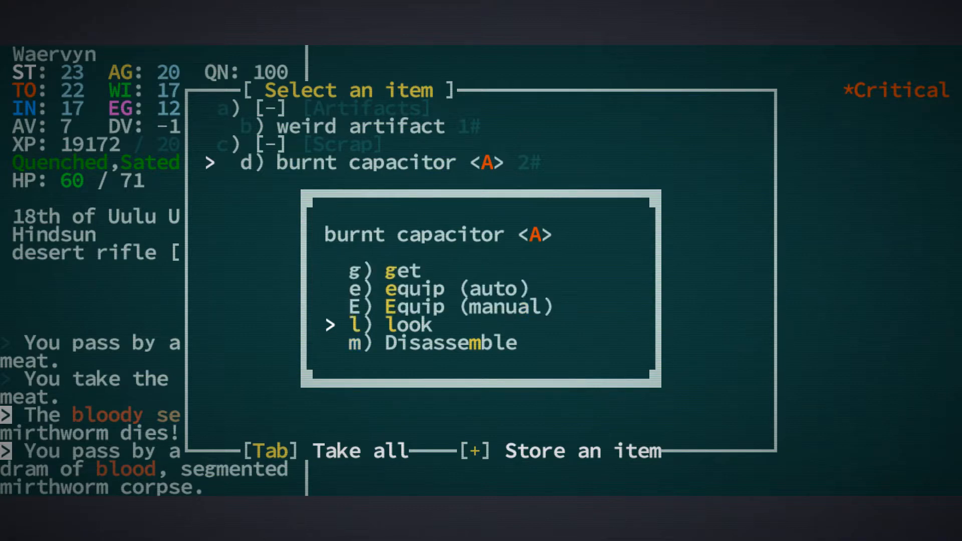
key(up)
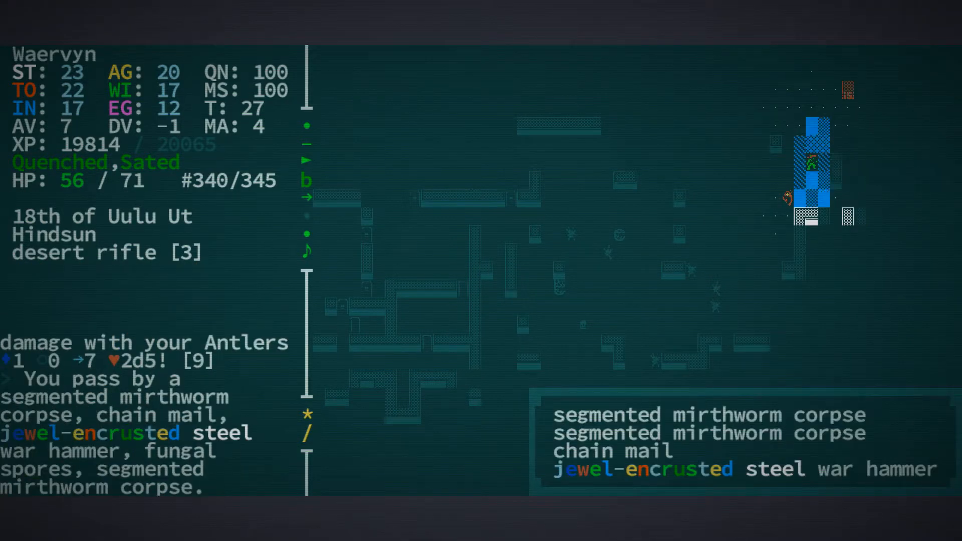
Read the jewel-encrusted steel war hammer's description and bring up its actions menu
key(g)
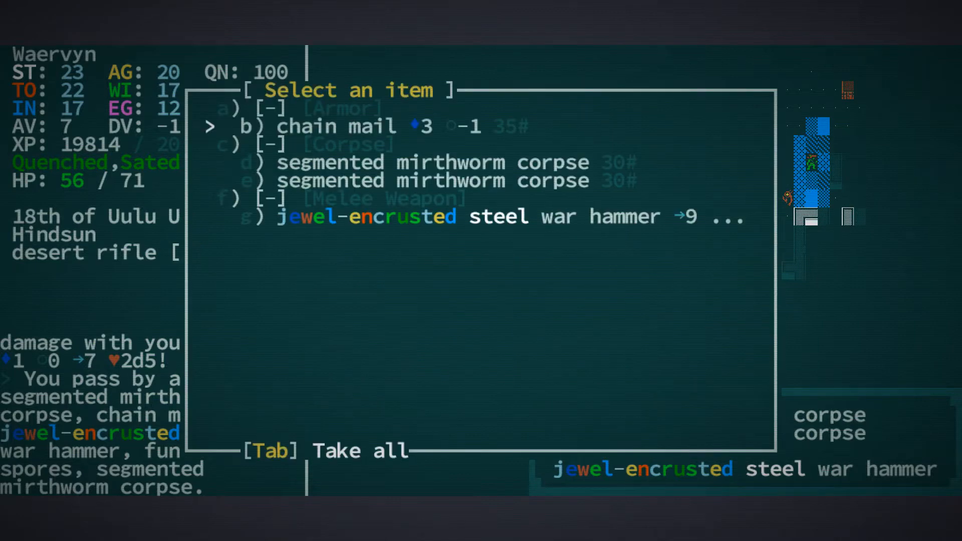
key(down)
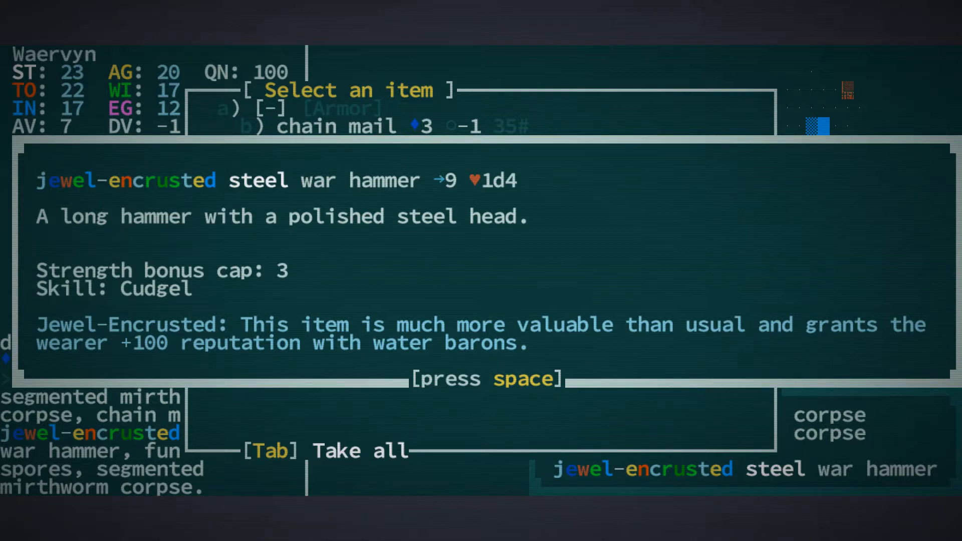
key(space)
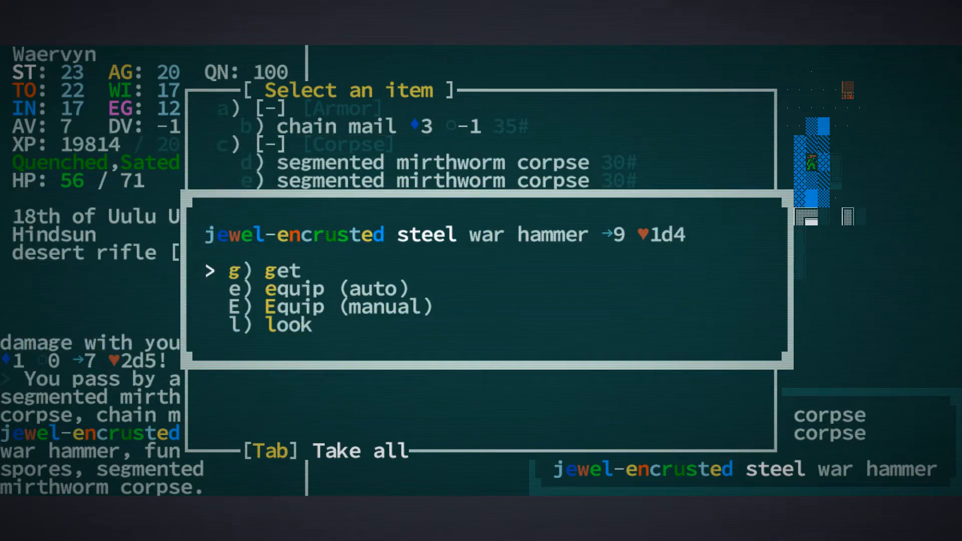
key(g)
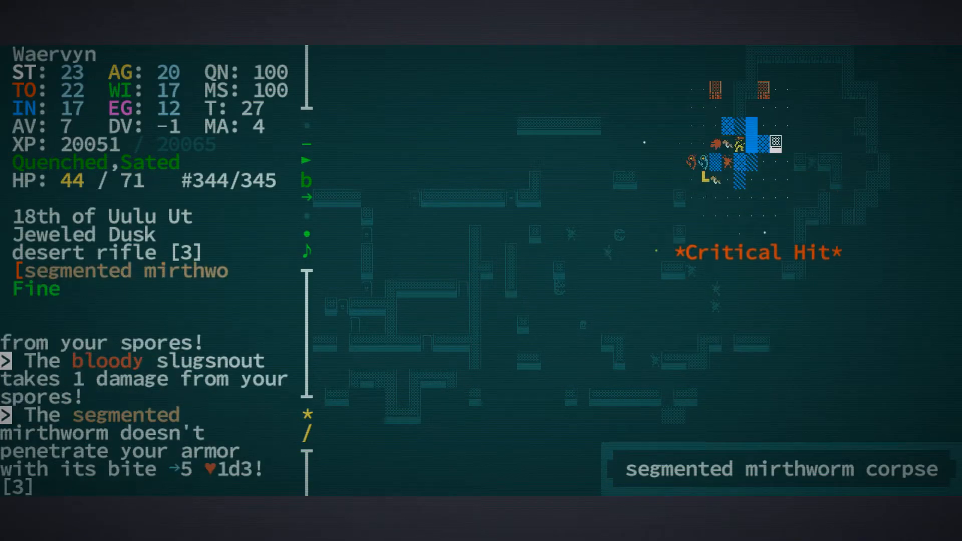
Acknowledge level 11, then browse Butchery, Tinkering, Endurance and Juicer skills before leaving
key(space)
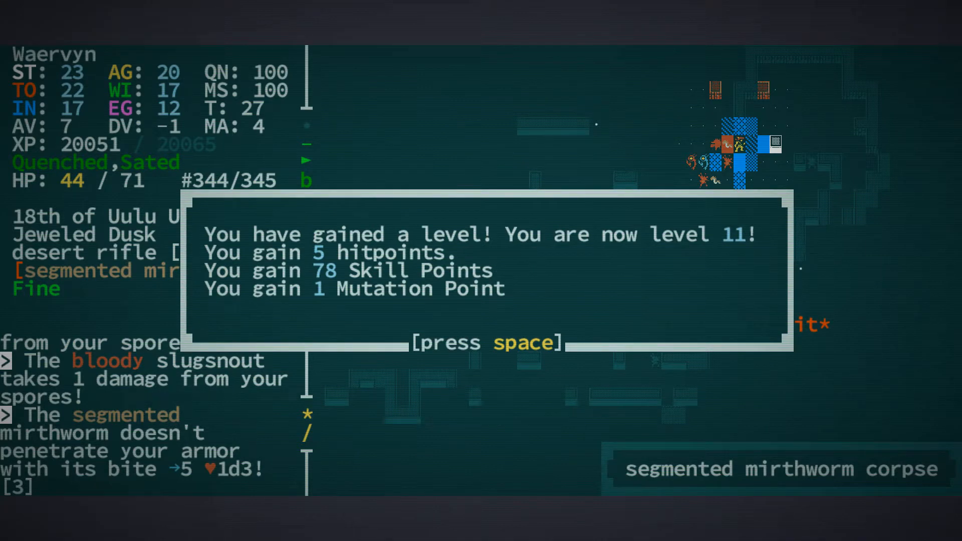
key(space)
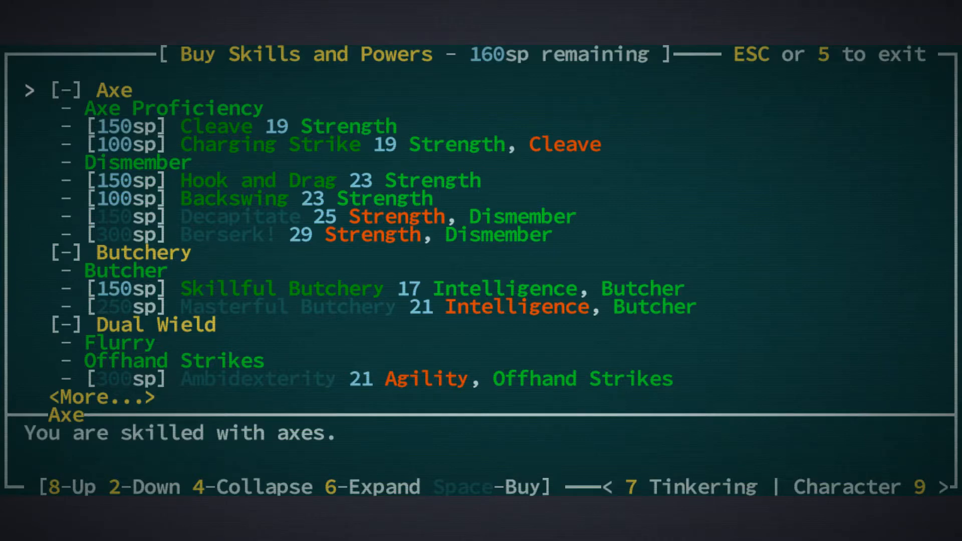
key(2)
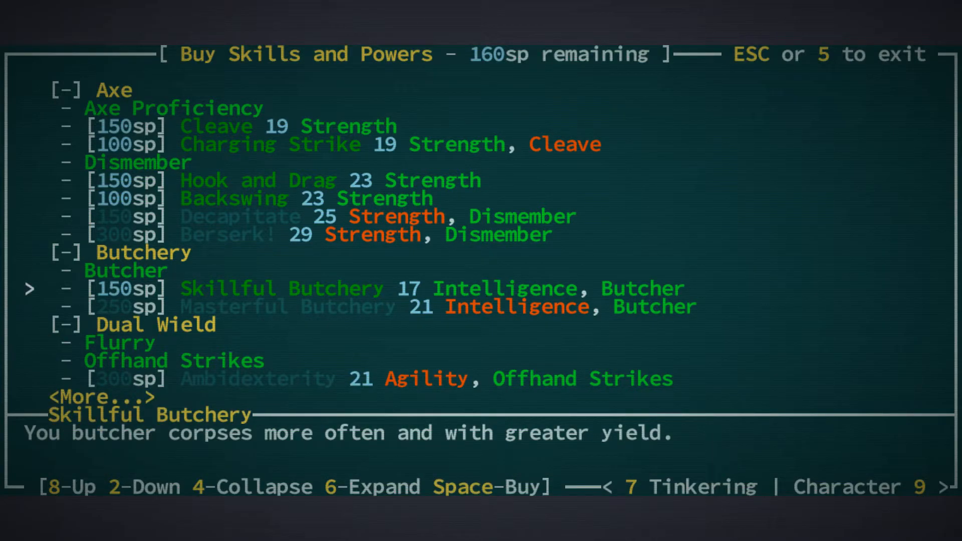
key(2)
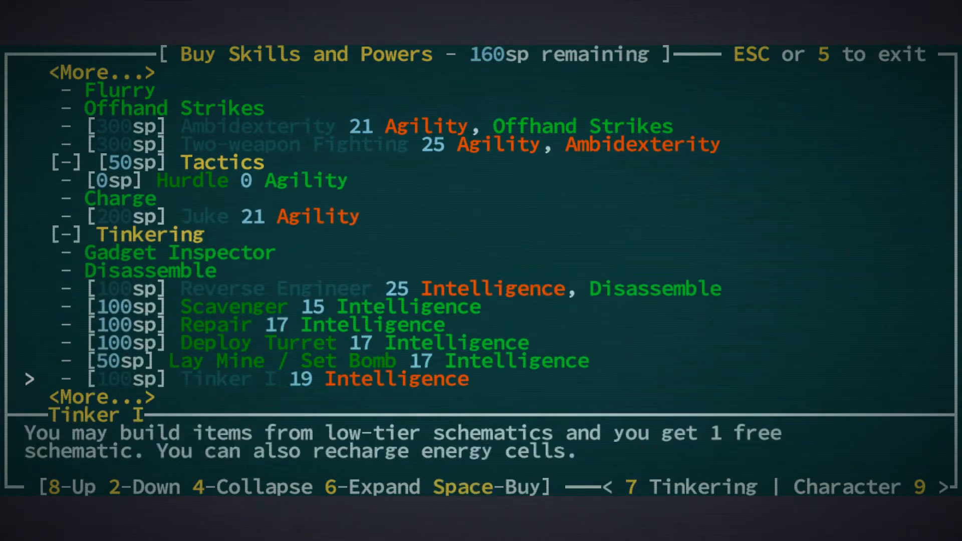
key(2)
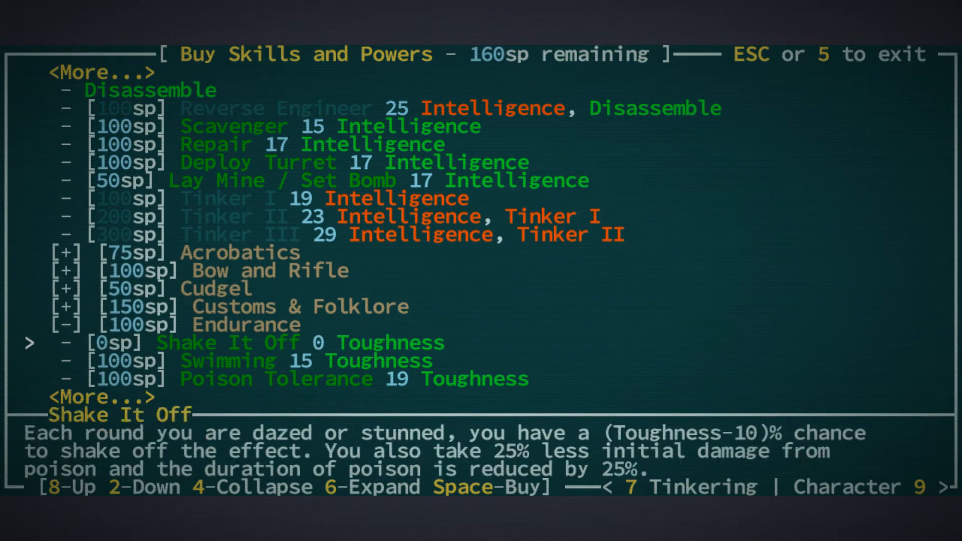
key(2)
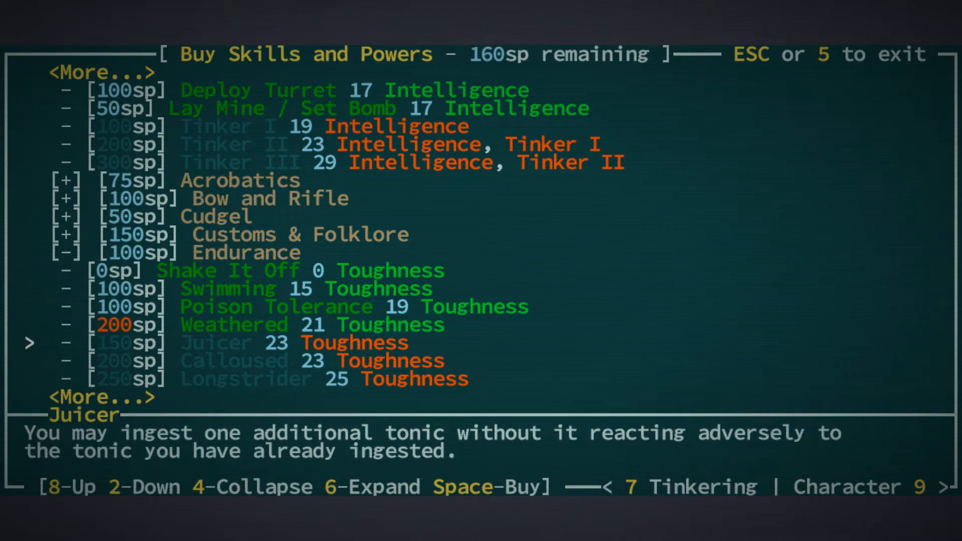
key(8)
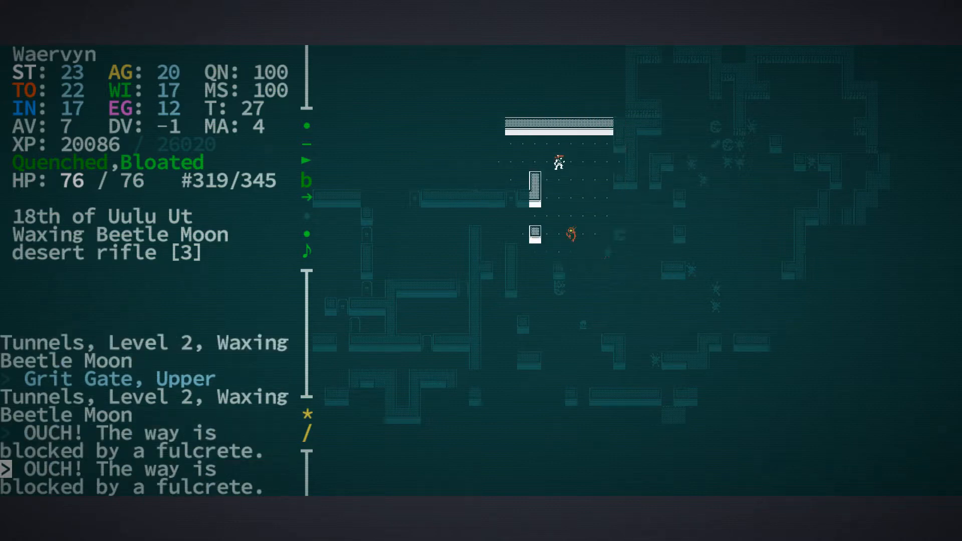
Disassemble the bent metal sheet and the fractured microchip into scrap bits
key(Down)
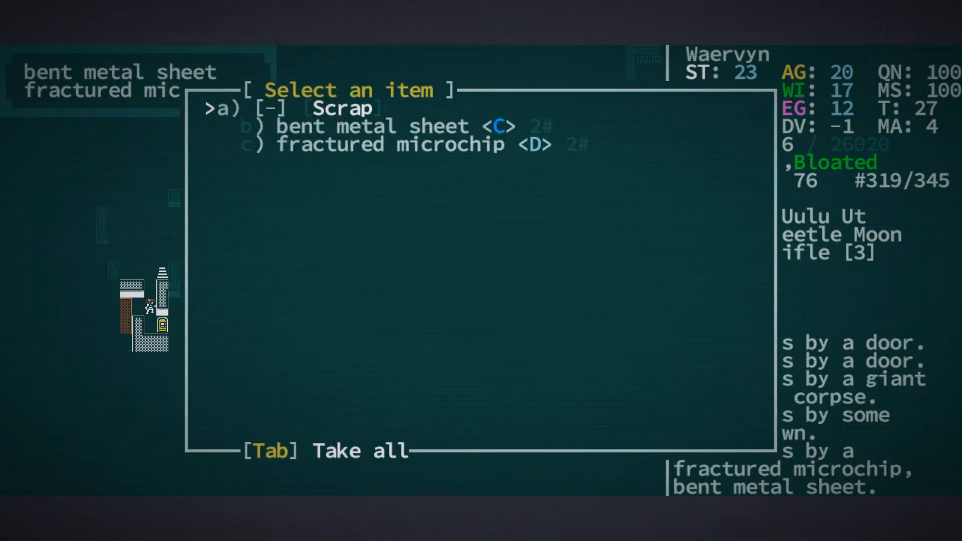
key(a)
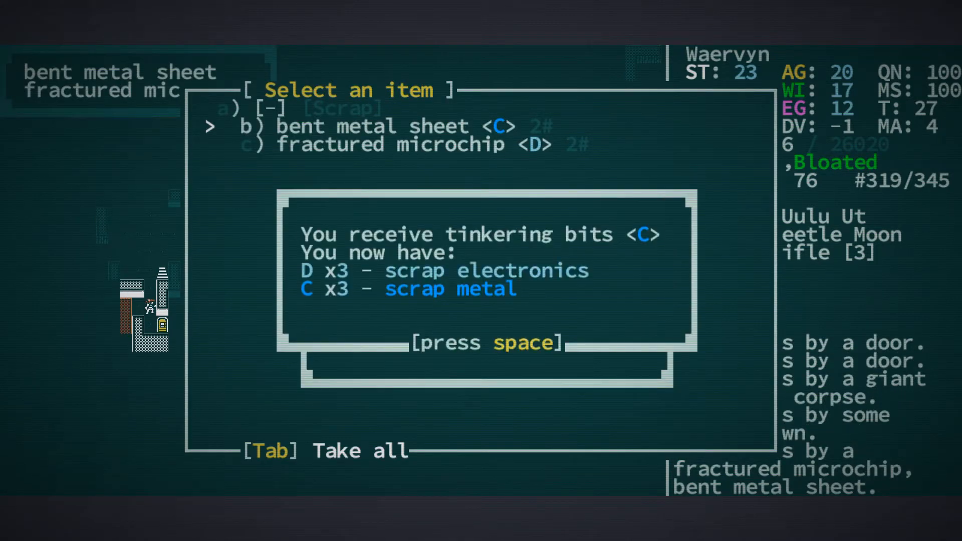
key(space)
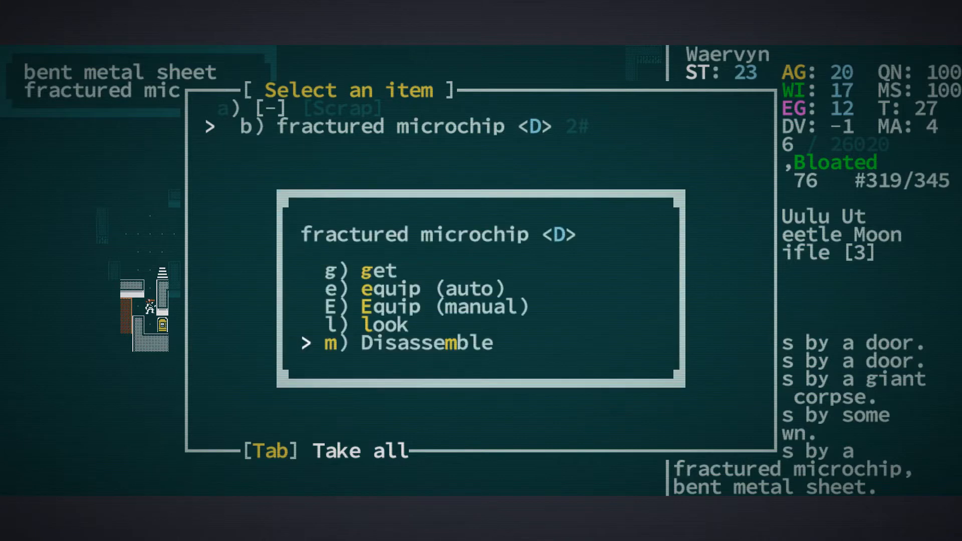
key(m)
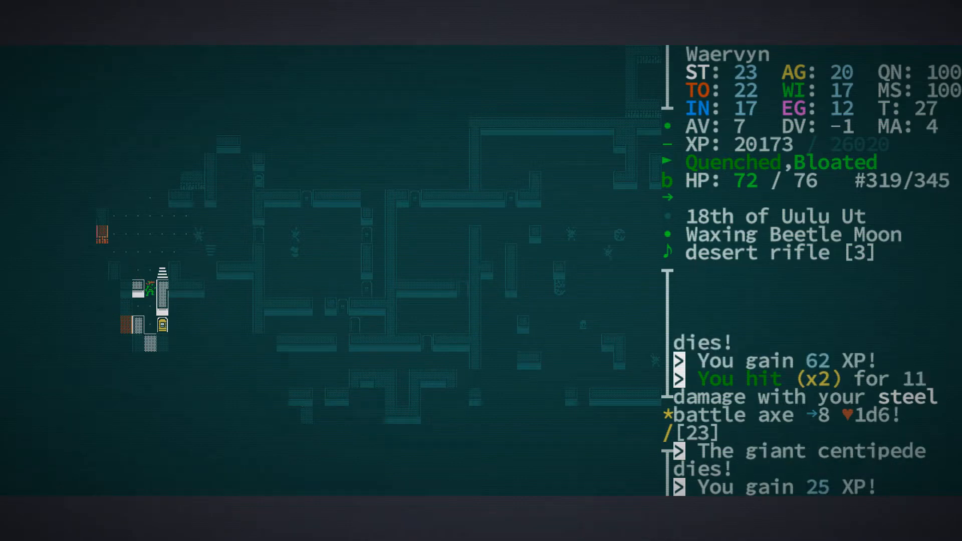
key(up)
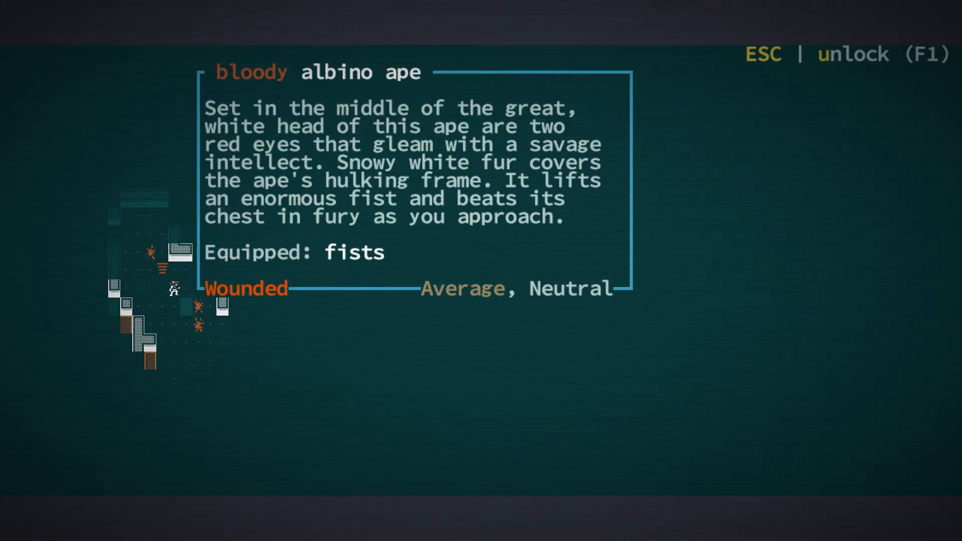
Stop examining the bloody albino ape
key(Escape)
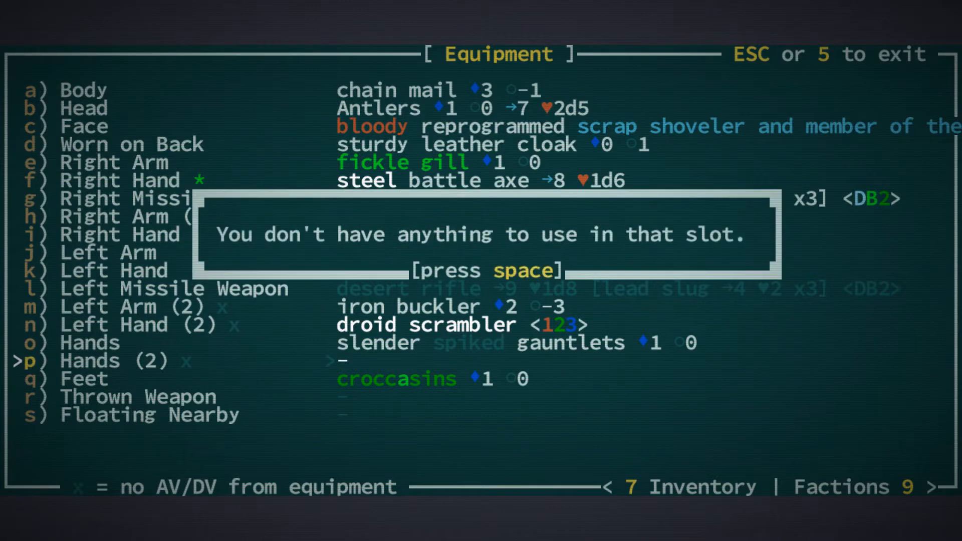
Dismiss the empty-slot notice and check the Hands and second right hand slots
key(space)
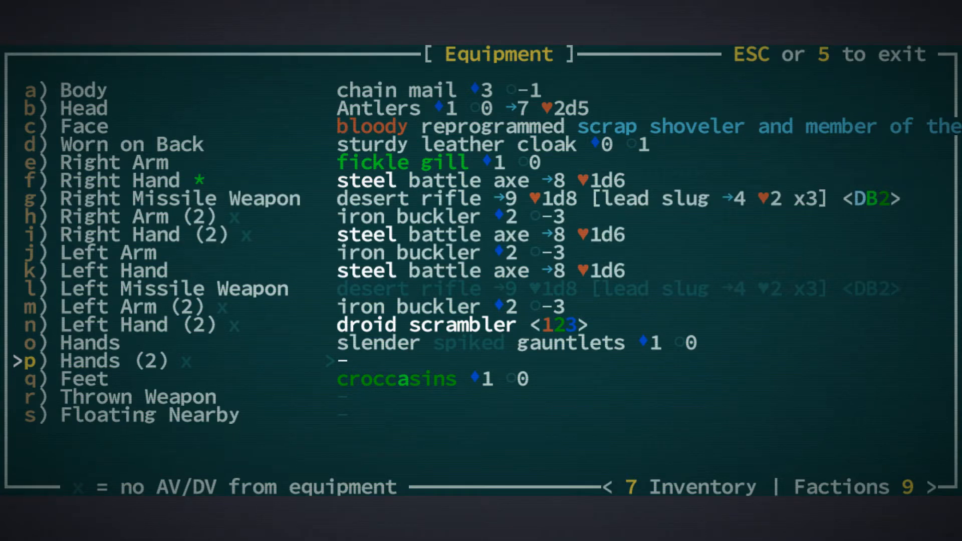
key(up)
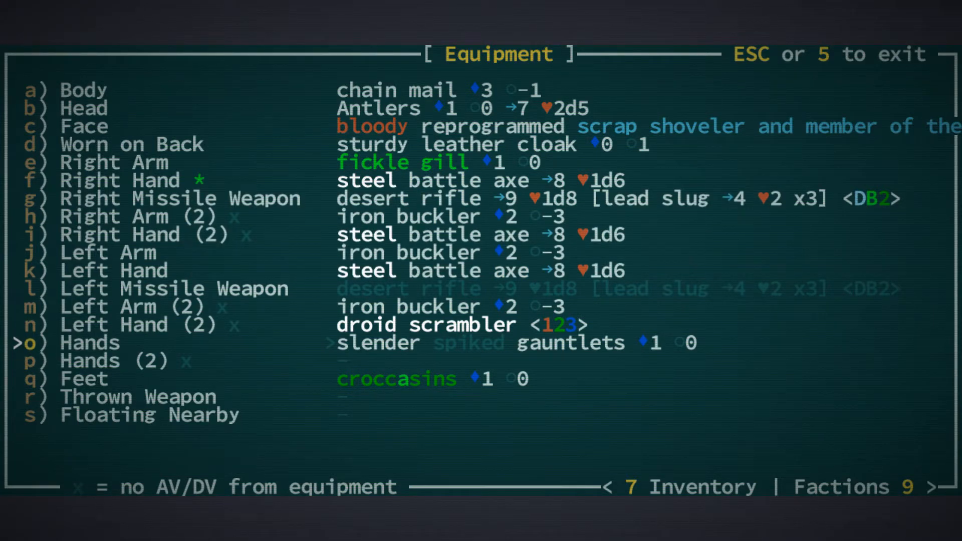
key(up)
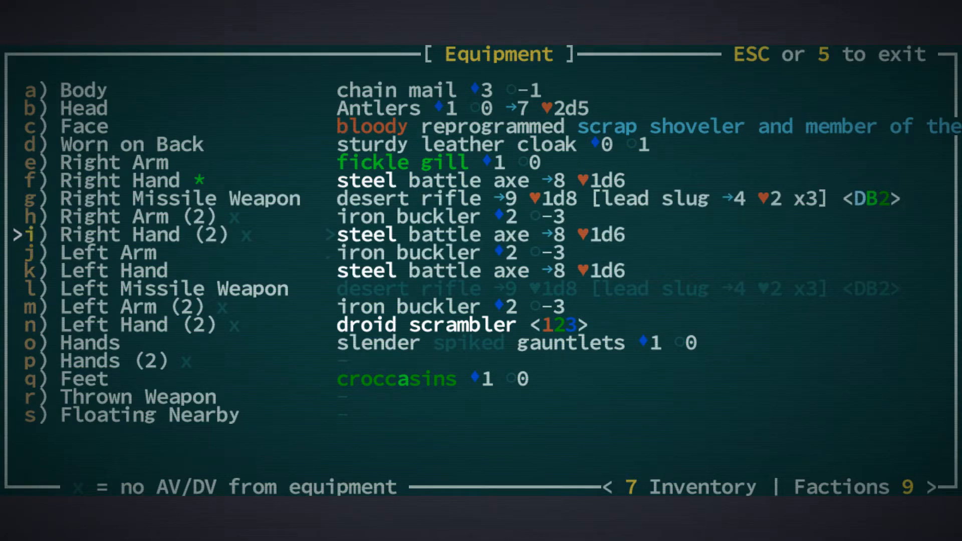
key(Escape)
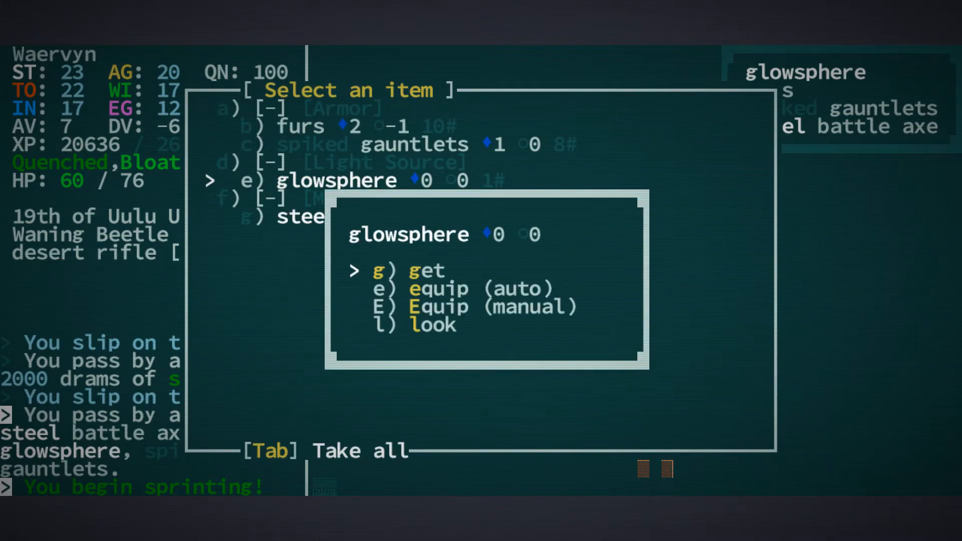
Try filling the empty Hands (2) slot, finding nothing available
key(e)
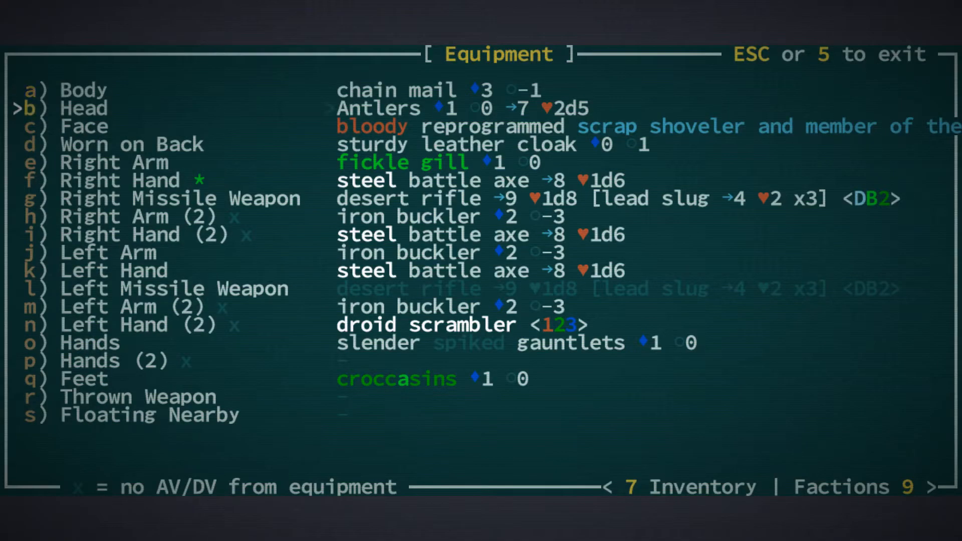
key(s)
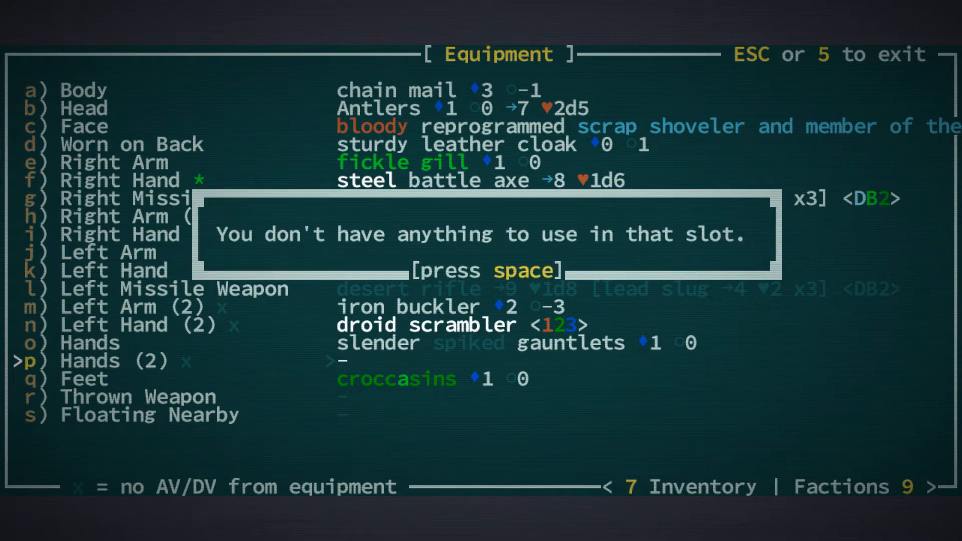
key(space)
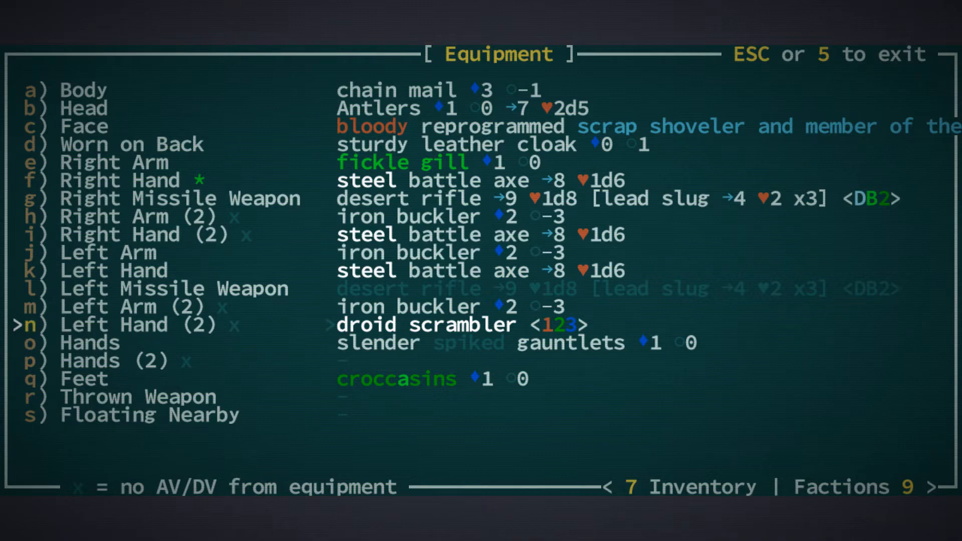
key(Escape)
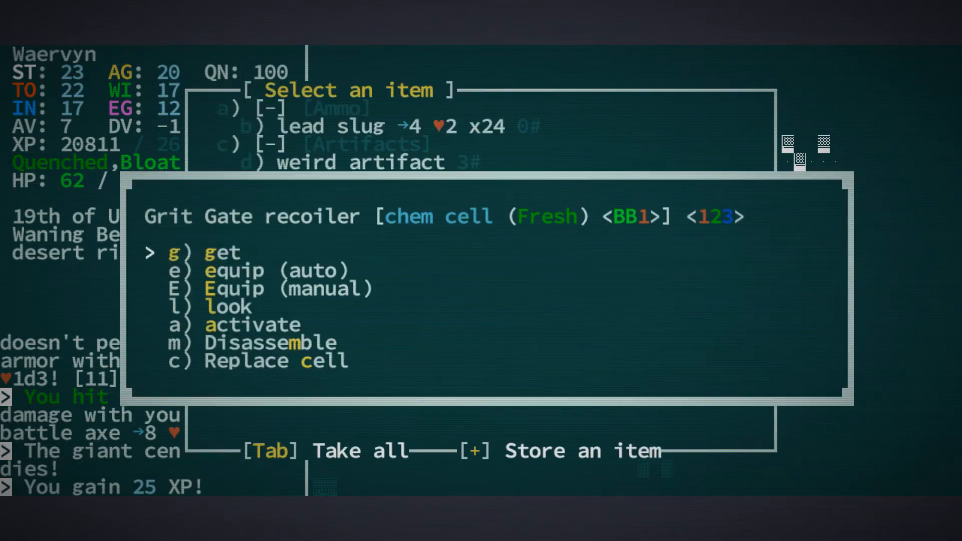
Read the Grit Gate recoiler's description and take the weird artifact
key(l)
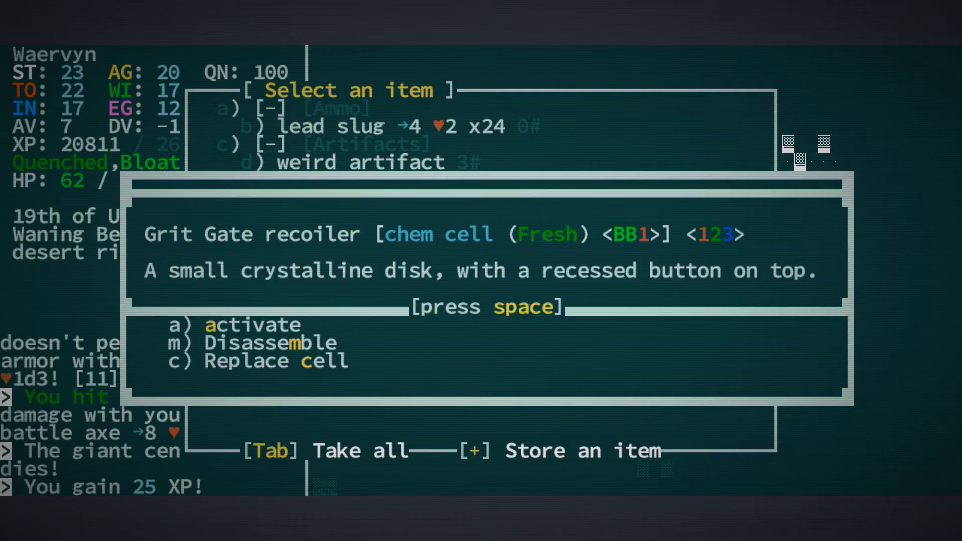
key(space)
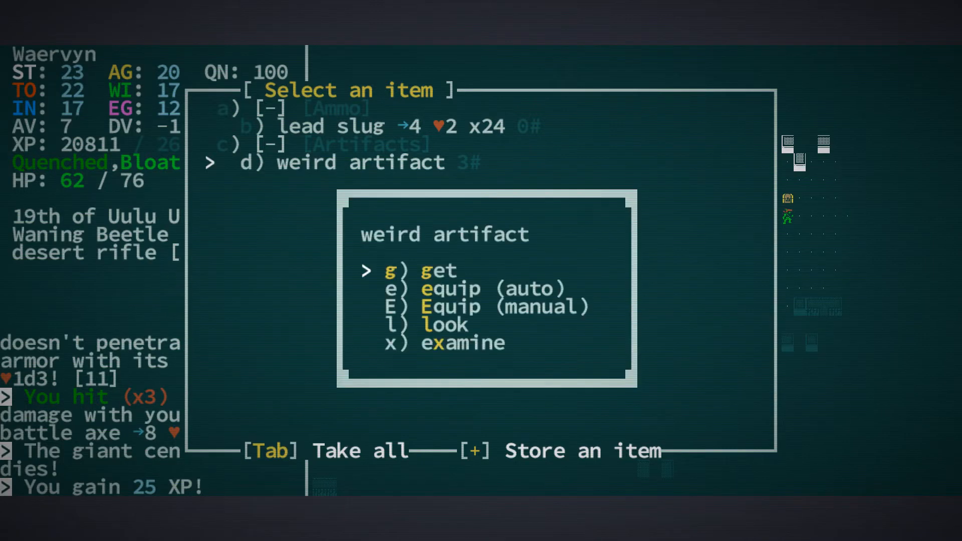
key(Tab)
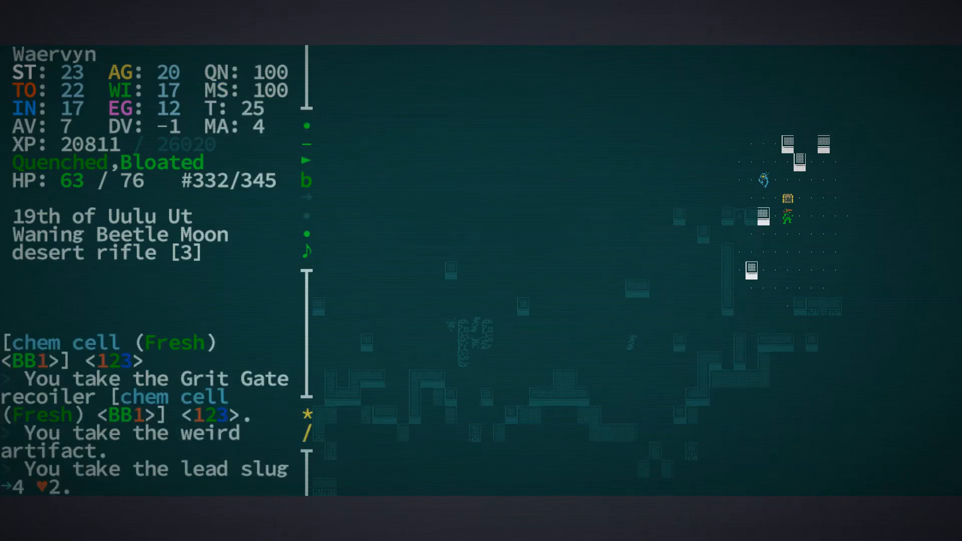
Read the glowsphere's description in the inventory
key(i)
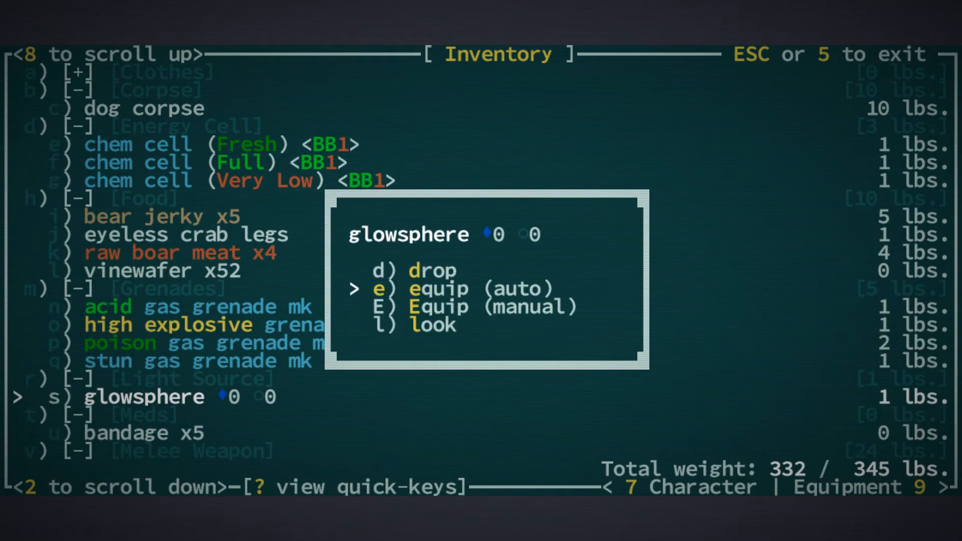
key(l)
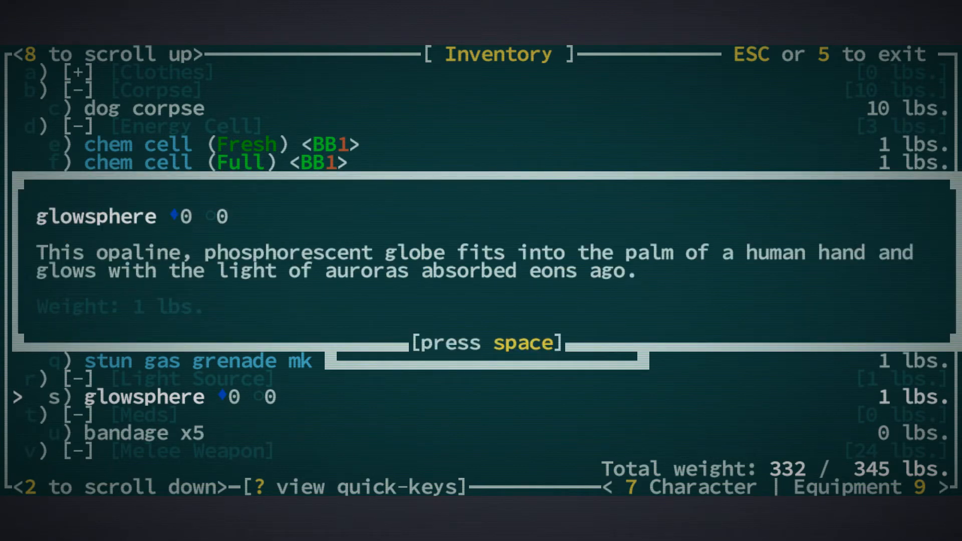
key(space)
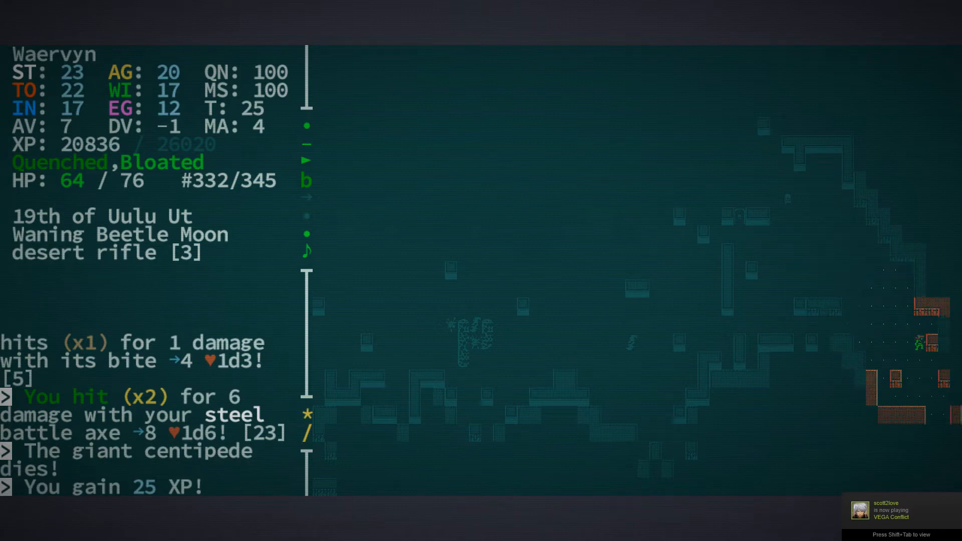
Travel east to Grit Gate, dismissing the quest-step, invitation and chromeling notices
key(Right)
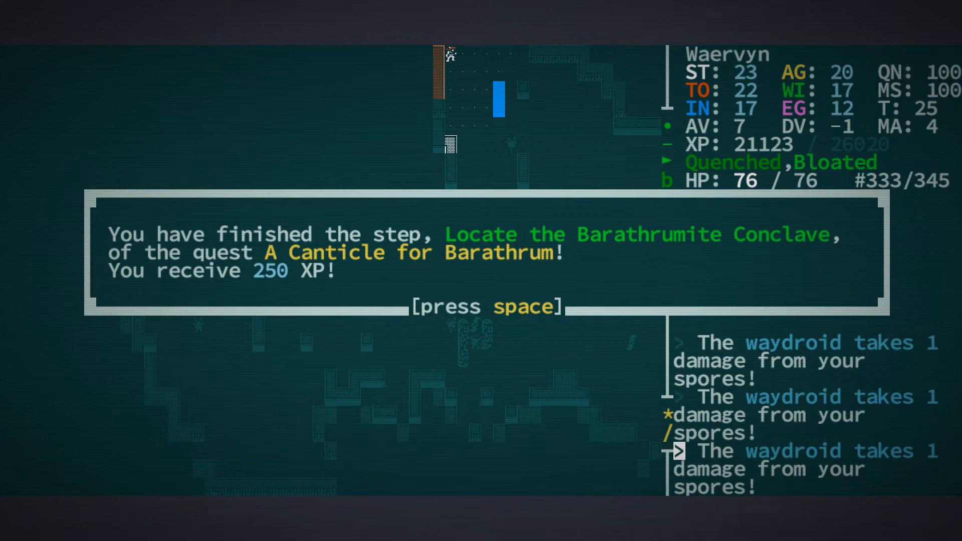
key(space)
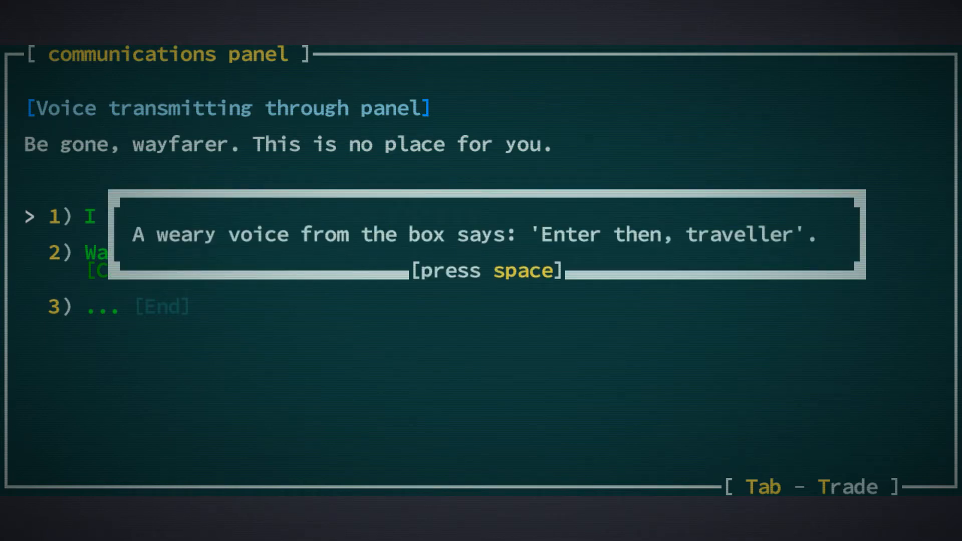
key(space)
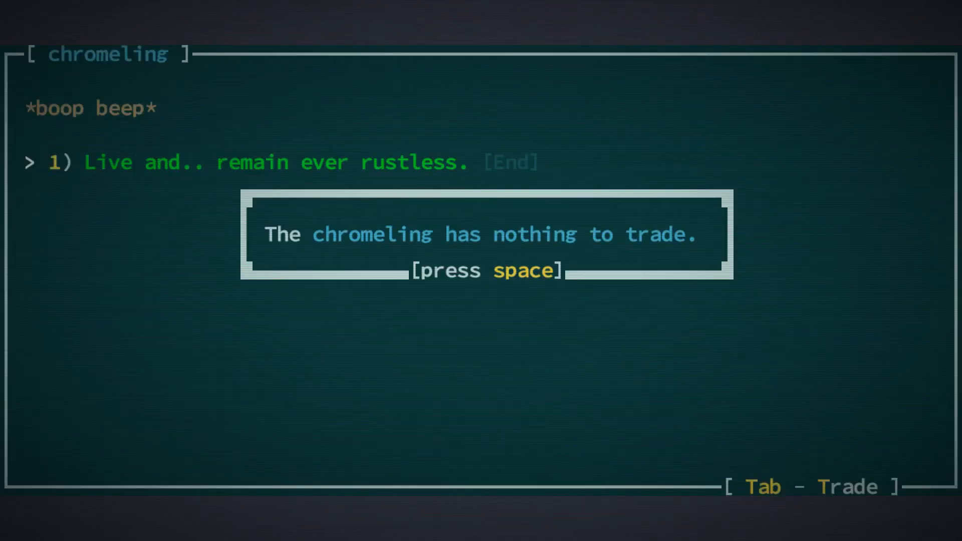
key(space)
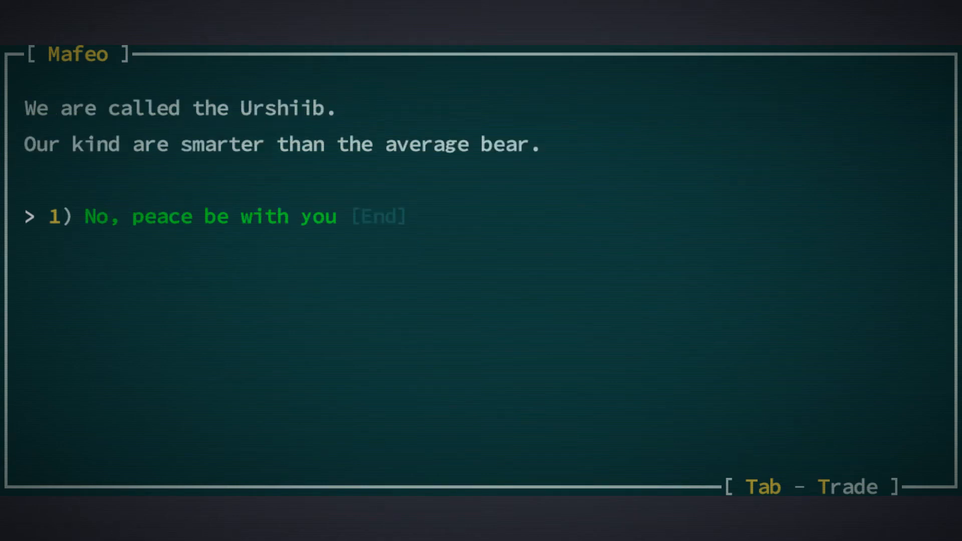
Open trade with Mafeo and mark the iron battle axes and war hammer for sale
key(Tab)
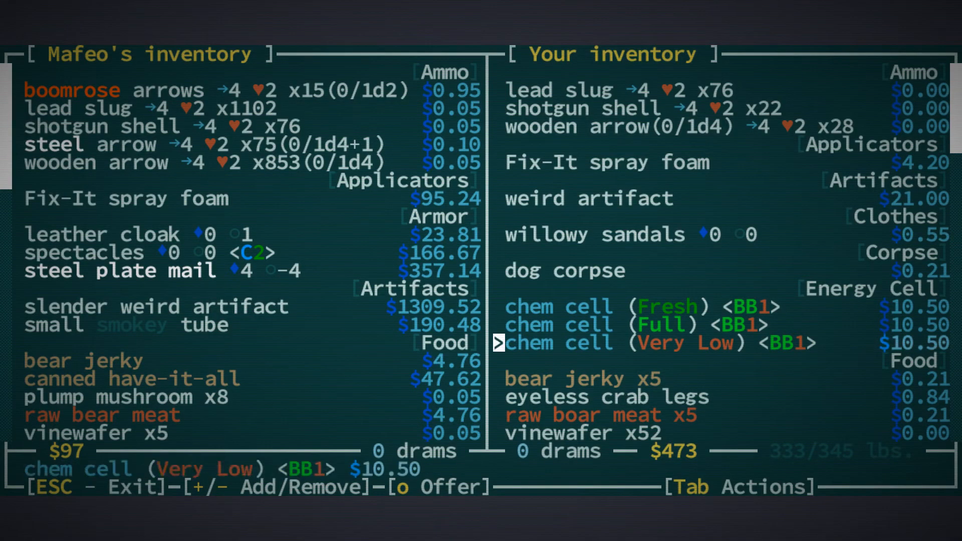
scroll(down, 3)
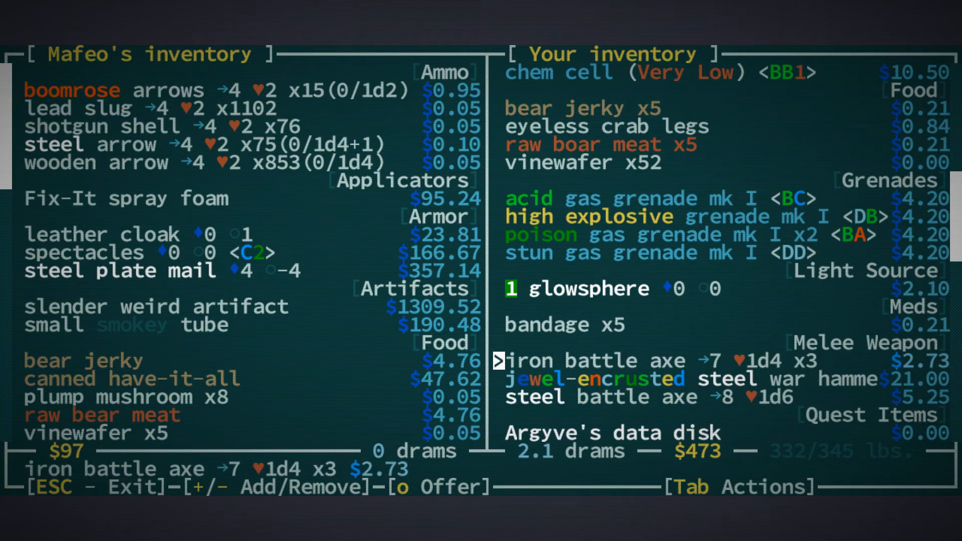
key(down)
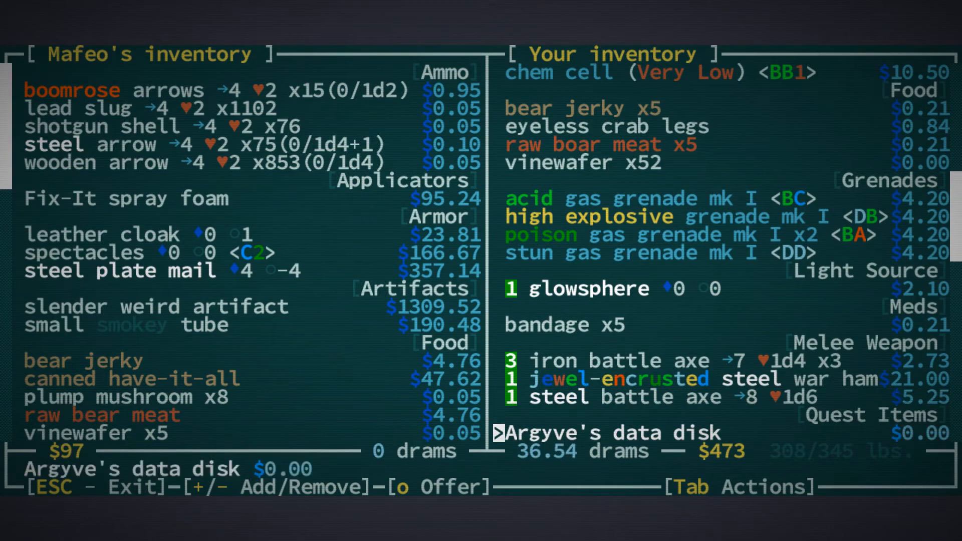
scroll(down, 3)
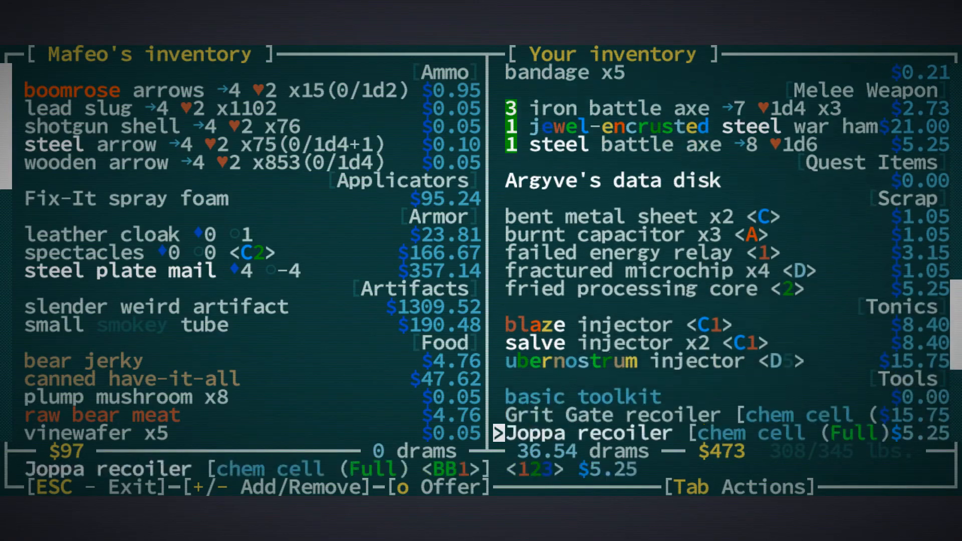
scroll(down, 3)
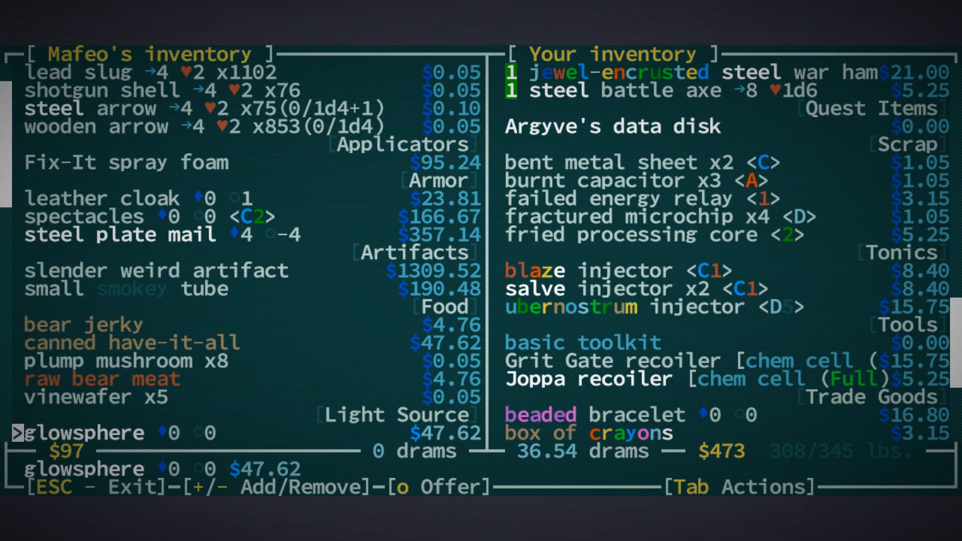
Buy jerky, canned have-it-all, mushrooms, vinewafers and all lead slugs, then complete the trade
key(up)
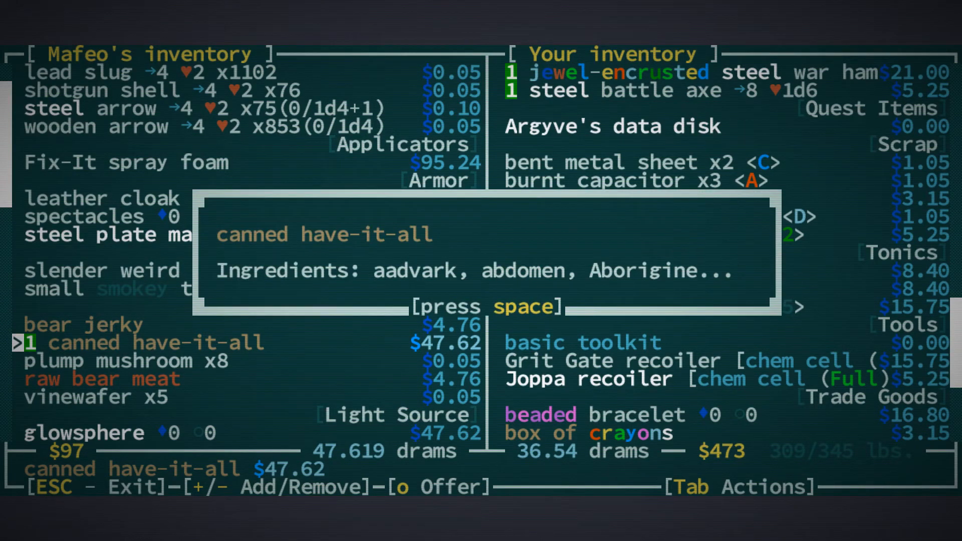
key(space)
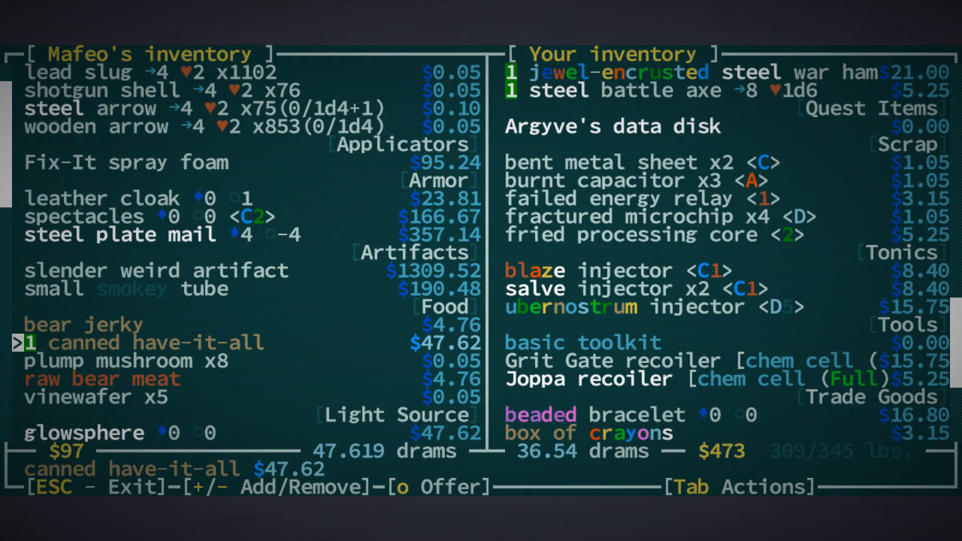
key(Down)
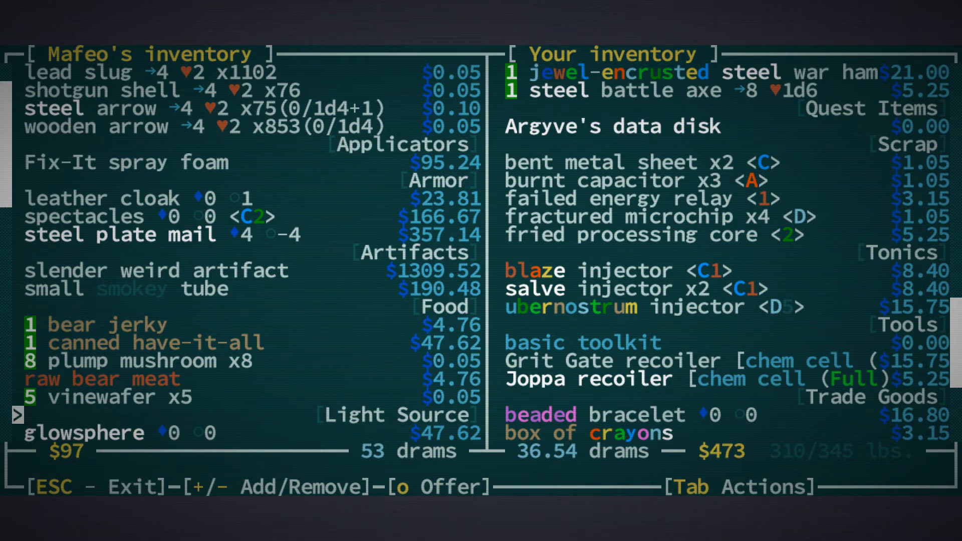
scroll(down, 3)
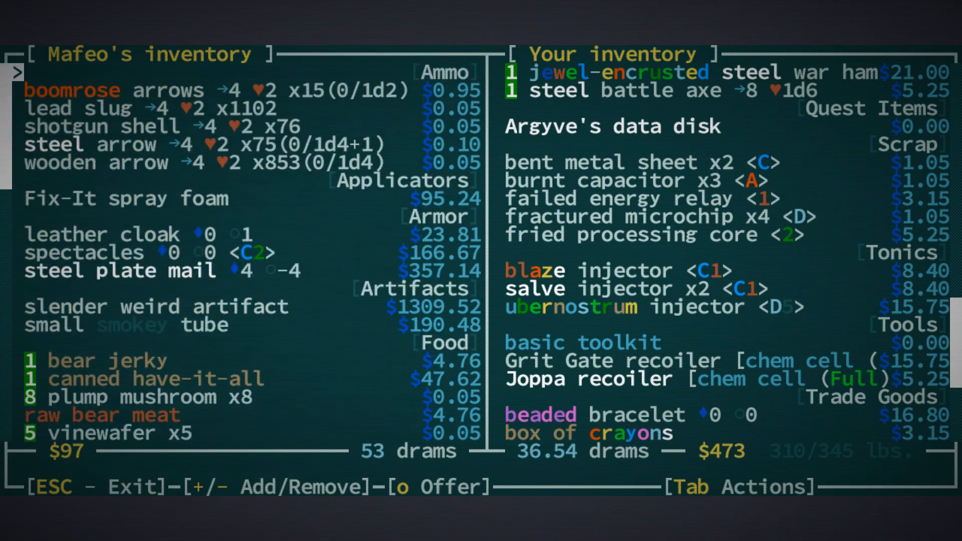
key(Down)
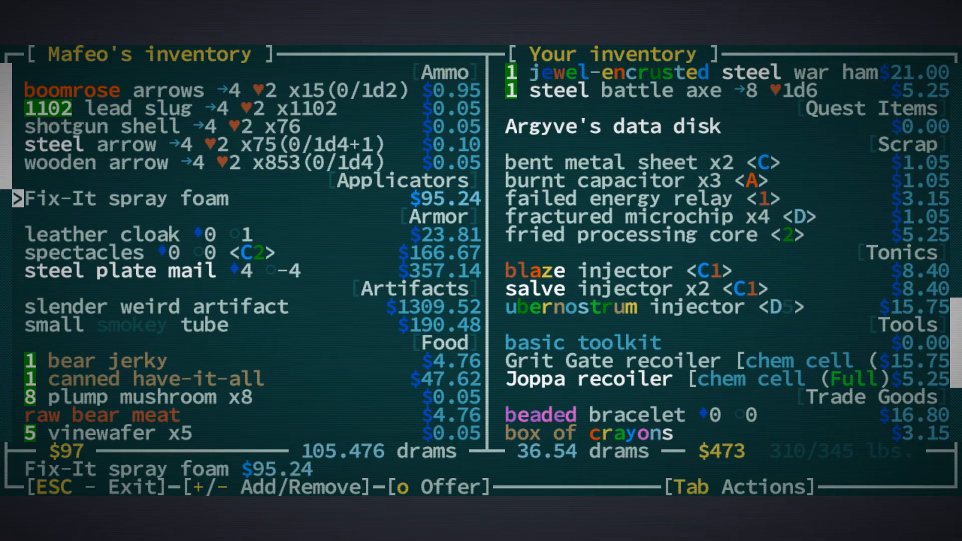
key(Down)
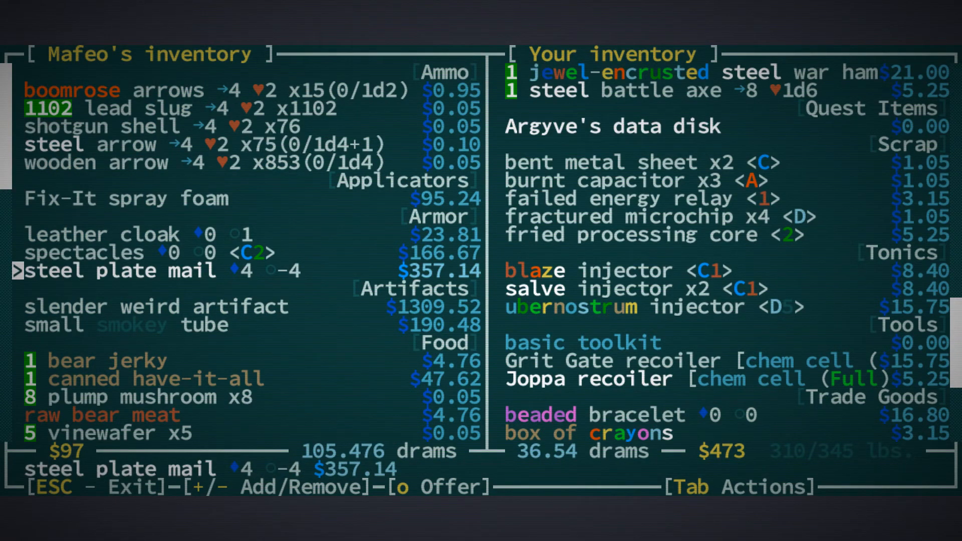
key(o)
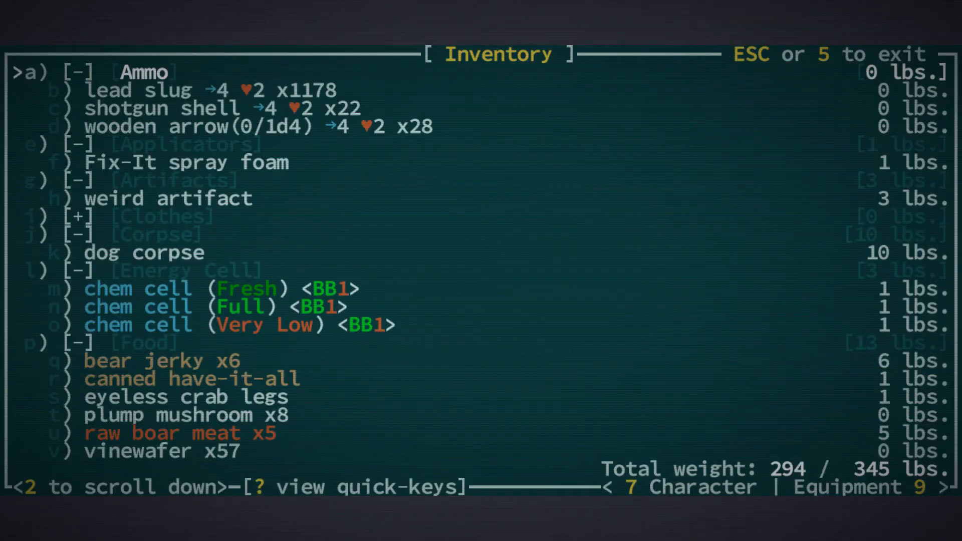
key(Escape)
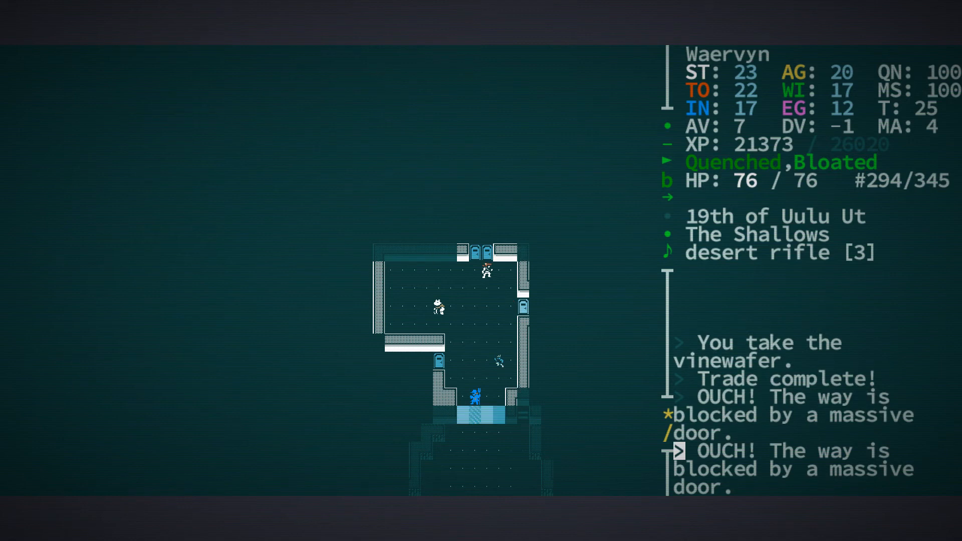
Walk into the massive door's communications panel to speak with the Barathrumites
key(up)
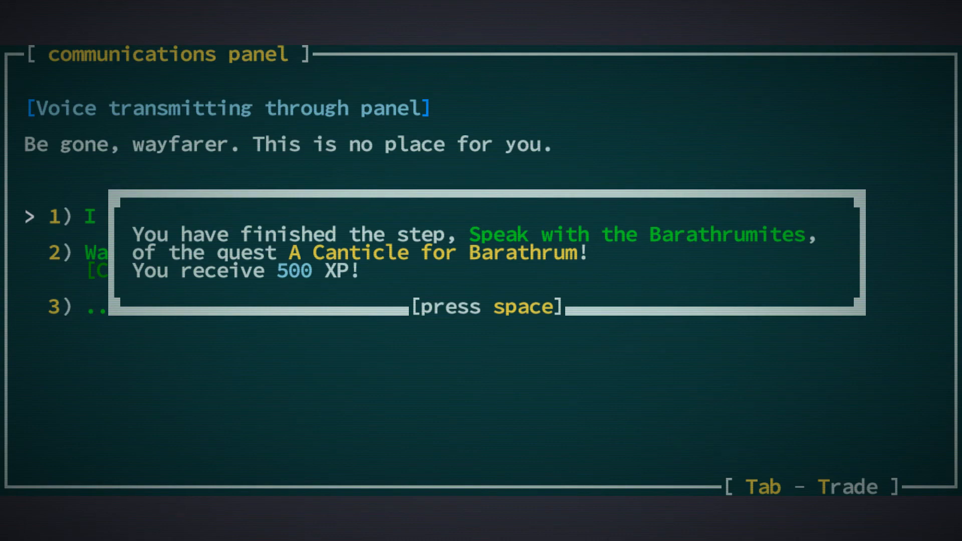
Place Argyve's data disk in the tray and accept More Than a Willing Spirit
key(space)
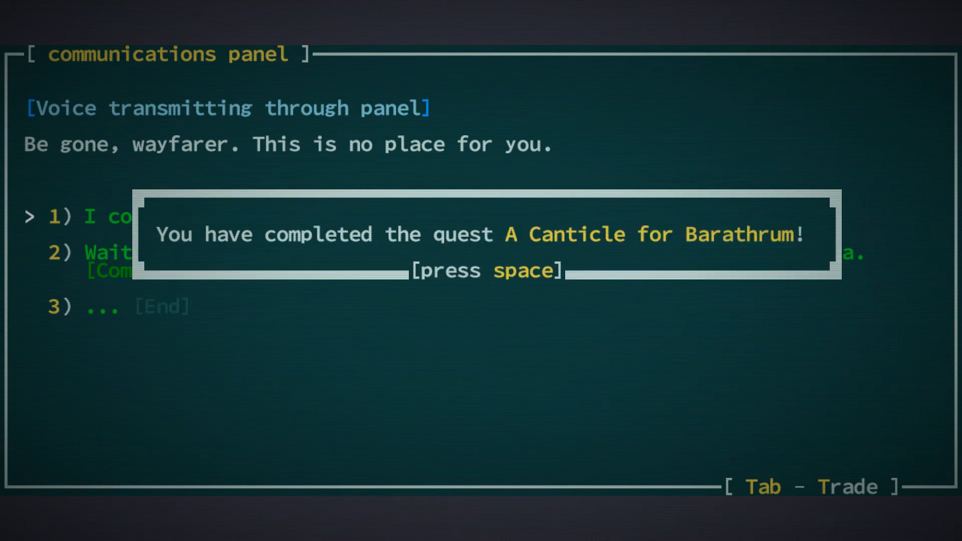
key(space)
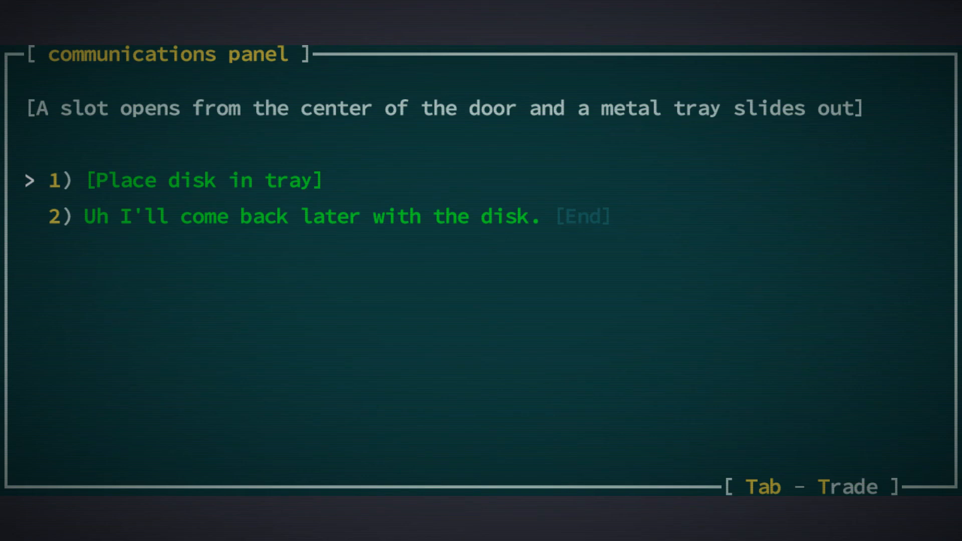
click(184, 180)
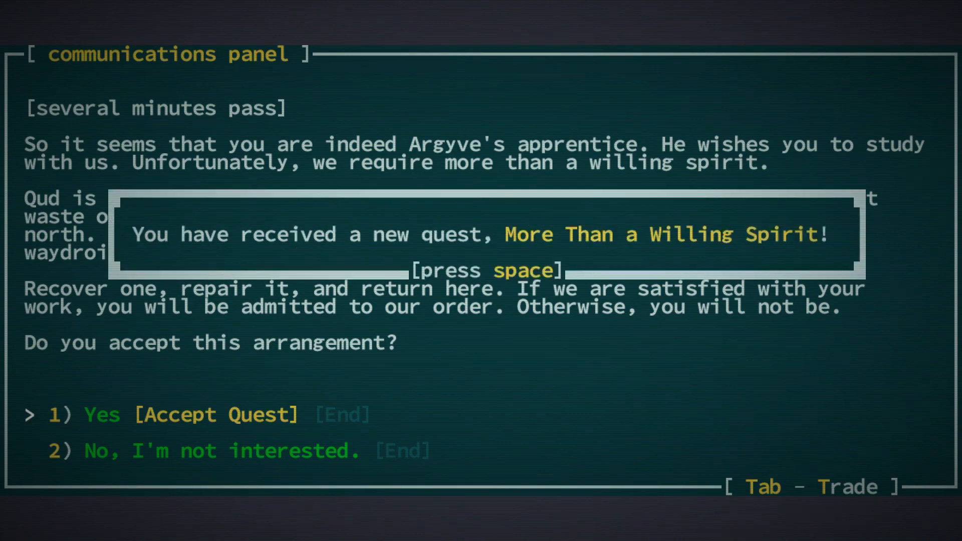
key(space)
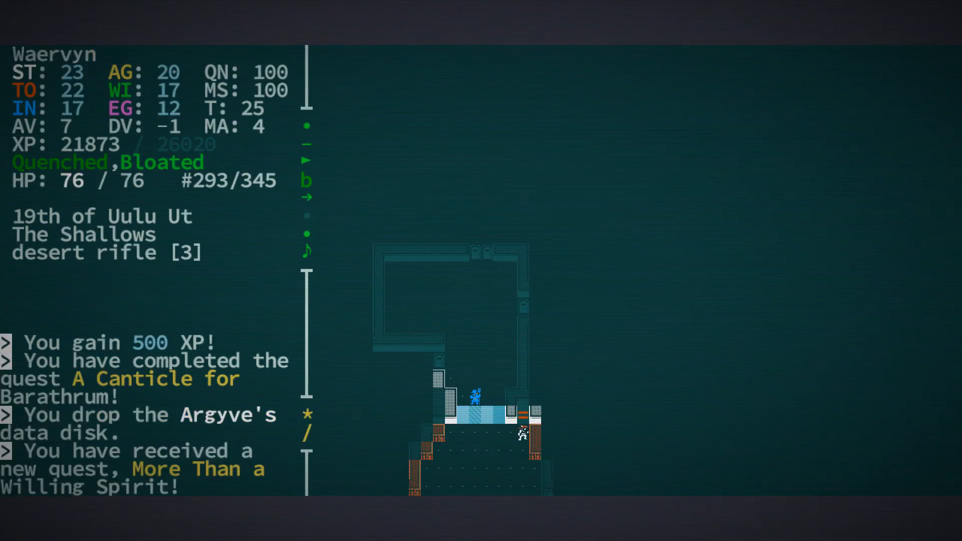